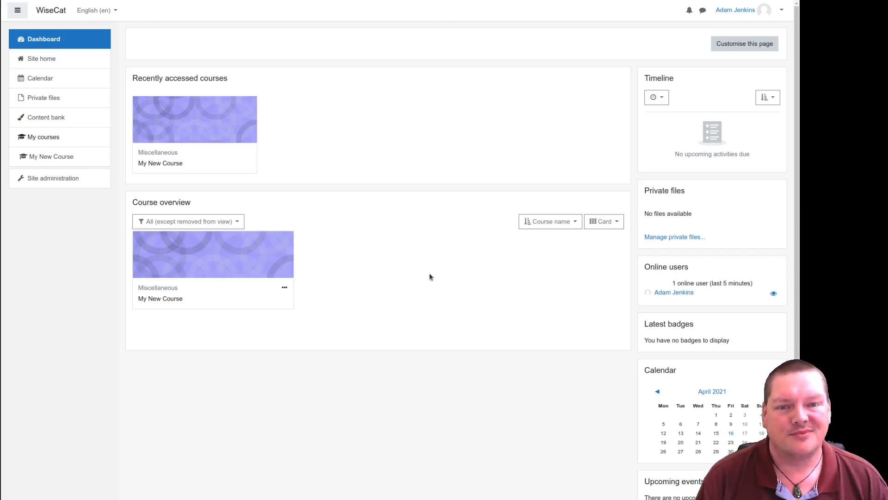
mouse_move(433, 290)
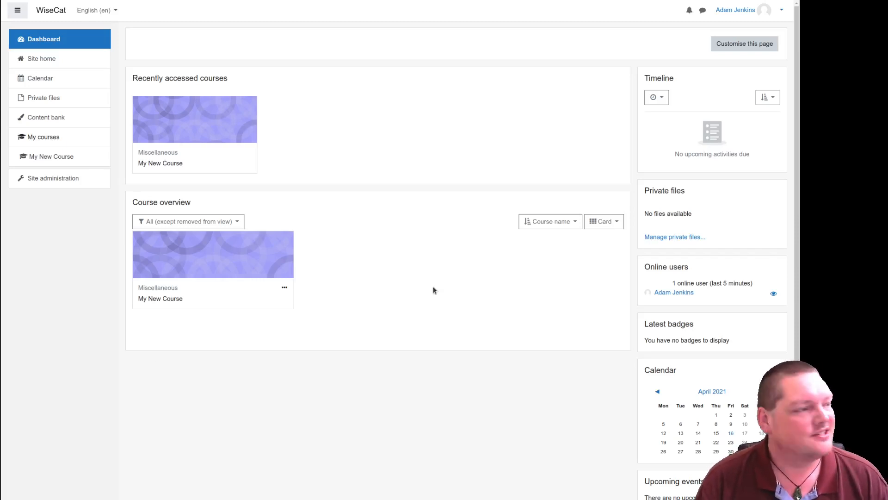
mouse_move(238, 141)
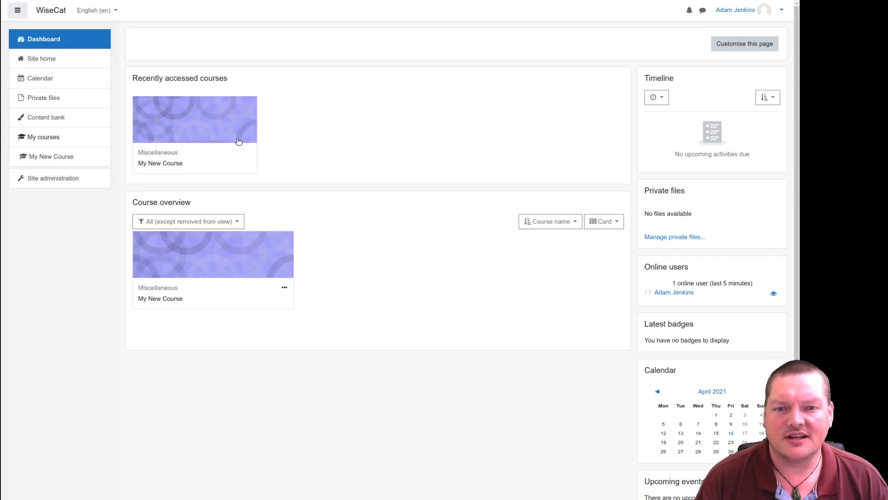
mouse_move(231, 135)
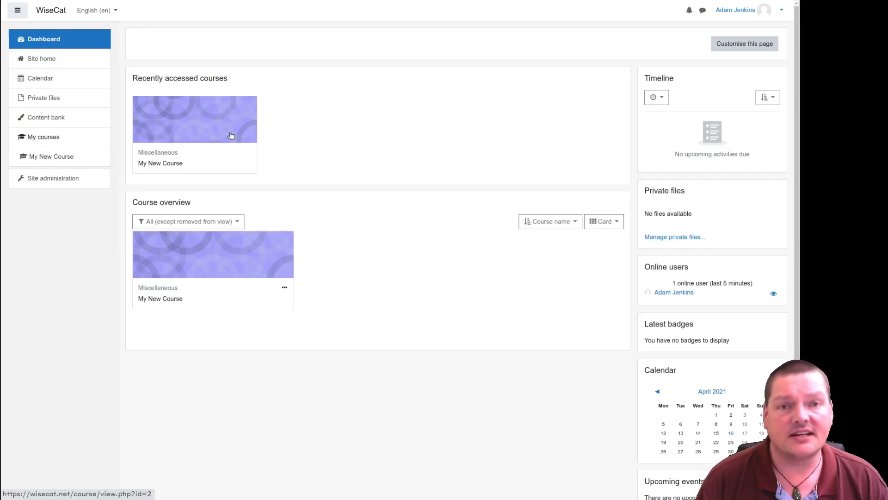
Step: Open My New Course with editing on and add a Label to the General section
click(194, 119)
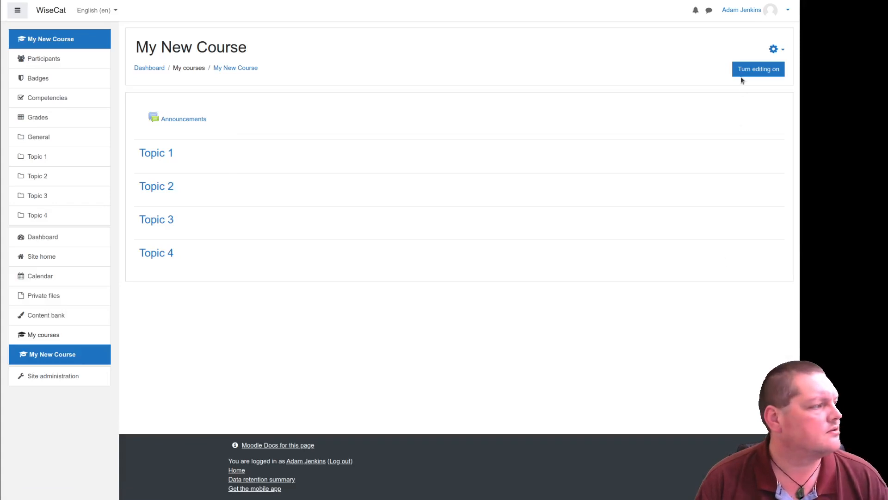
click(757, 68)
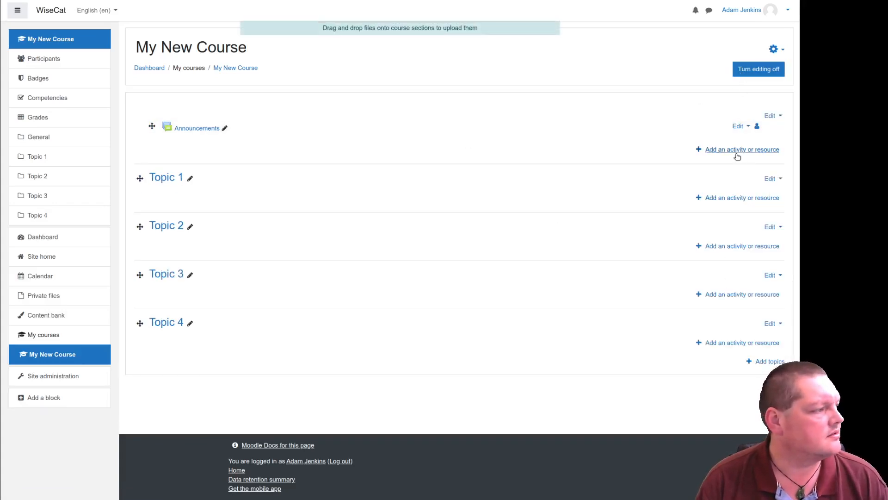
click(742, 149)
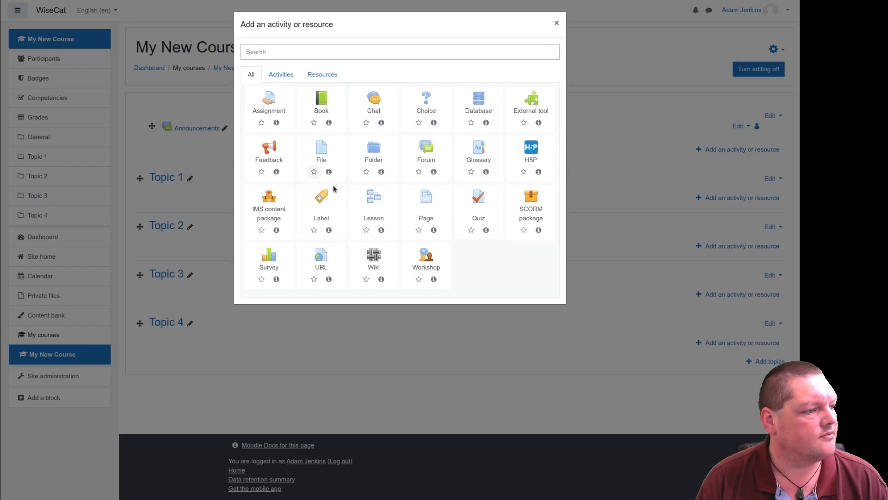
click(321, 199)
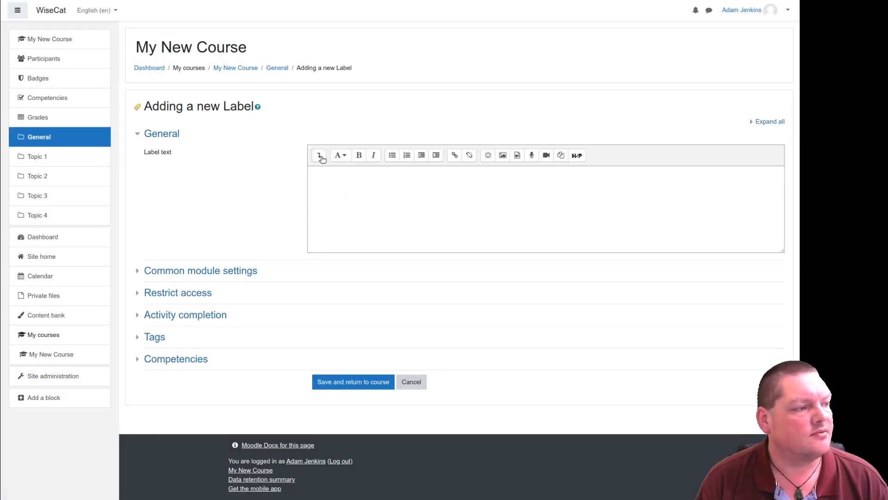
Step: Expand the full Atto toolbar and review its paragraph styles
click(318, 154)
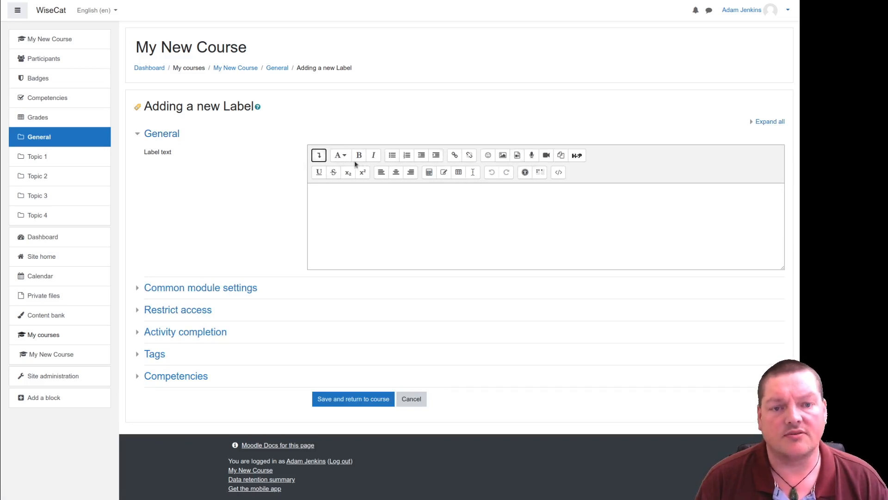
click(339, 156)
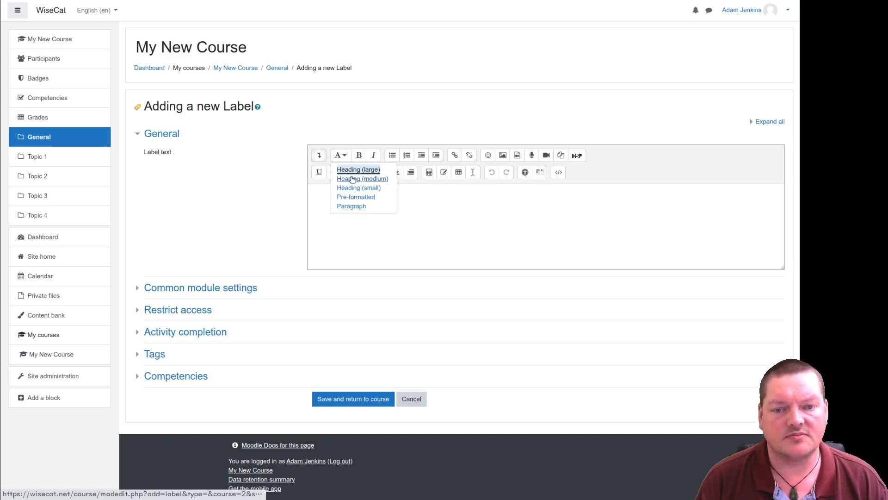
mouse_move(351, 206)
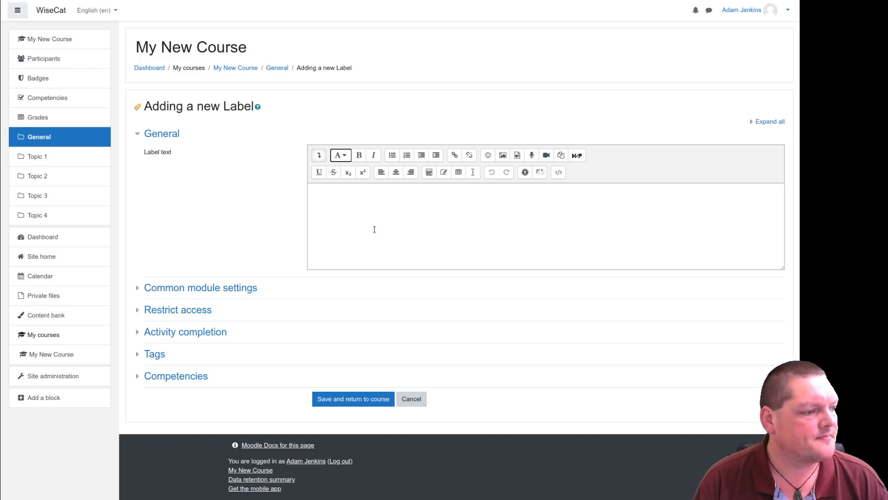
mouse_move(348, 195)
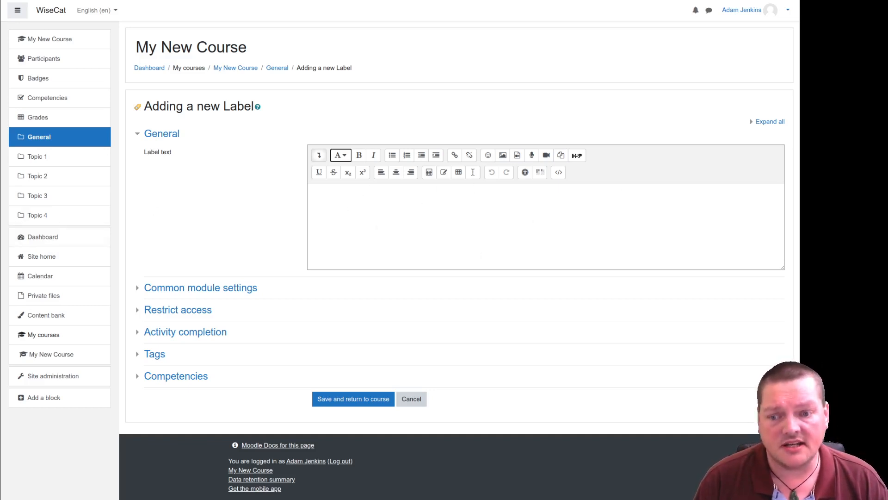
click(53, 376)
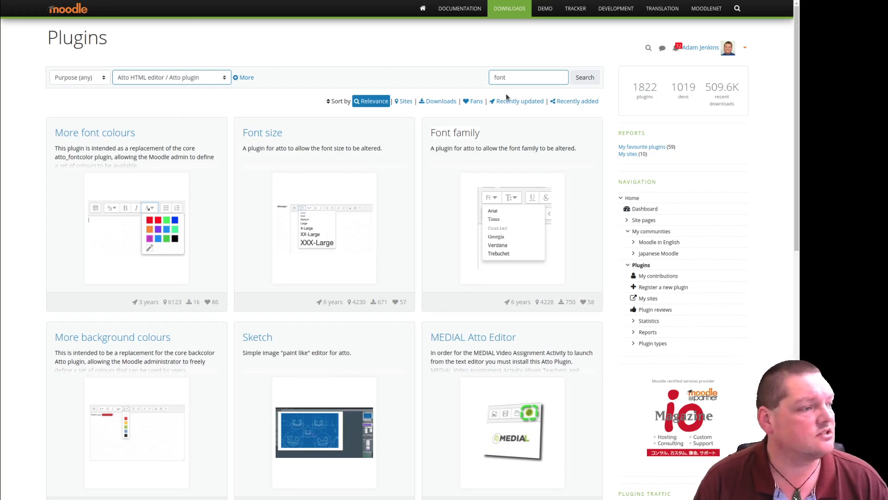
mouse_move(280, 142)
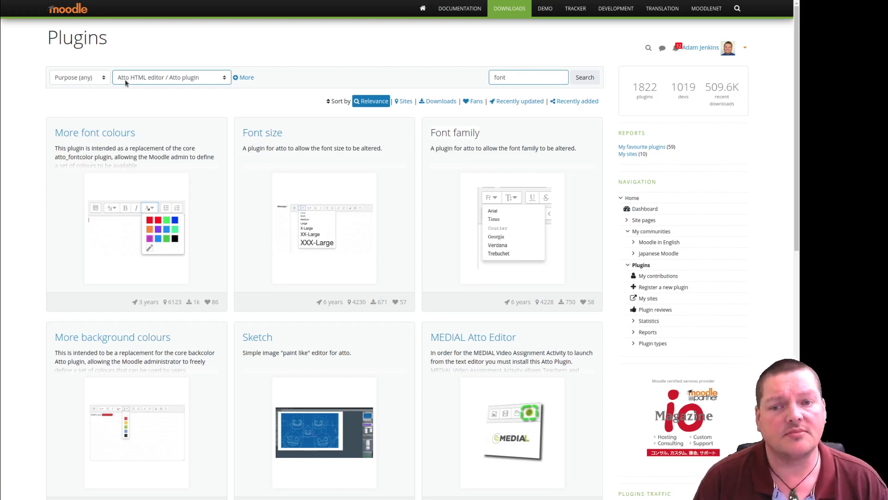
mouse_move(161, 84)
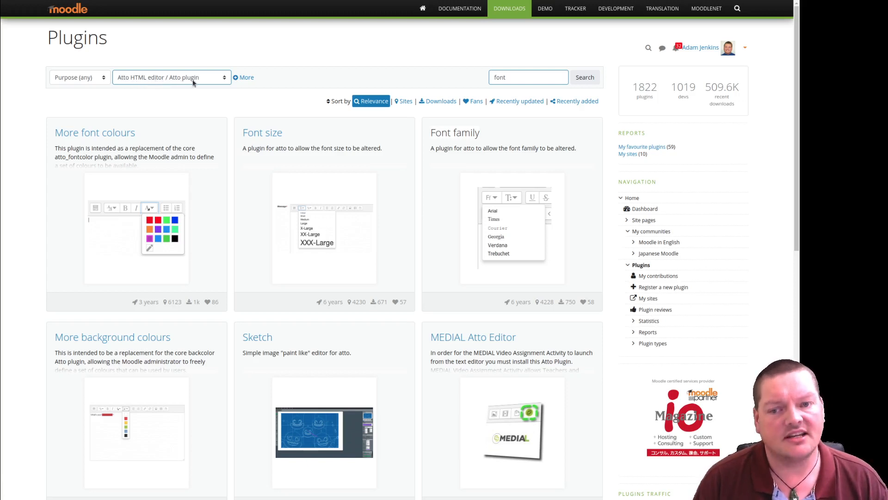
mouse_move(263, 350)
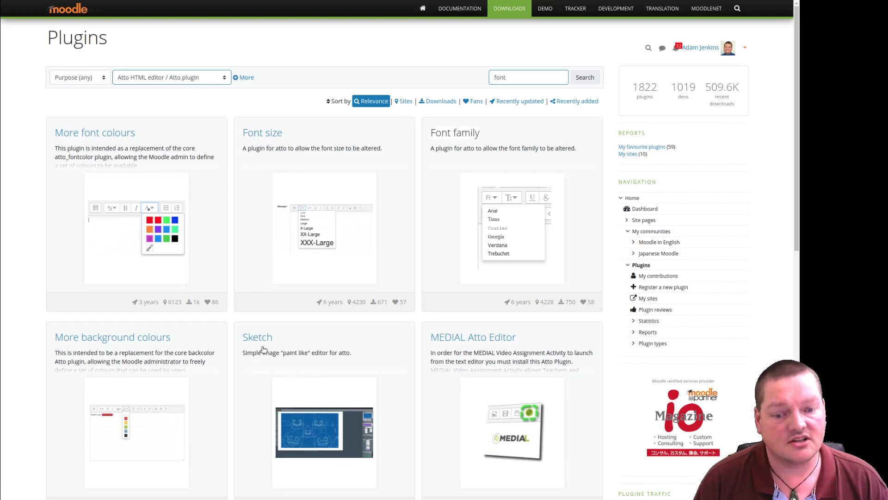
Step: Browse the 'font' Atto plugin results and open the Font family plugin page
scroll(down, 3)
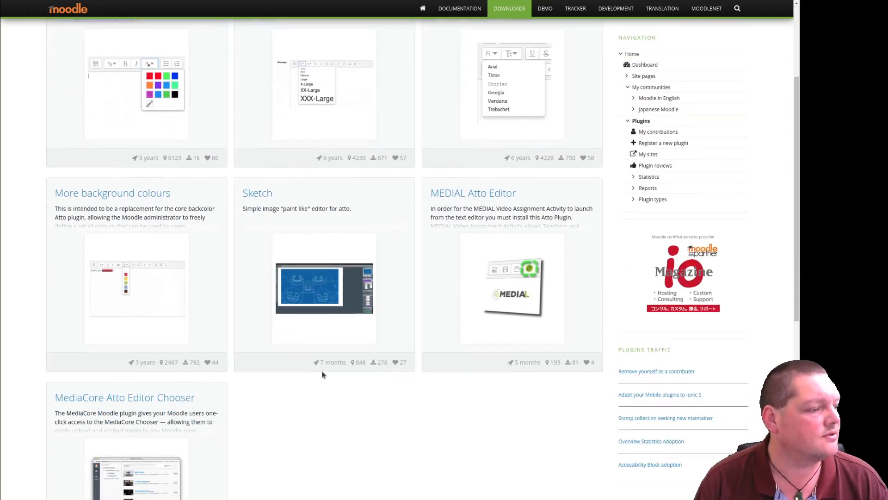
scroll(down, 3)
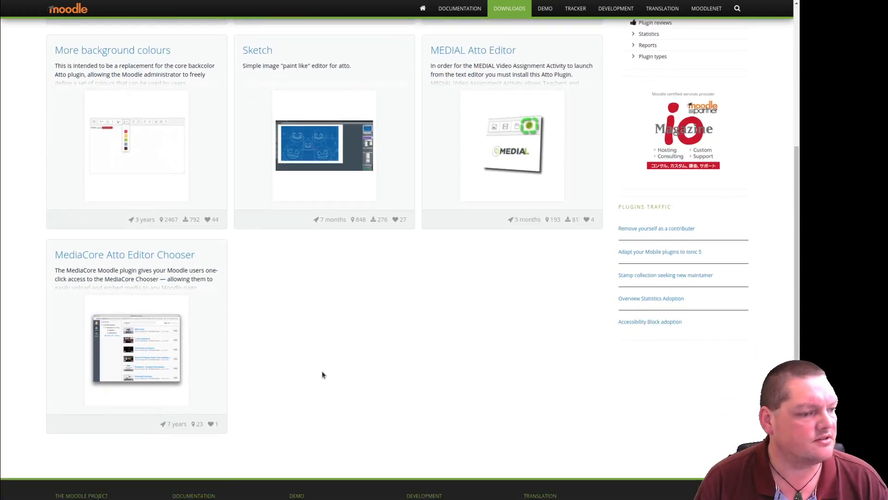
scroll(up, 3)
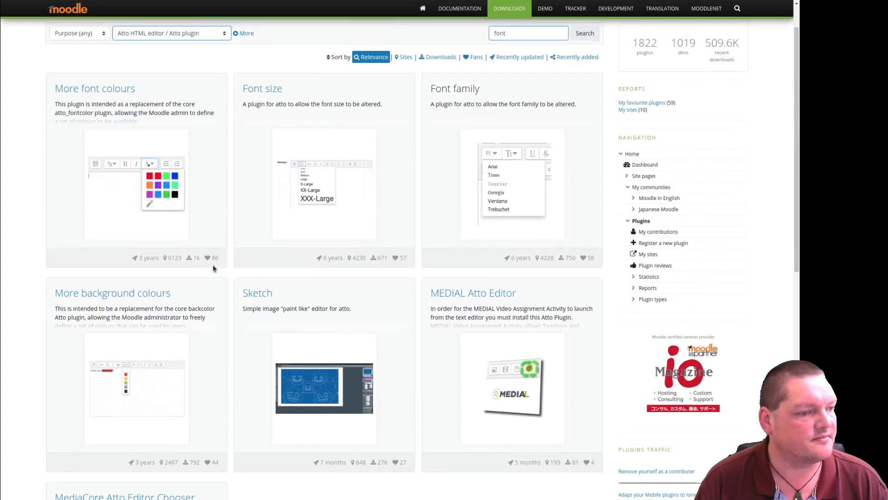
scroll(up, 3)
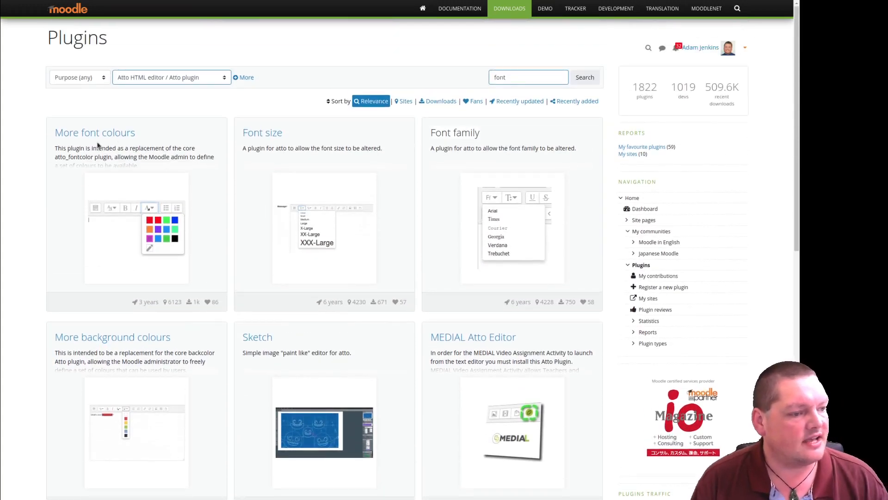
mouse_move(436, 160)
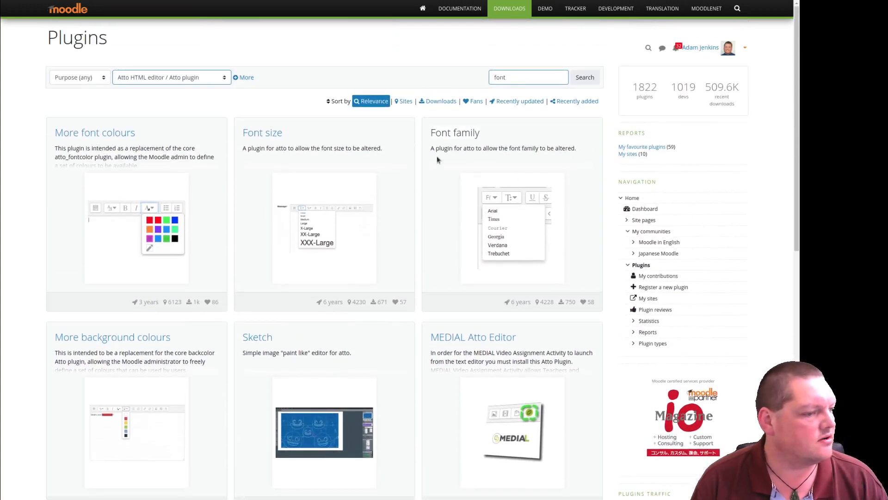
mouse_move(450, 135)
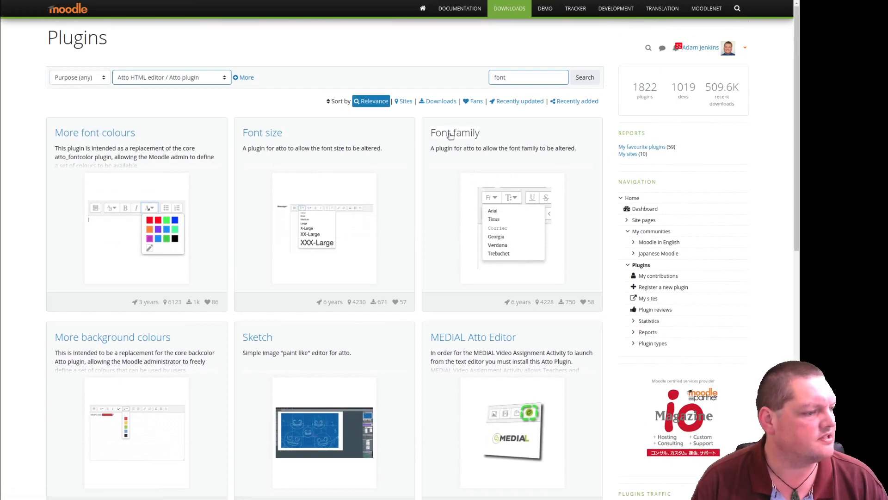
click(454, 132)
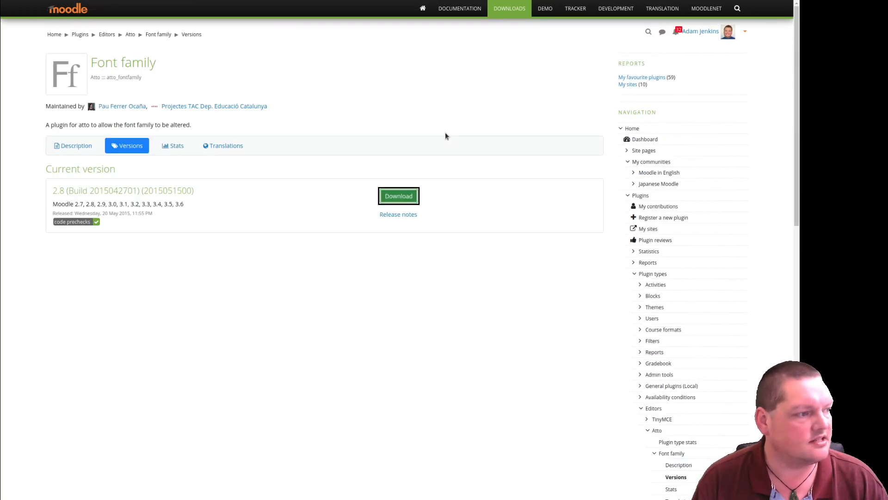
mouse_move(187, 248)
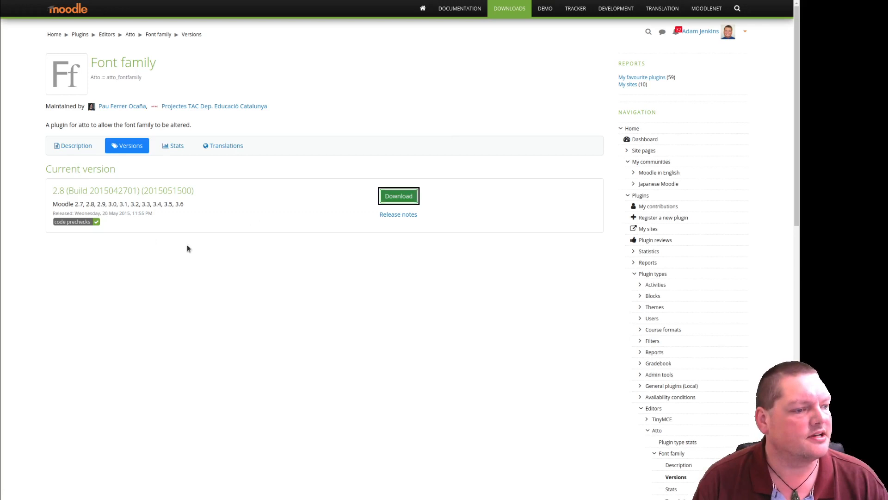
drag(154, 203, 184, 203)
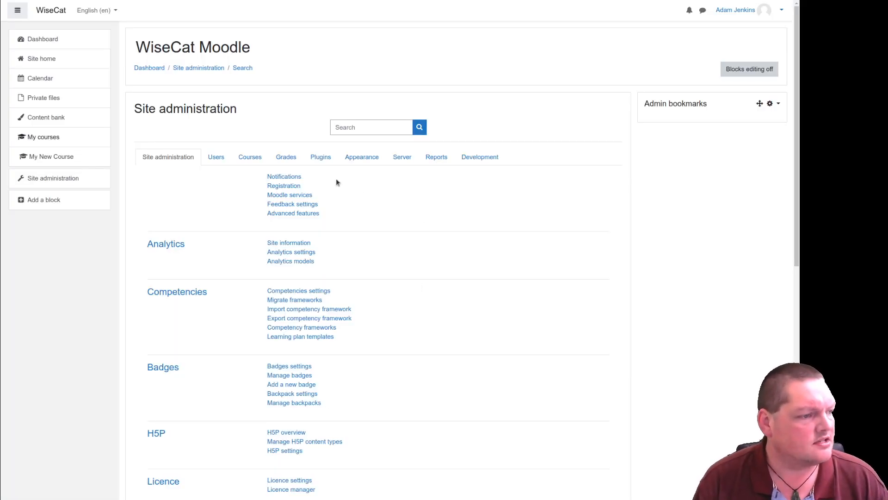
Step: Upload the Font family ZIP package in Moodle's plugin installer
click(320, 156)
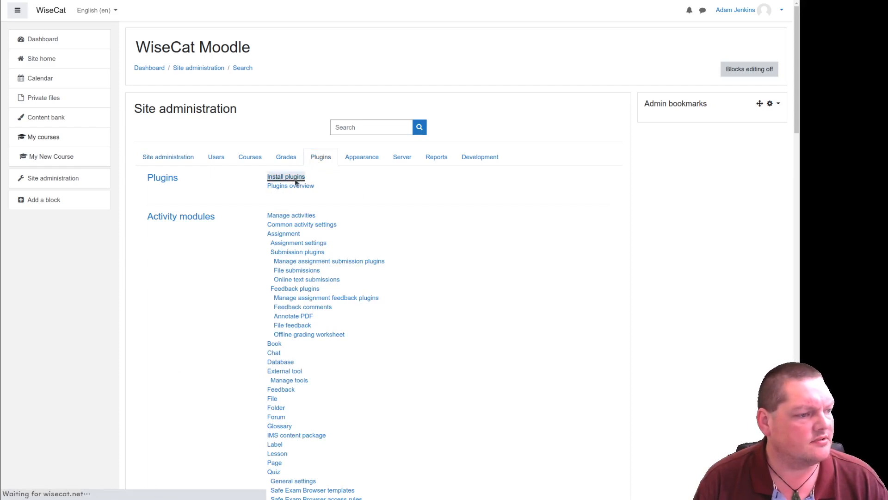
click(285, 176)
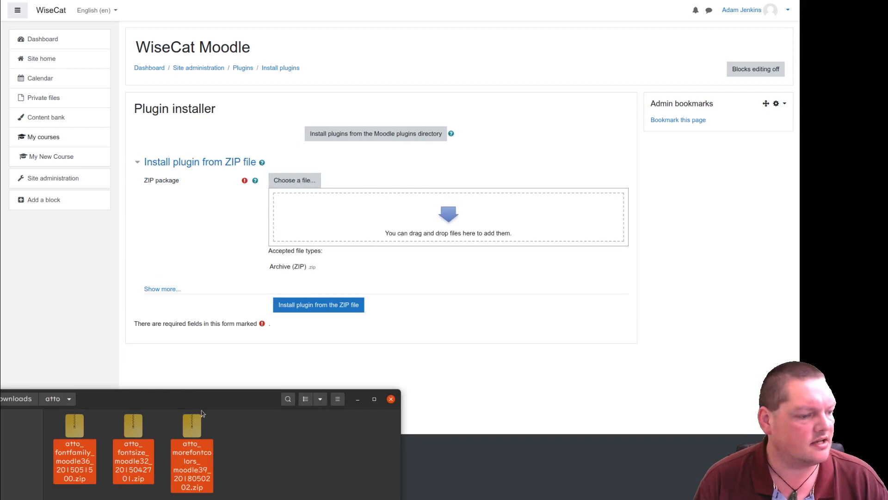
click(133, 442)
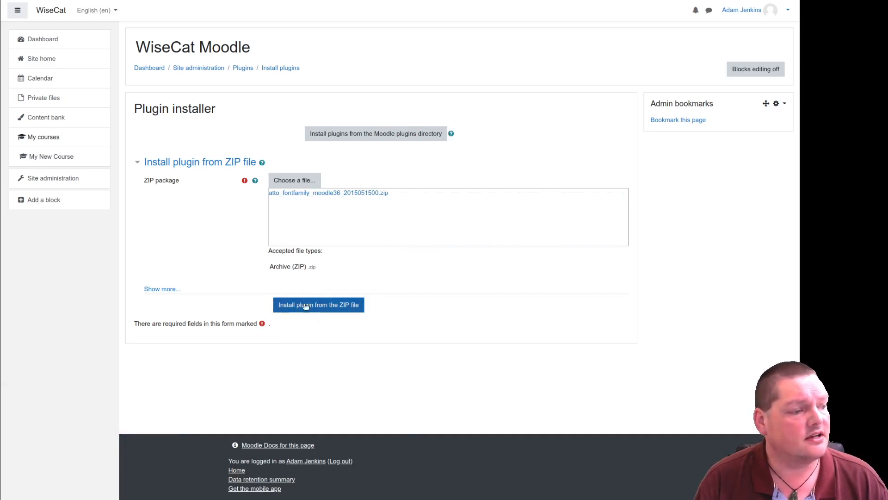
Step: Pass validation and server checks, then run the database upgrade for atto_fontfamily
click(318, 305)
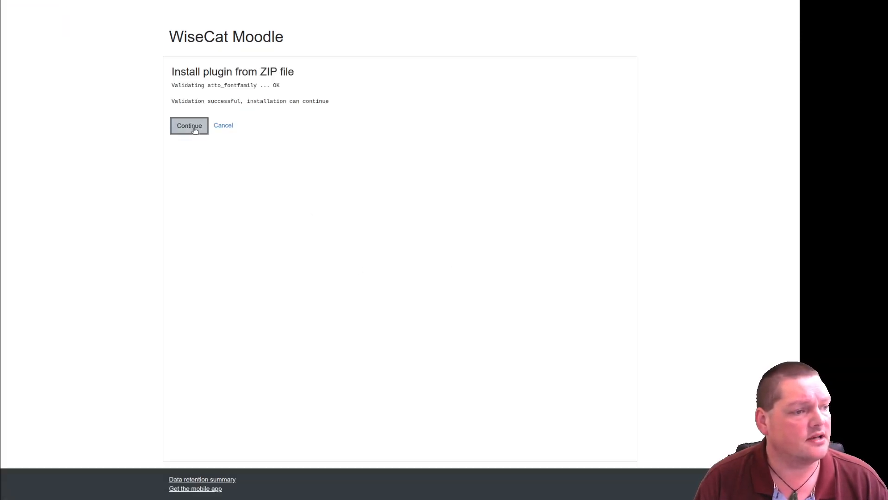
click(189, 125)
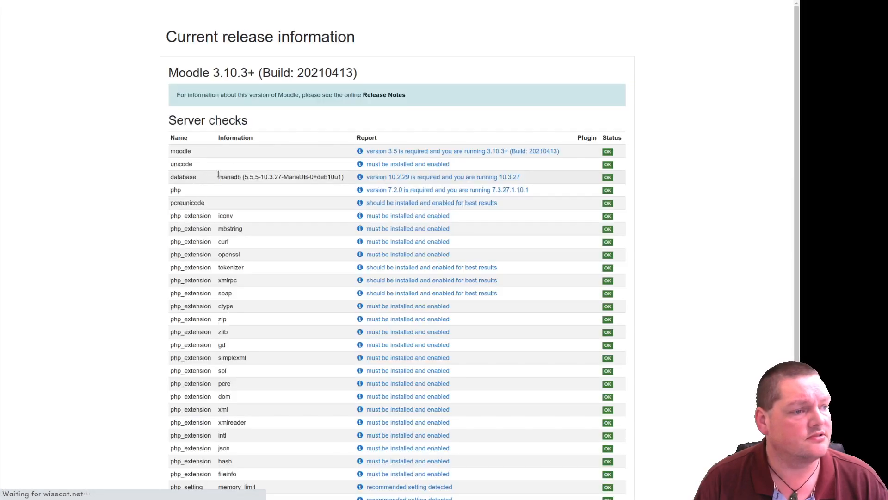
scroll(down, 3)
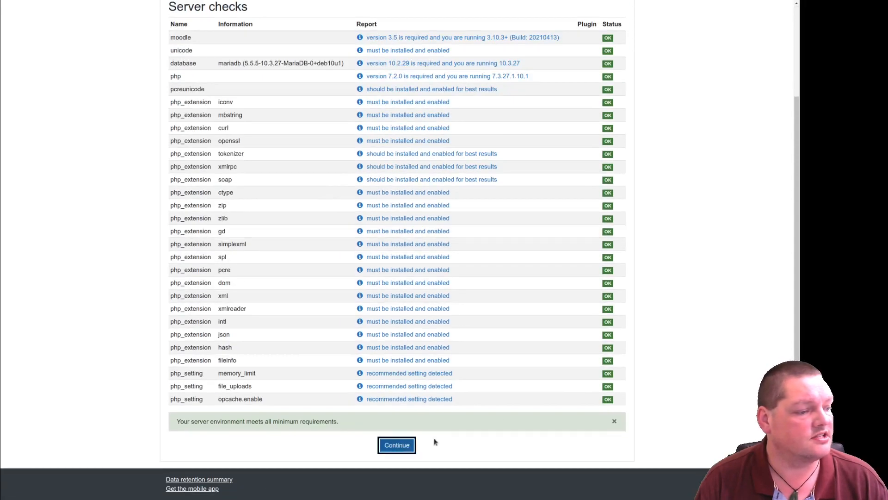
click(396, 445)
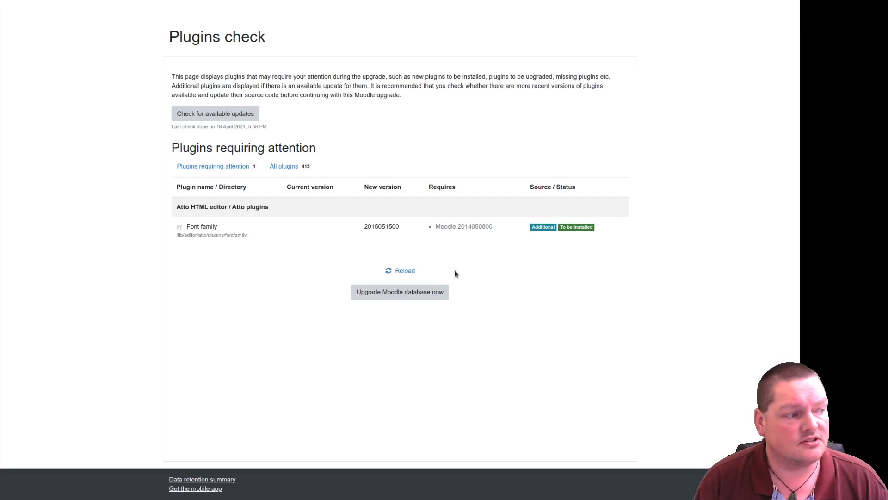
click(400, 292)
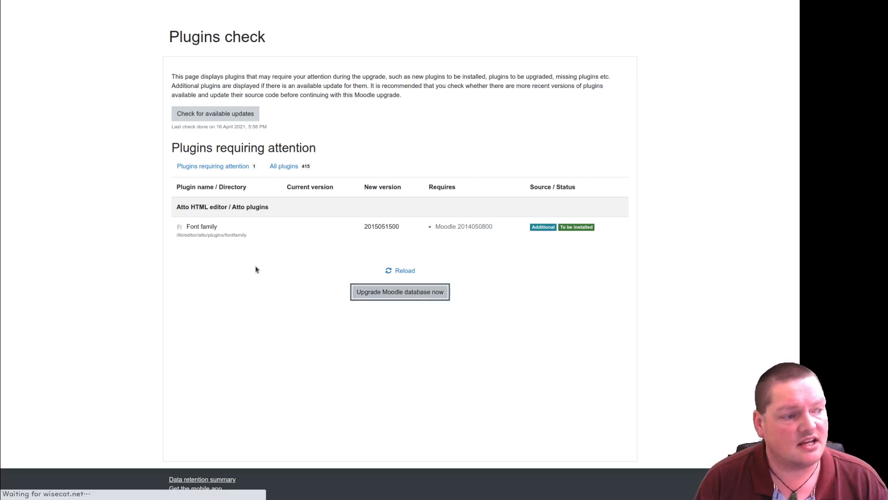
click(399, 291)
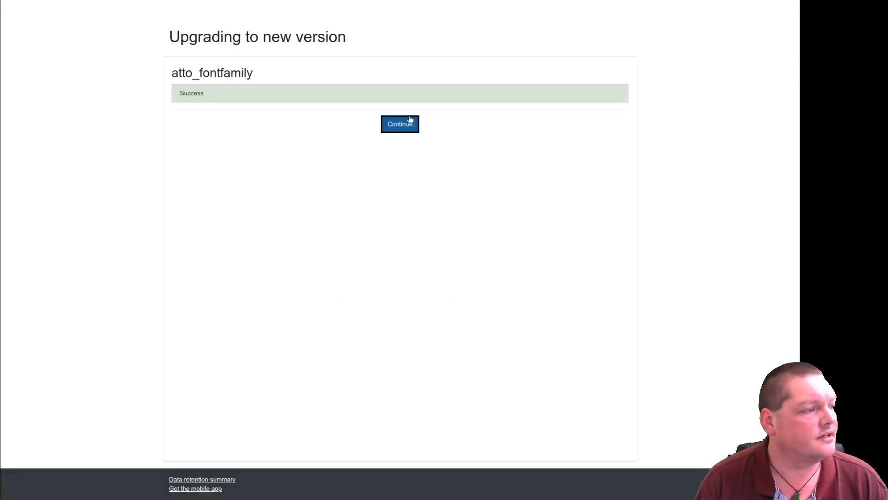
Step: Keep the six default available fonts and save the Font family settings
click(399, 124)
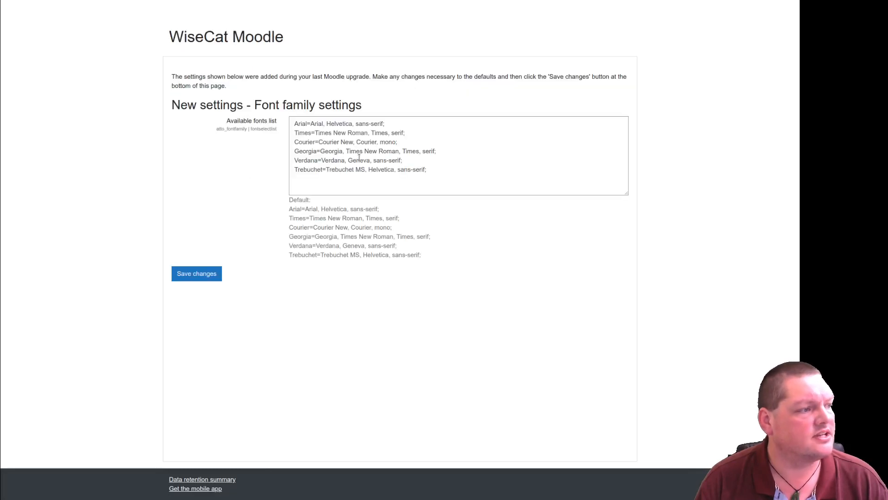
mouse_move(205, 165)
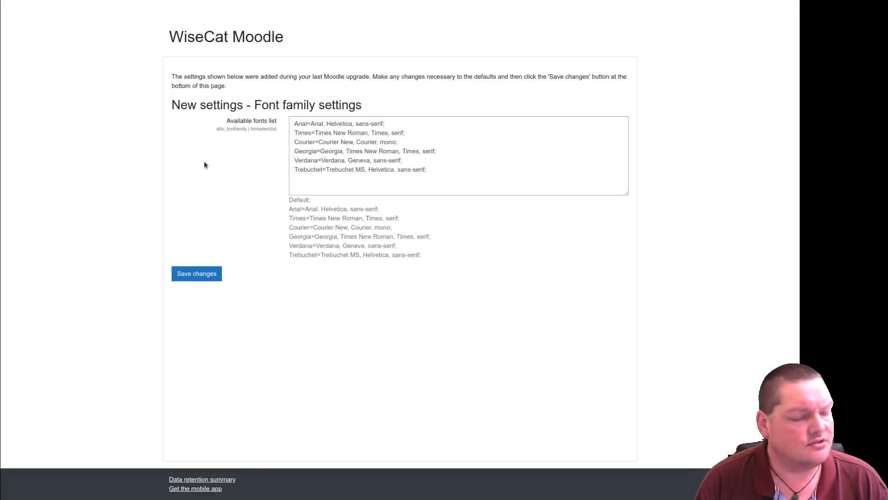
mouse_move(546, 179)
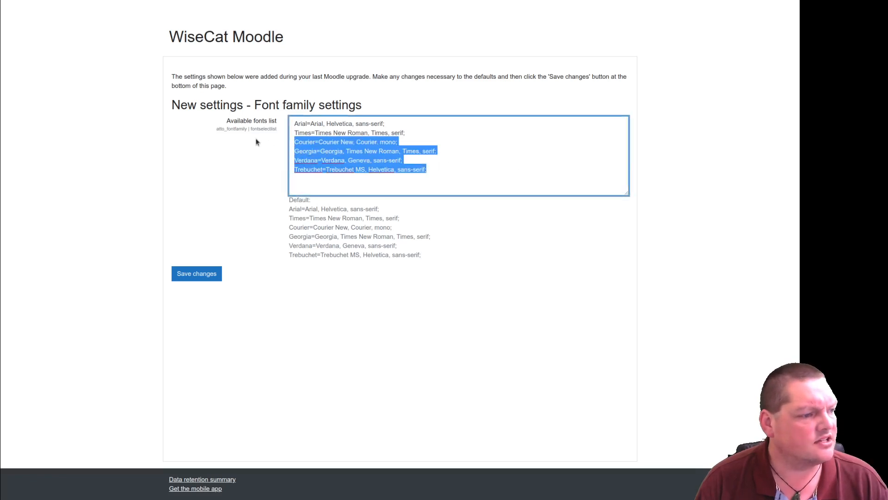
click(305, 124)
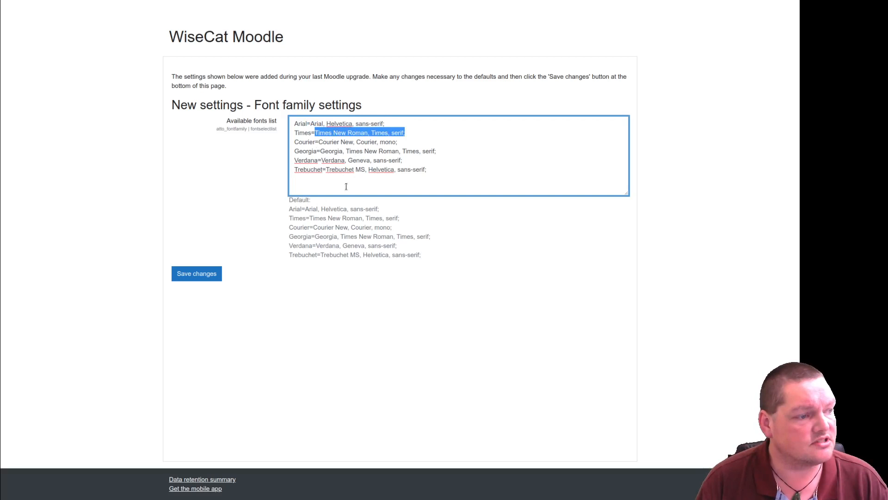
click(196, 273)
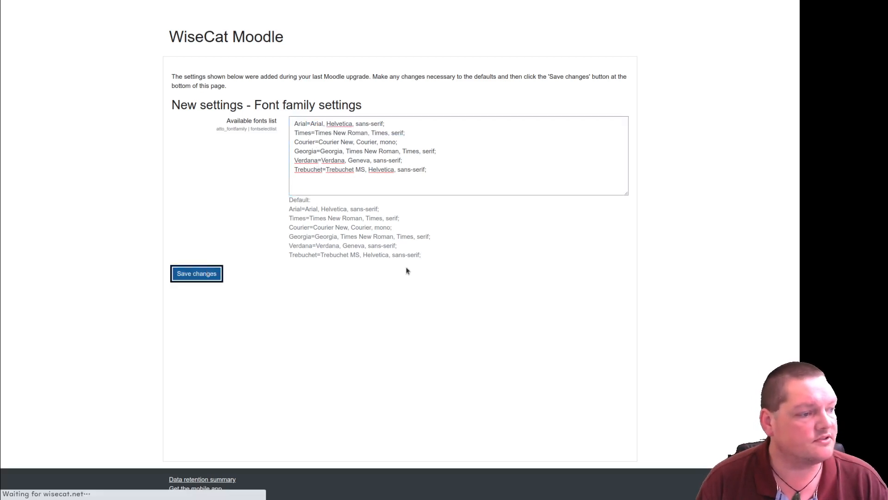
Step: From the Dashboard, add a Label to My New Course and expand the full toolbar
click(196, 273)
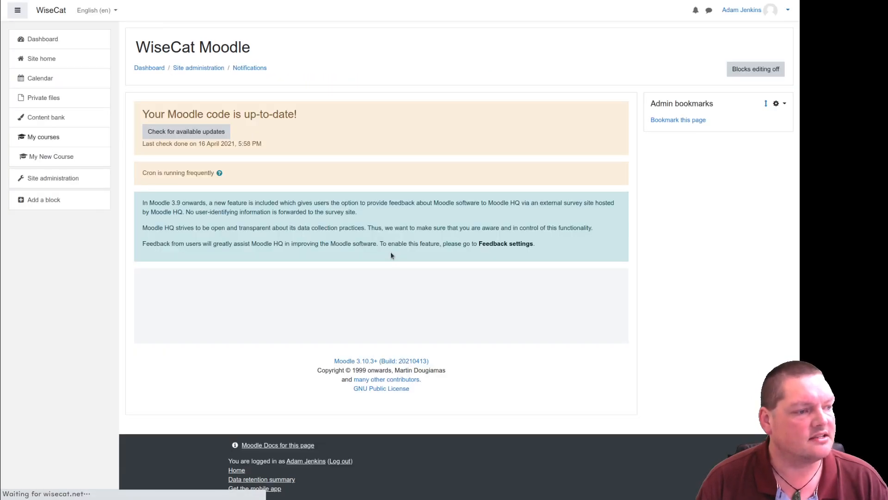
click(149, 68)
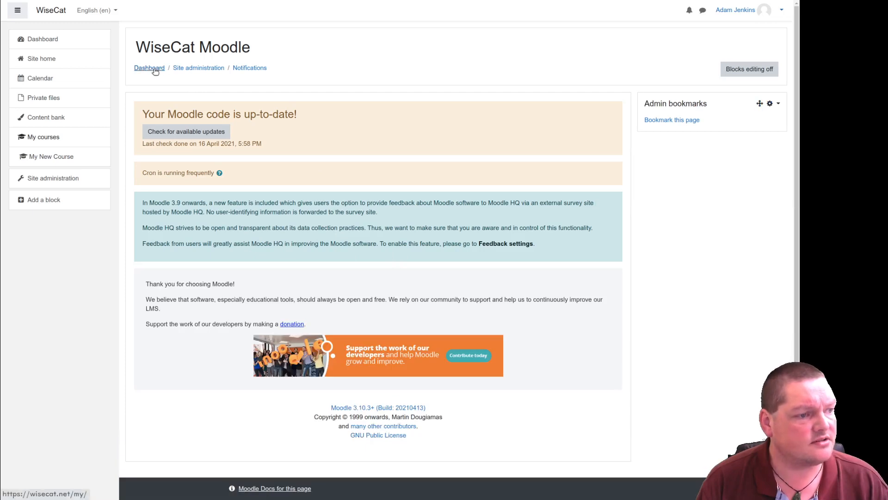
mouse_move(162, 82)
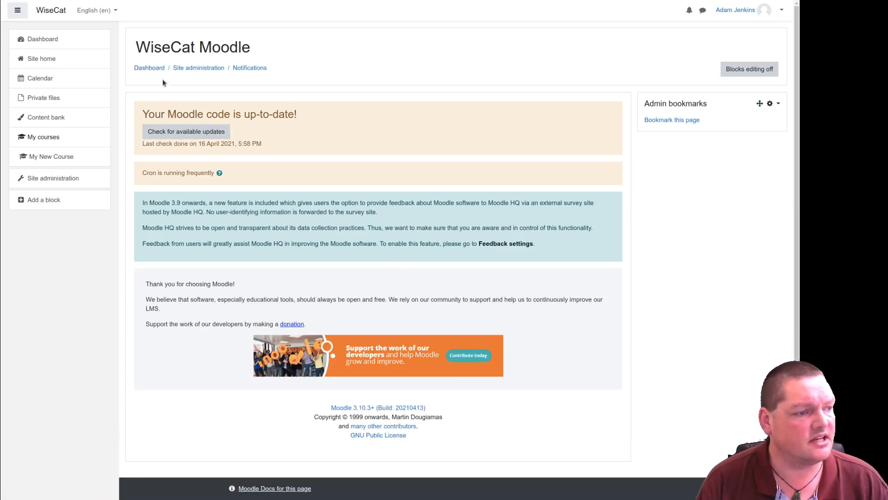
mouse_move(149, 68)
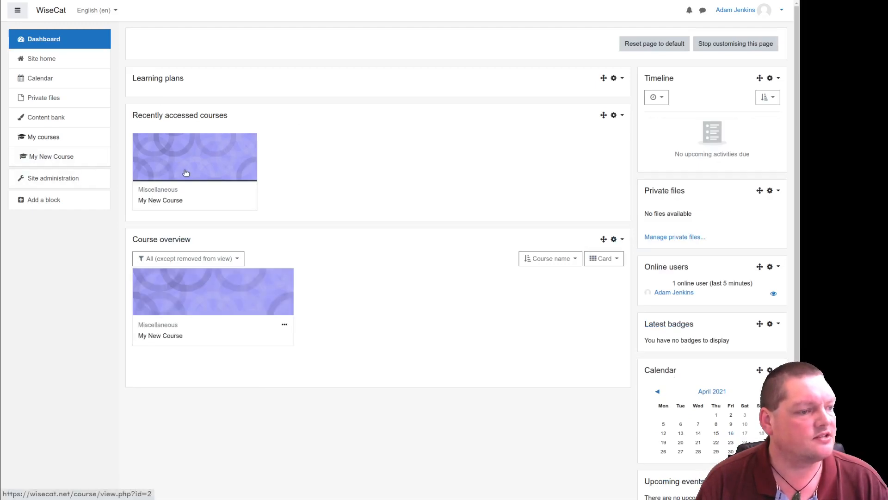
click(195, 157)
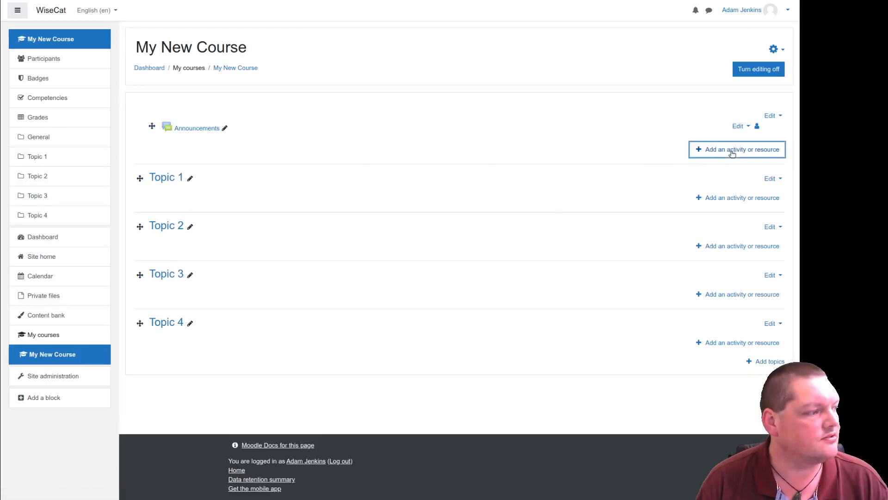
click(737, 149)
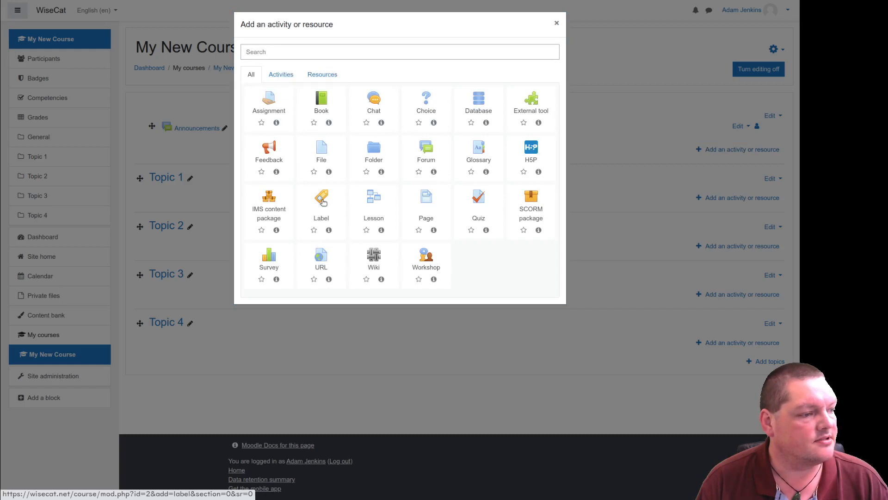
click(321, 197)
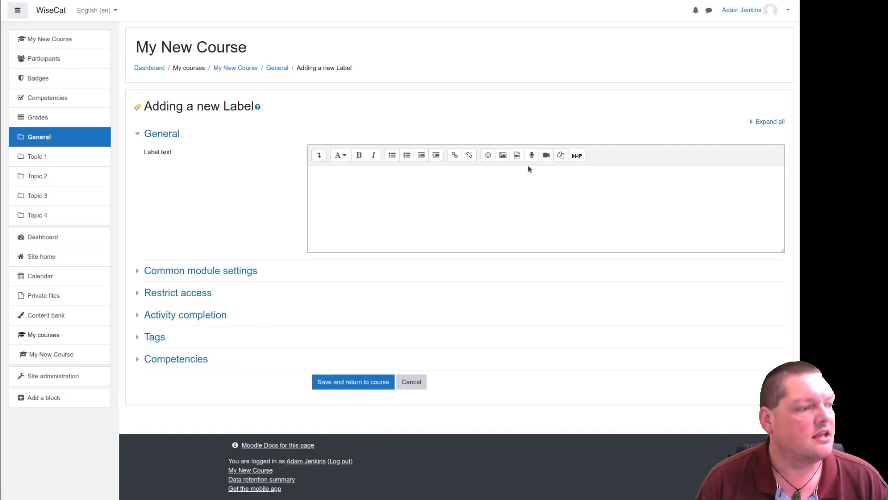
click(319, 155)
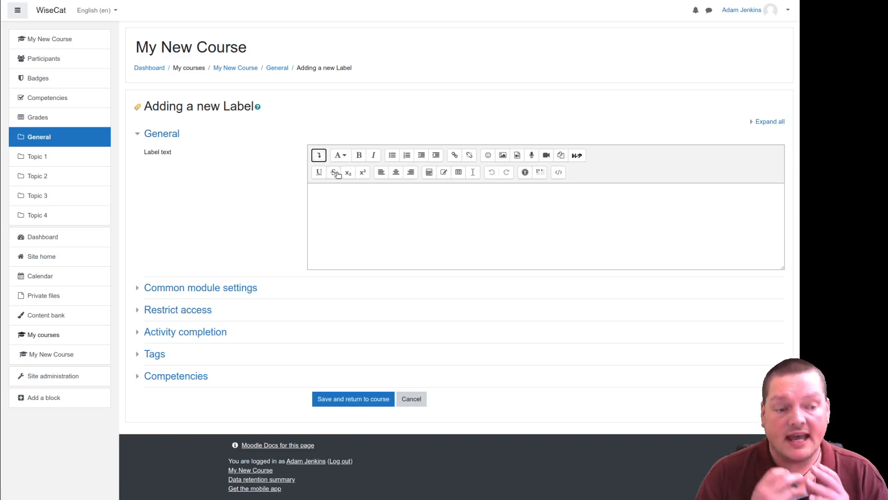
mouse_move(21, 325)
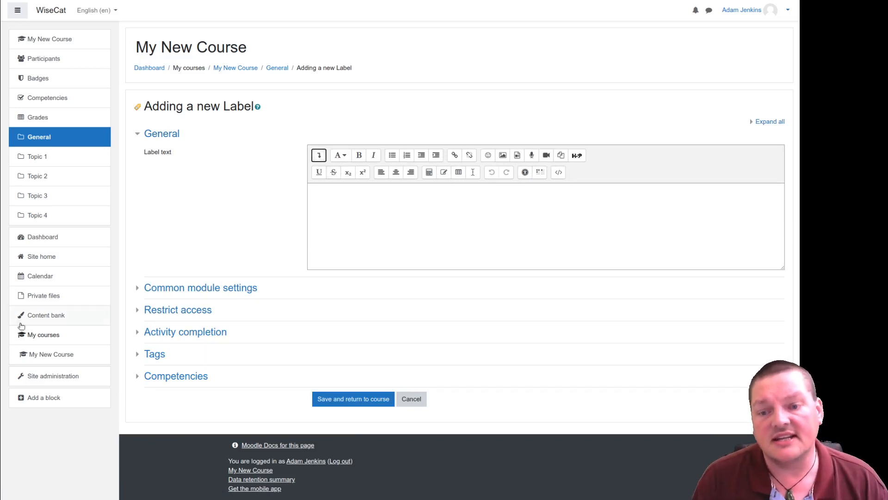
Step: Open Site administration Plugins and scroll to the Atto HTML editor settings under Text editors
click(53, 375)
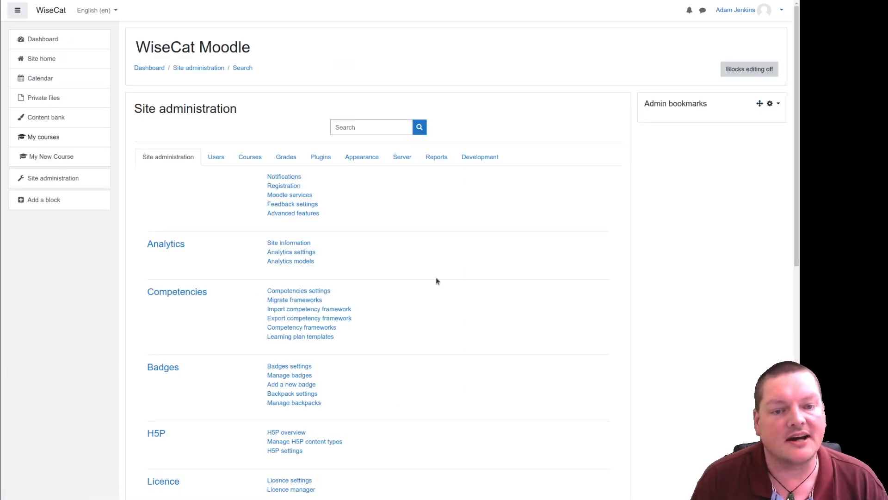
mouse_move(255, 176)
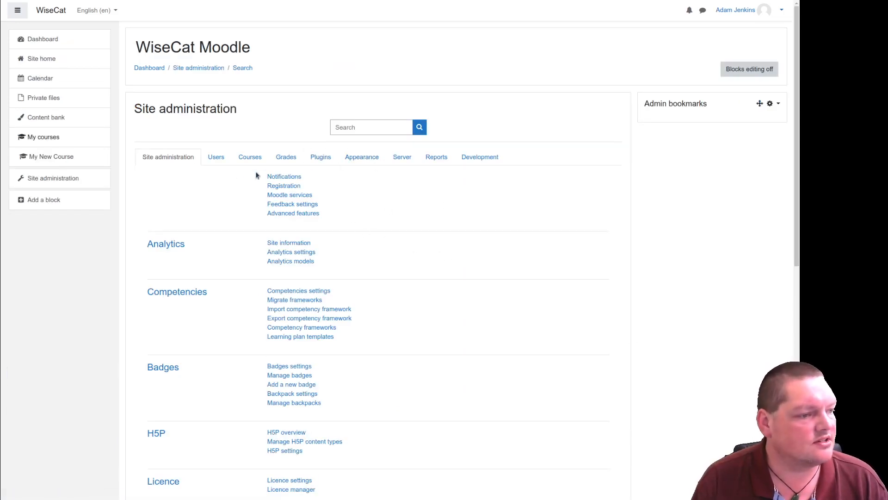
mouse_move(399, 363)
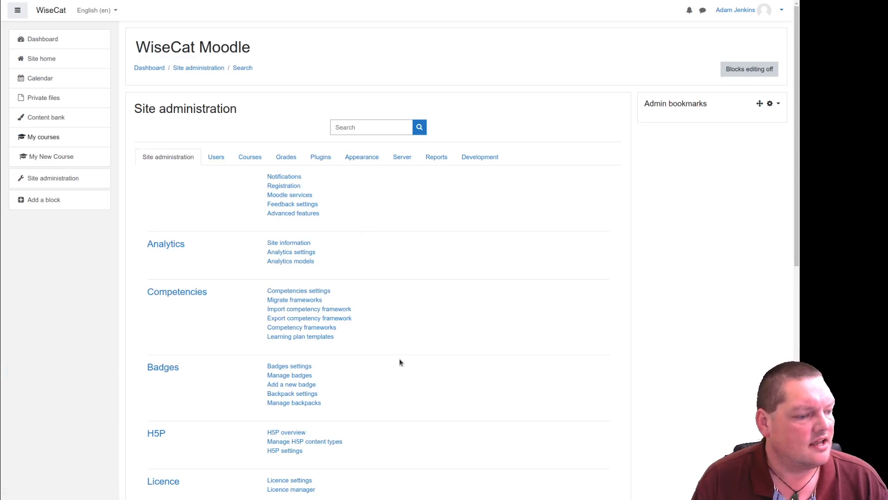
scroll(down, 3)
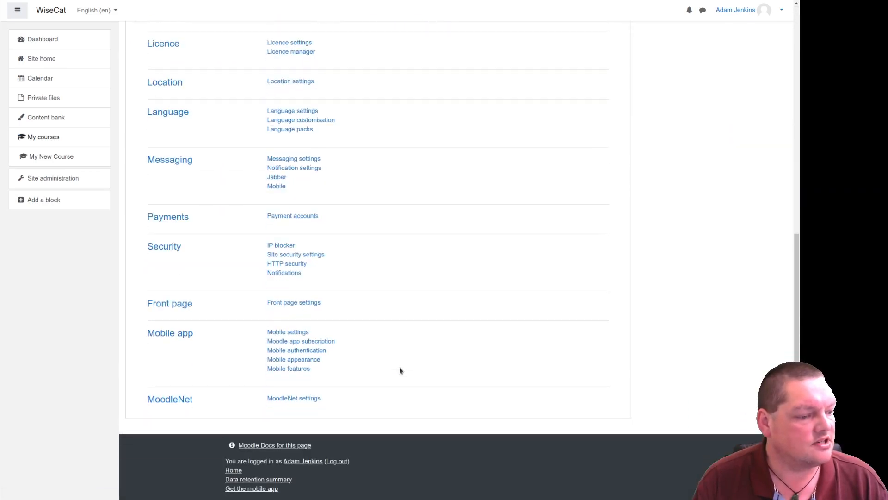
scroll(up, 3)
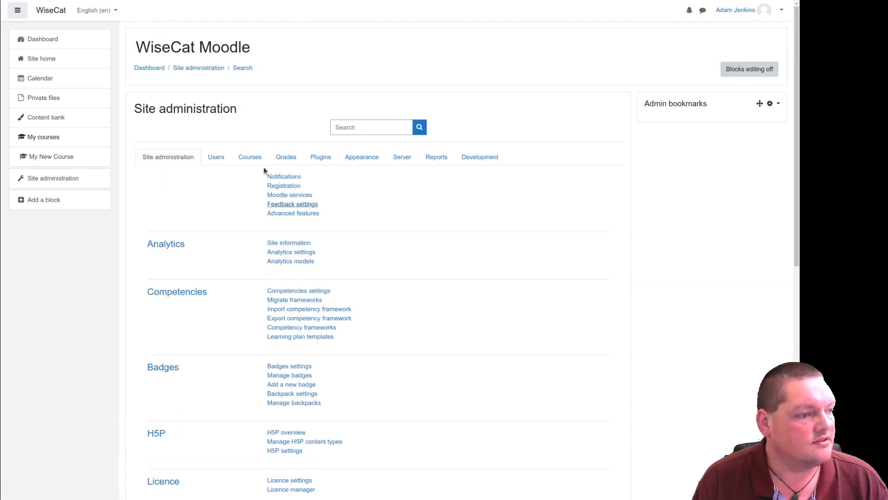
click(320, 157)
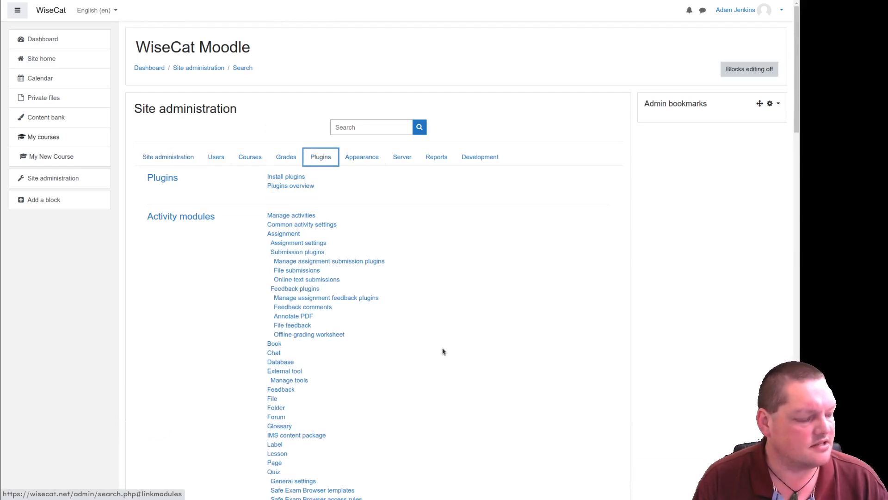
scroll(down, 3)
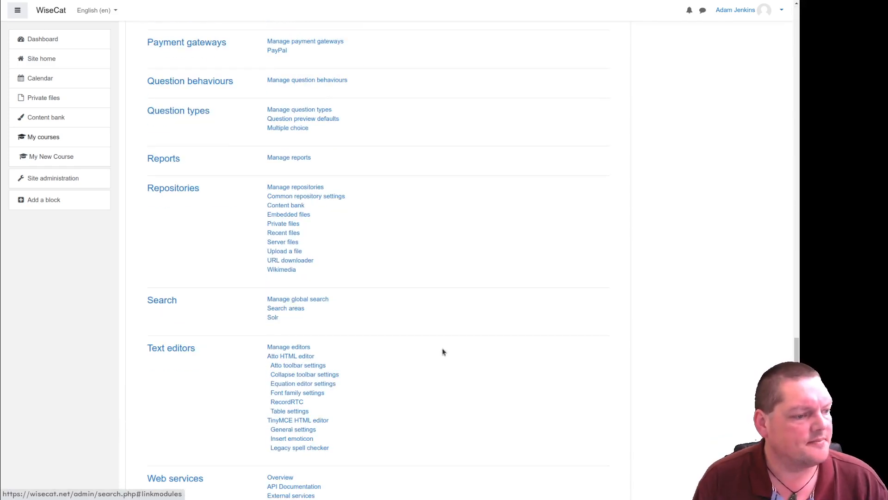
scroll(down, 3)
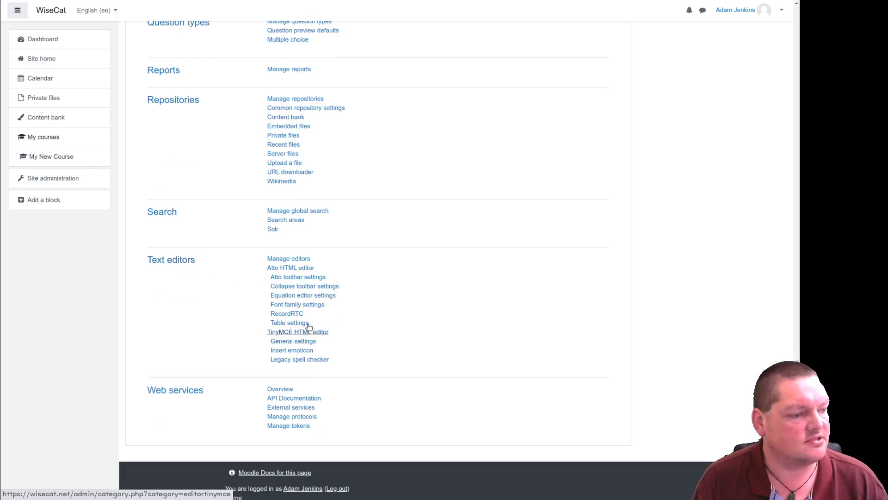
mouse_move(290, 267)
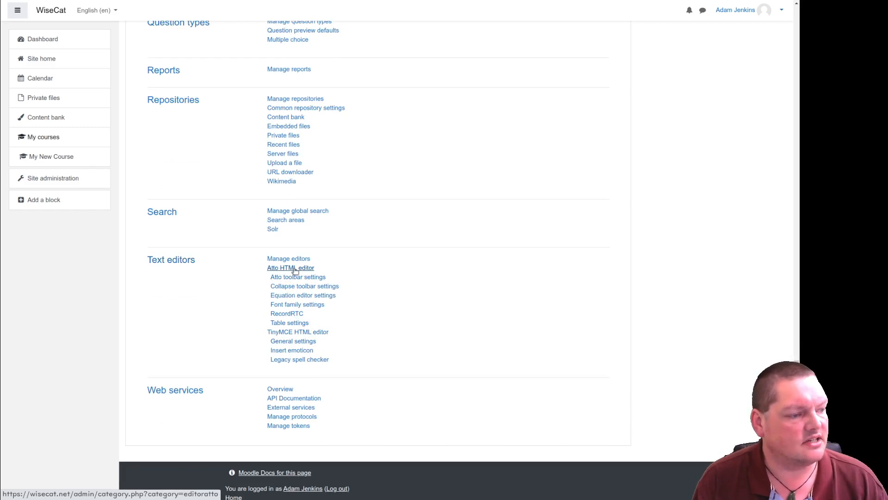
mouse_move(297, 277)
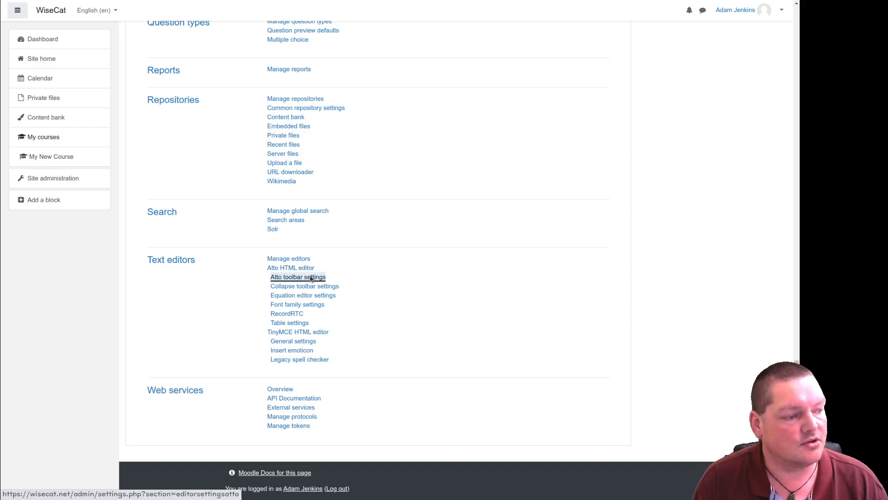
Step: Append fontfamily to the style1 line of Atto Toolbar config and save the changes
click(298, 276)
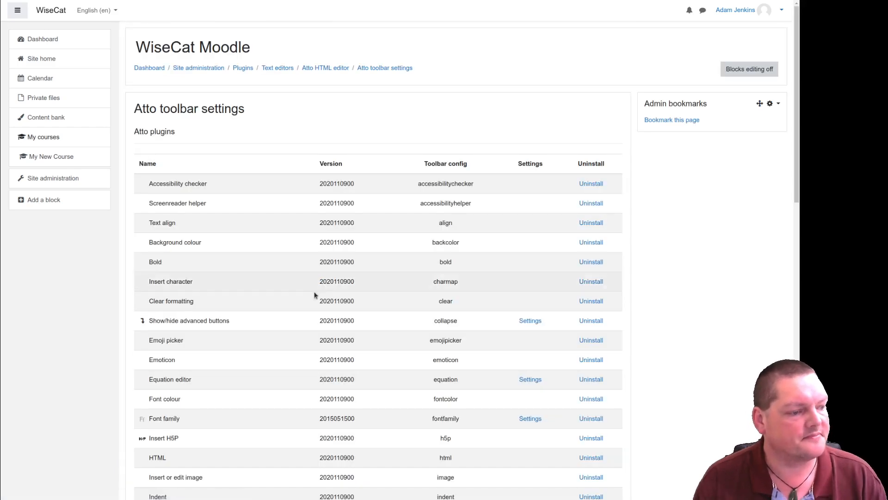
scroll(down, 3)
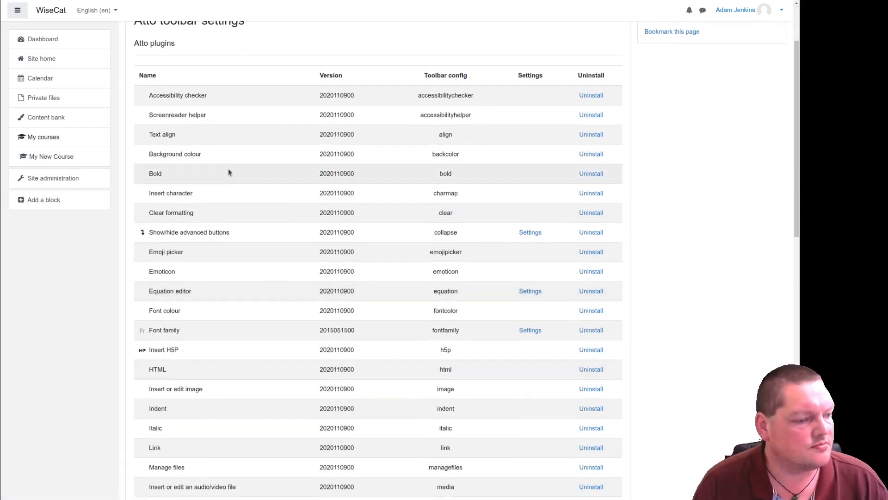
double_click(164, 330)
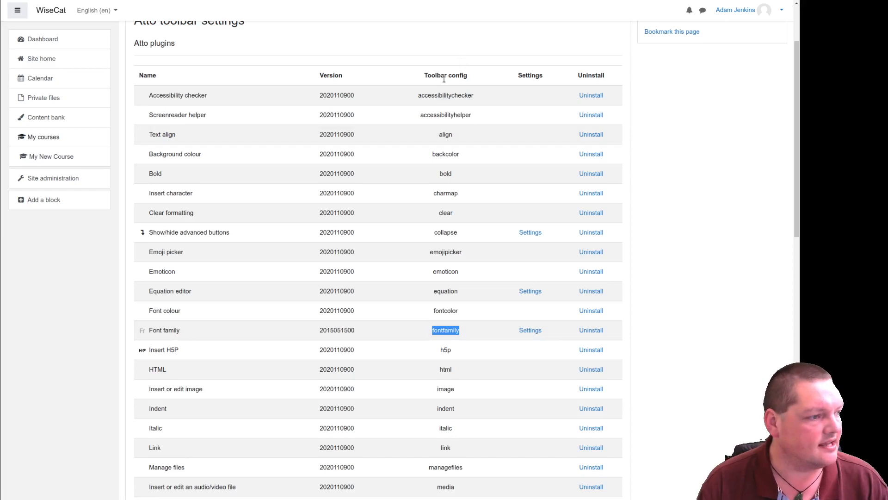
scroll(down, 3)
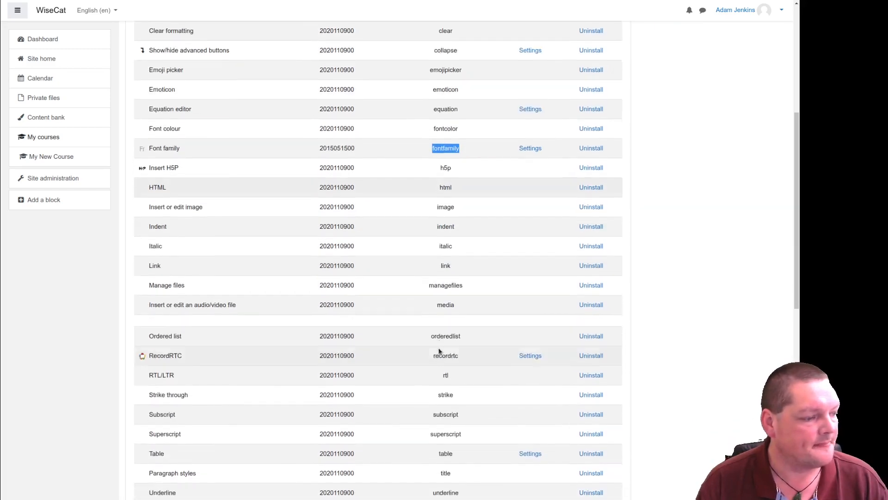
scroll(down, 3)
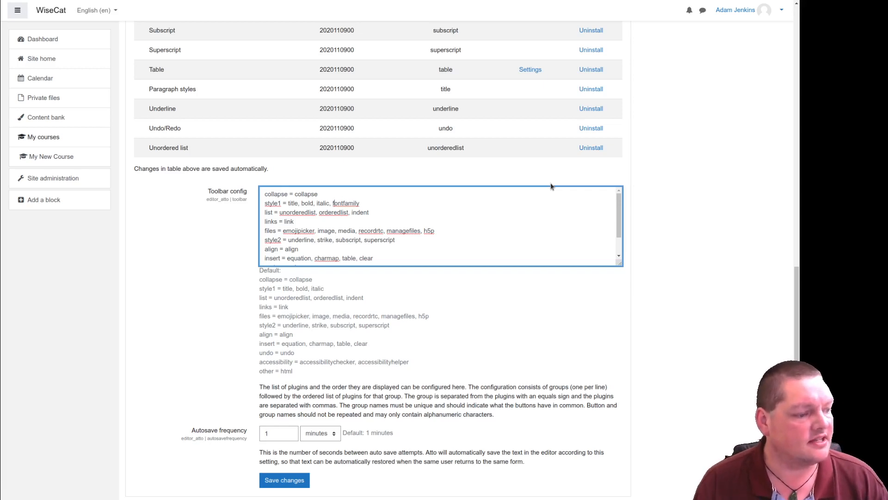
click(284, 479)
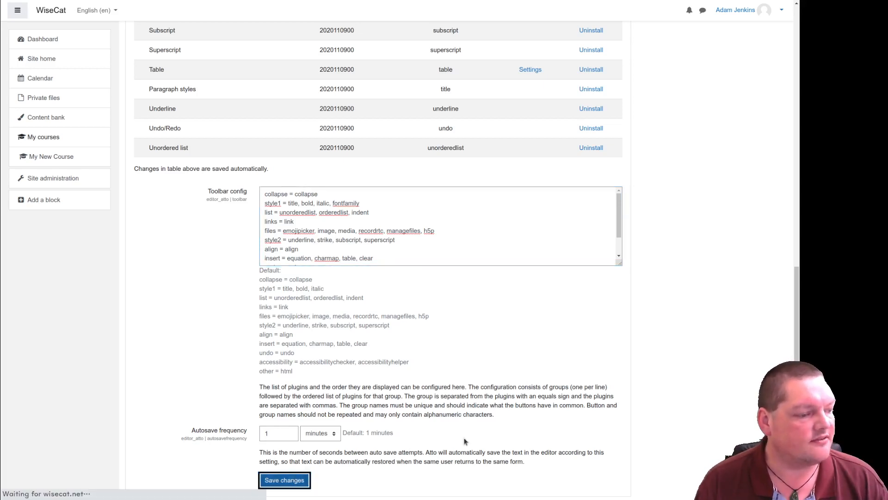
click(284, 479)
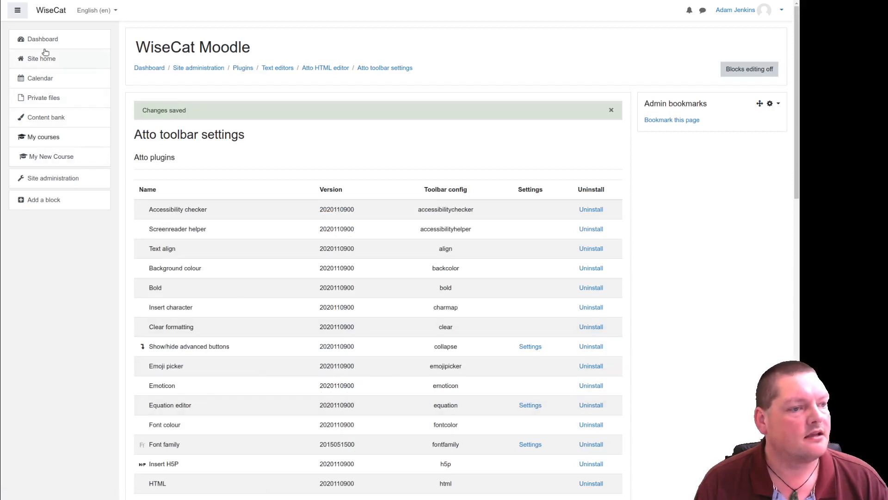
Step: In a new My New Course label, view the Font family menu's six fonts
click(42, 38)
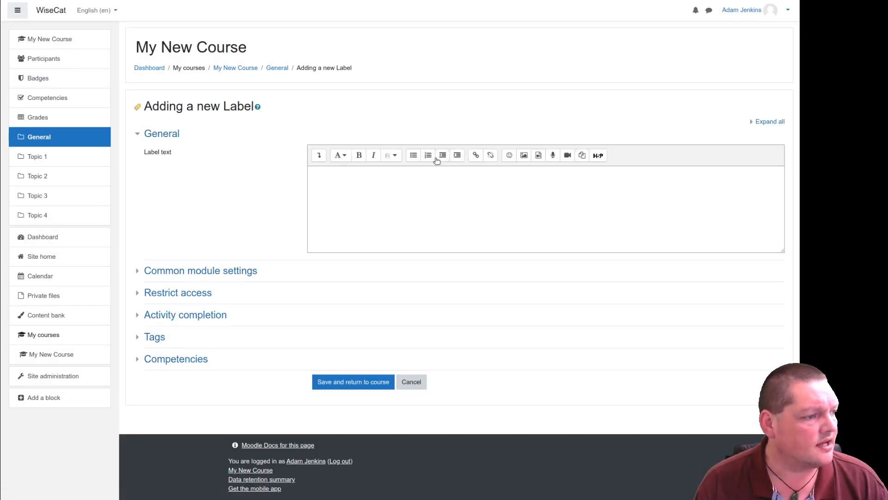
mouse_move(391, 156)
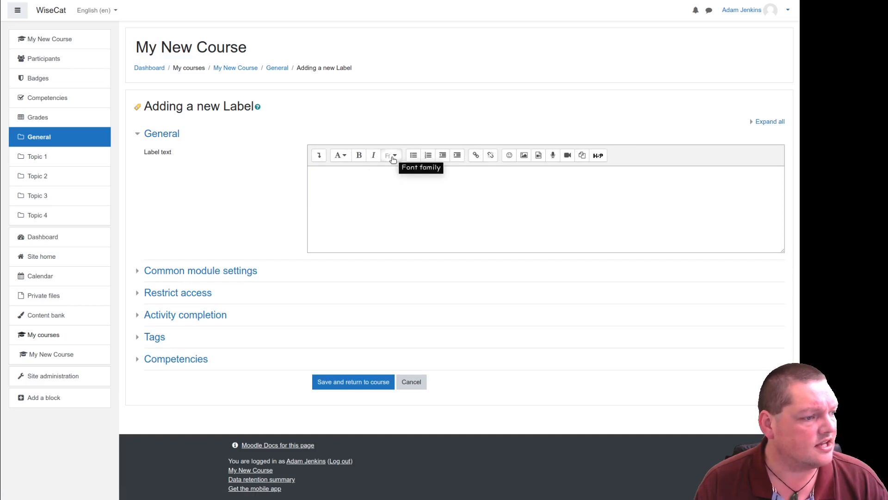
mouse_move(352, 157)
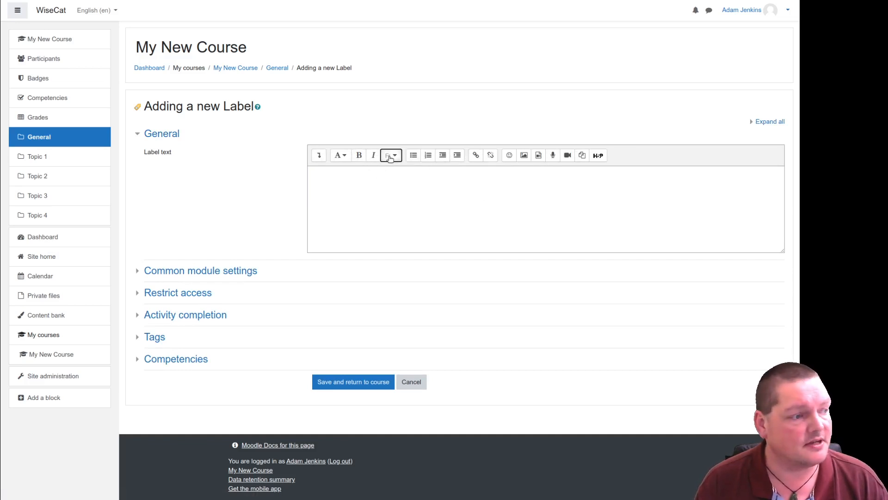
click(391, 154)
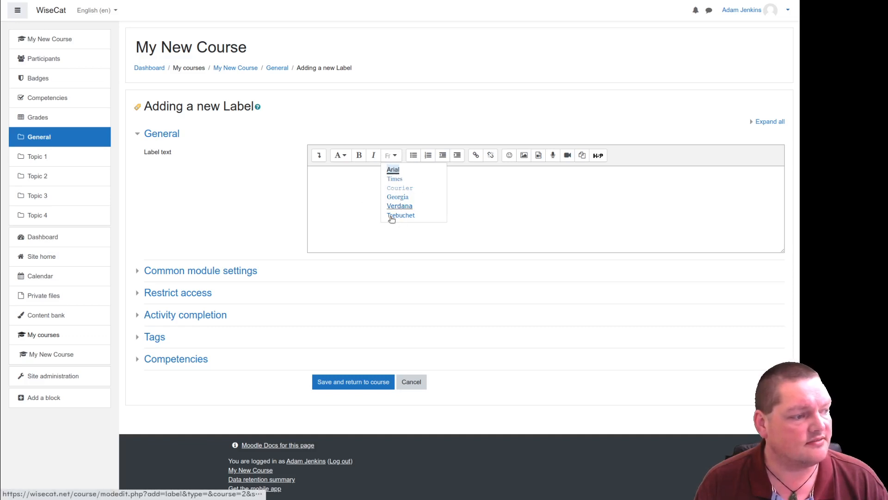
mouse_move(343, 232)
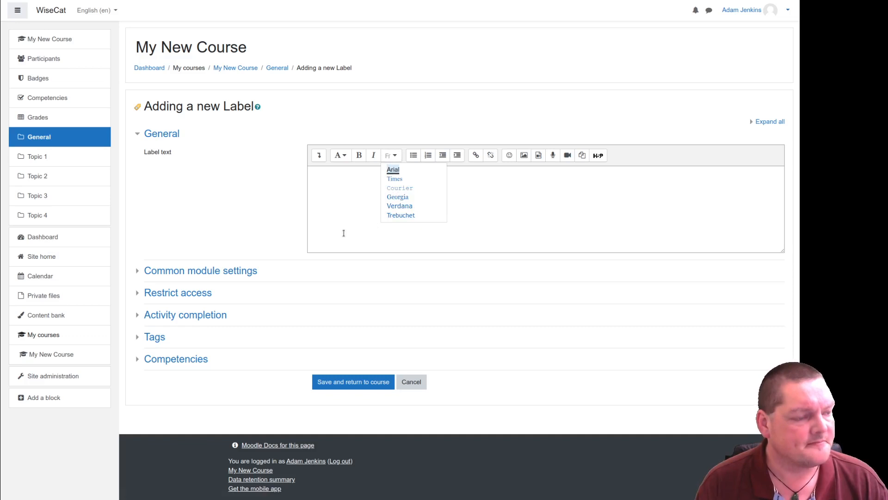
mouse_move(441, 215)
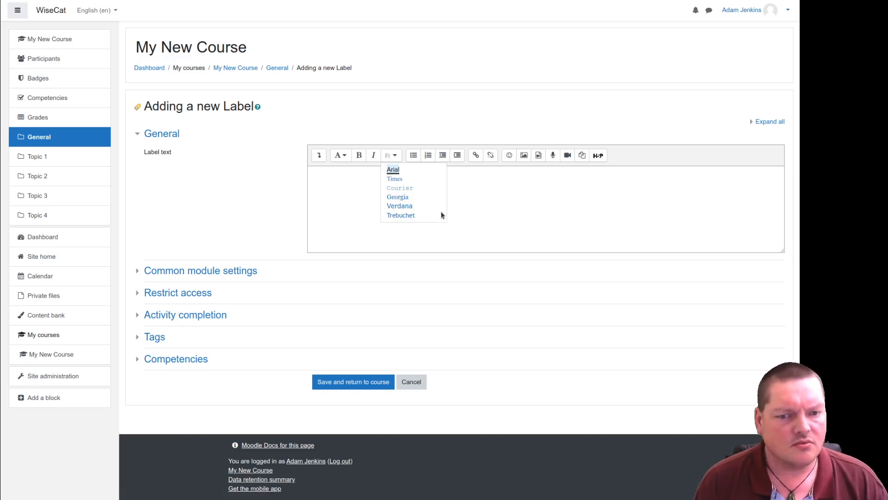
mouse_move(401, 215)
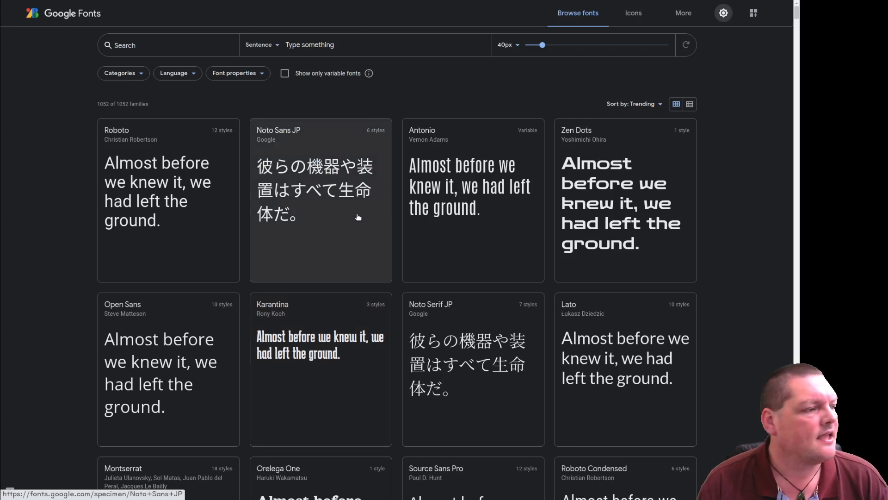
mouse_move(363, 228)
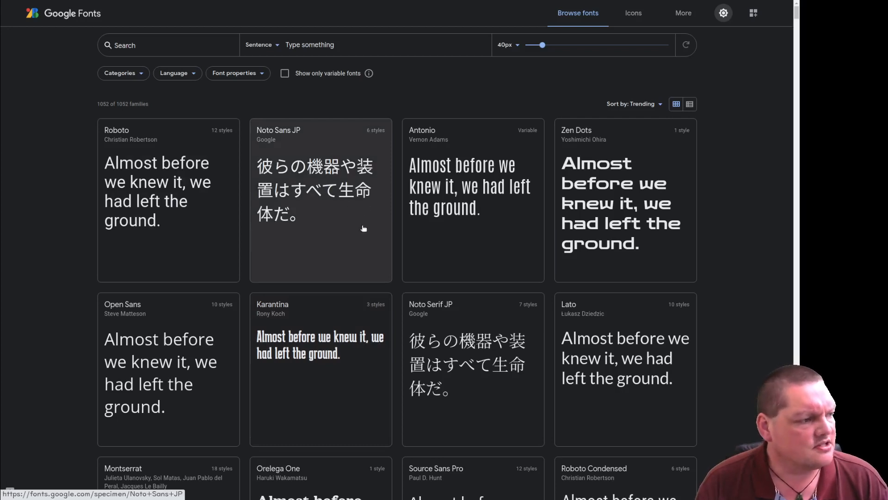
mouse_move(327, 187)
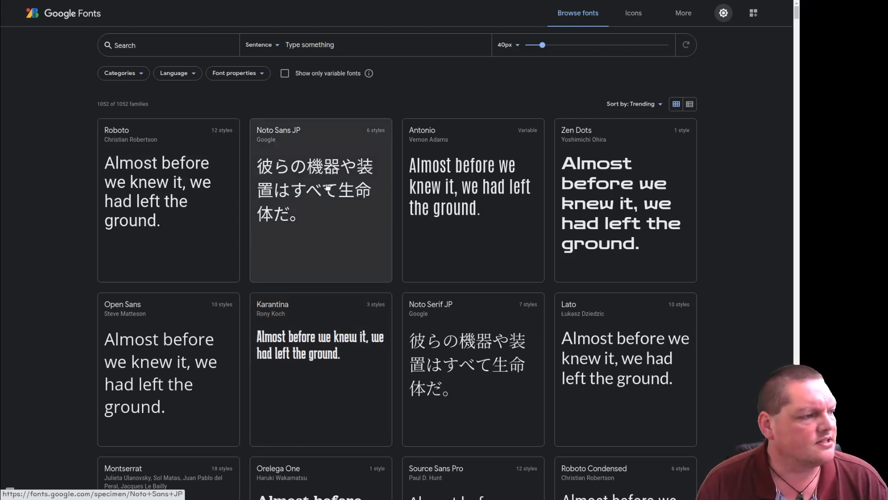
mouse_move(348, 204)
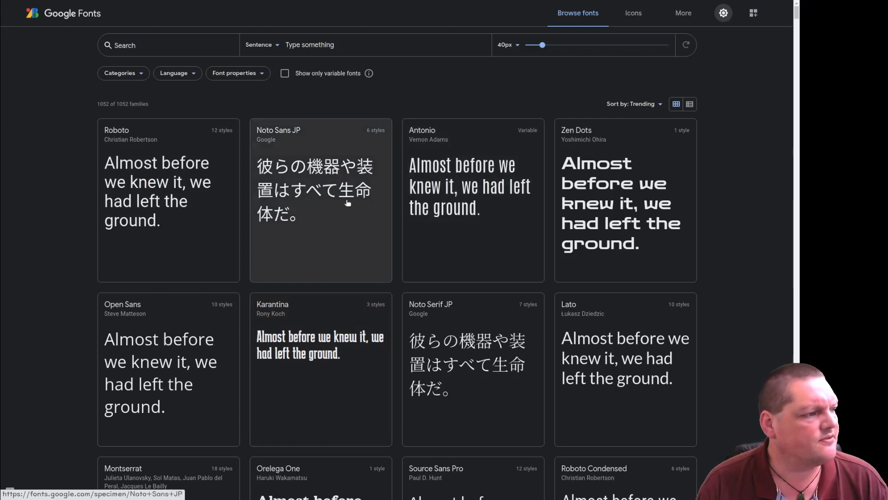
mouse_move(86, 248)
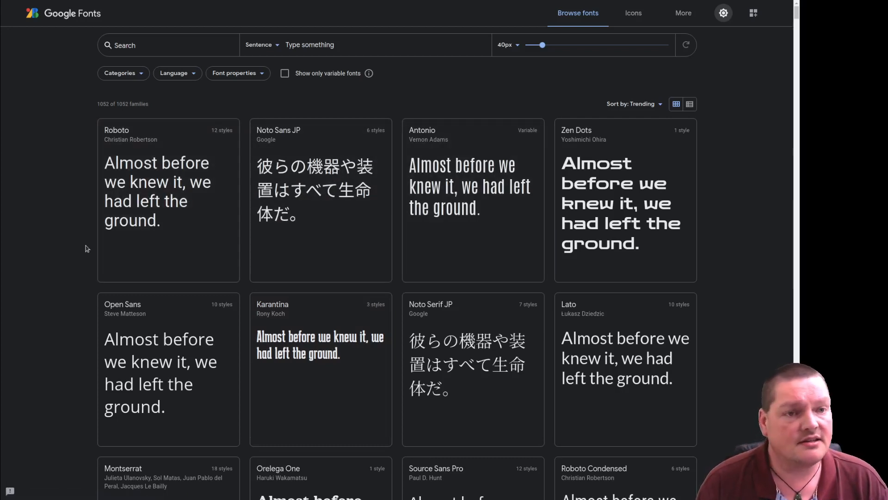
mouse_move(351, 224)
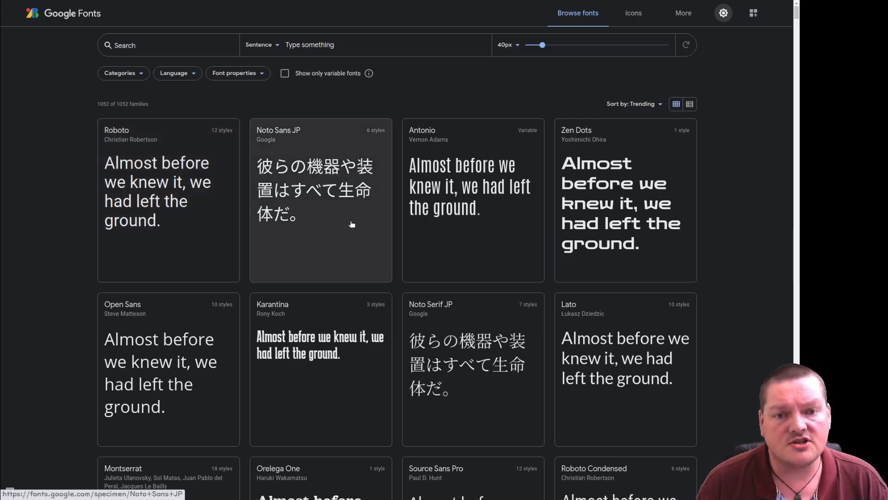
mouse_move(298, 172)
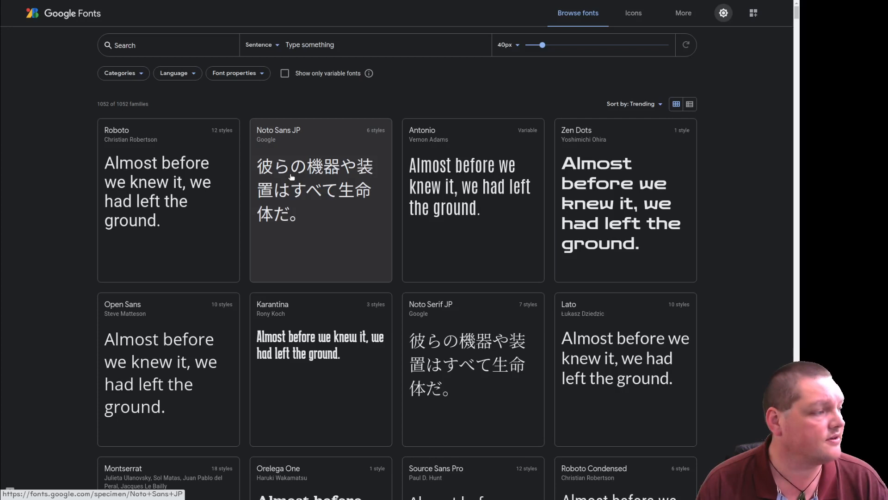
mouse_move(509, 257)
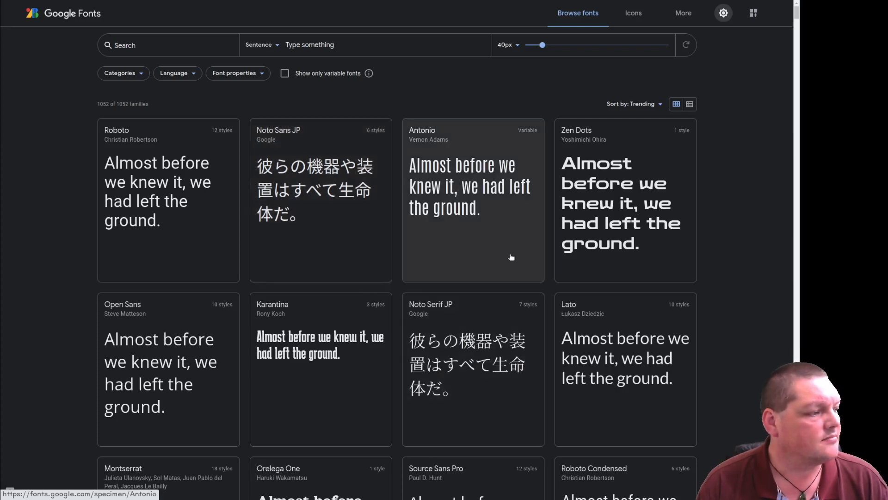
mouse_move(597, 227)
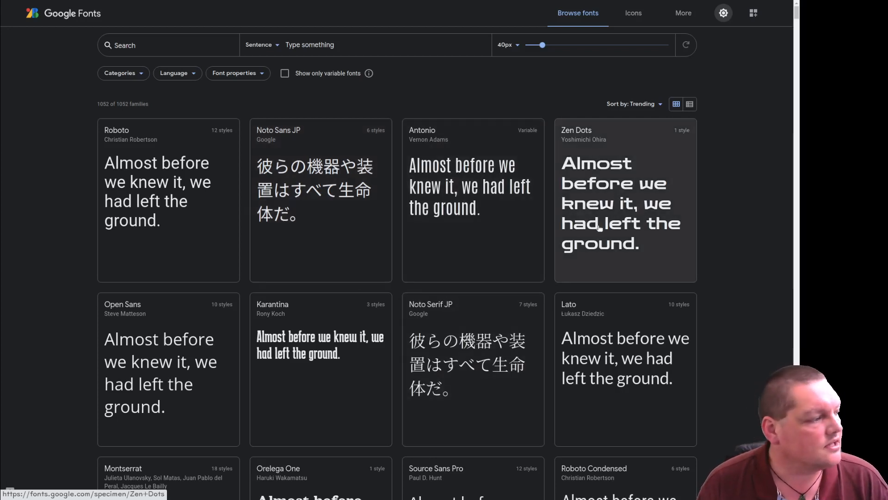
mouse_move(317, 177)
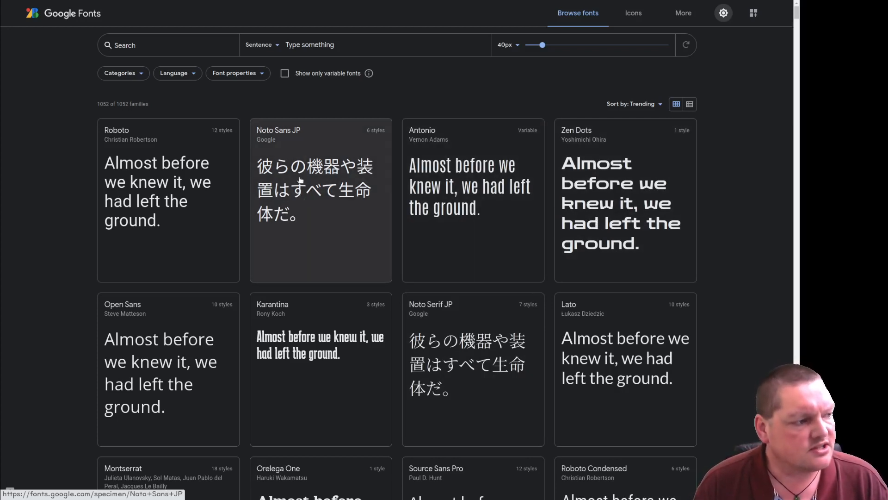
mouse_move(119, 23)
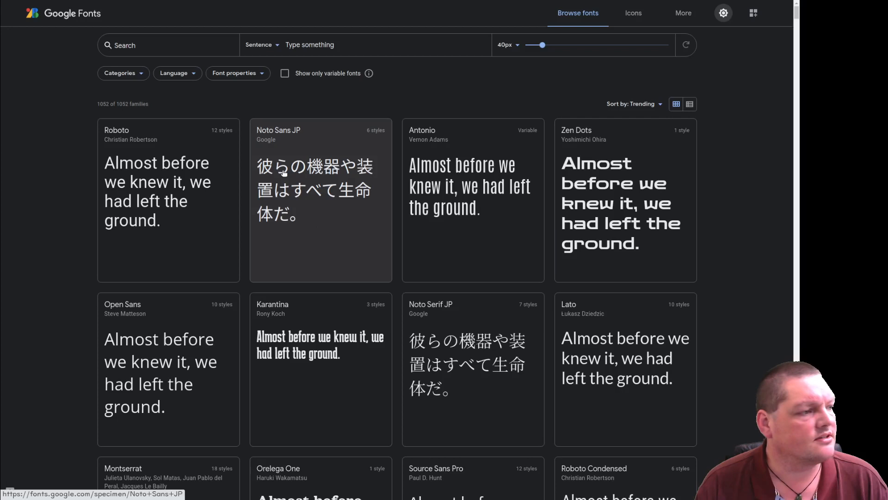
Step: Open the Noto Sans JP page from the Google Fonts catalogue
click(320, 189)
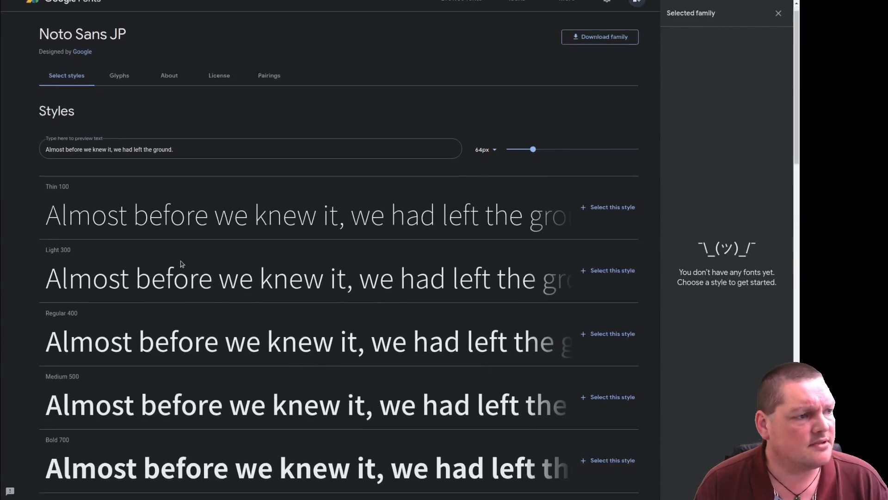
scroll(down, 3)
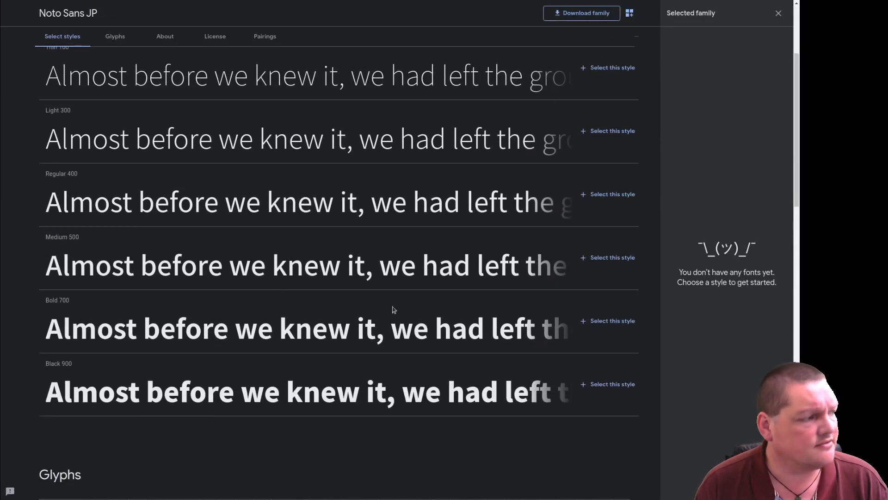
scroll(up, 3)
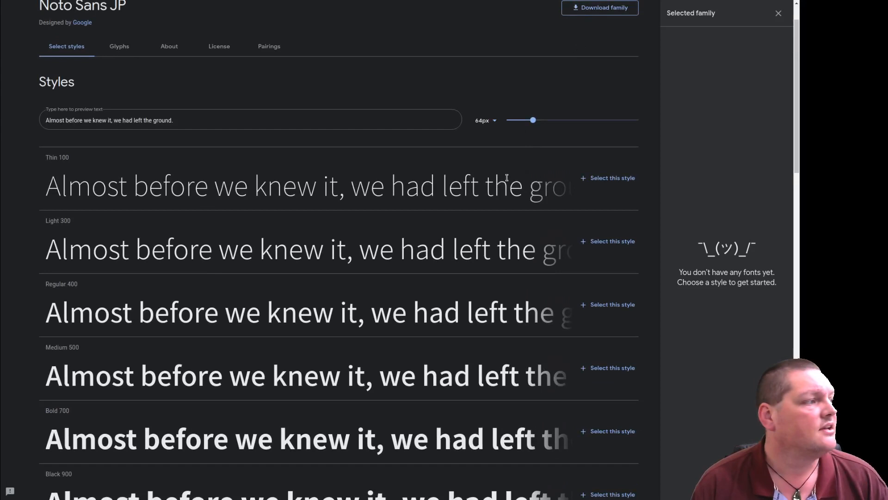
mouse_move(477, 244)
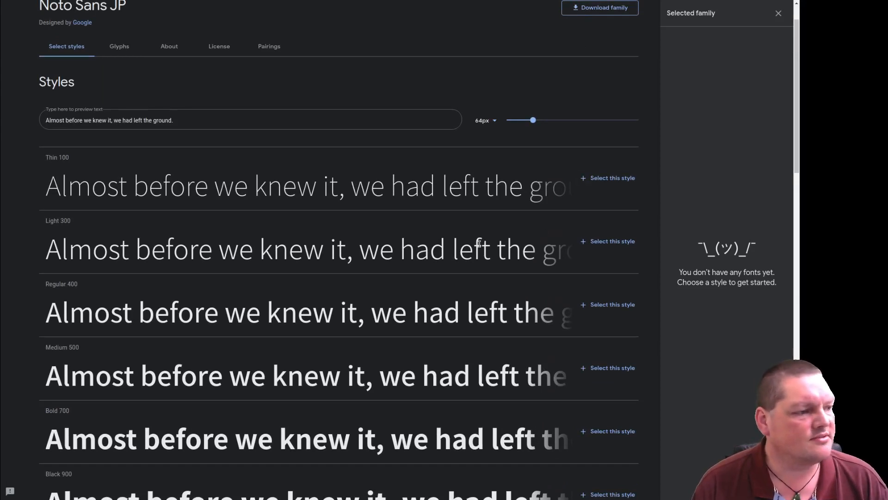
scroll(up, 3)
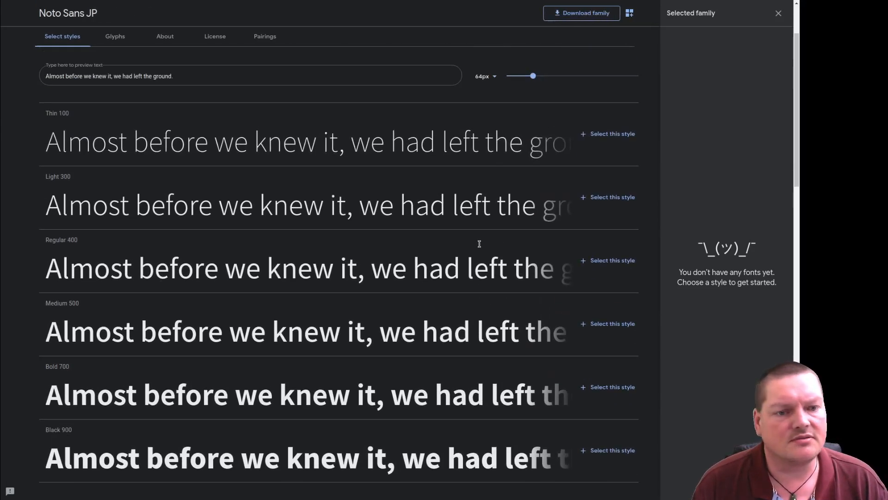
scroll(down, 3)
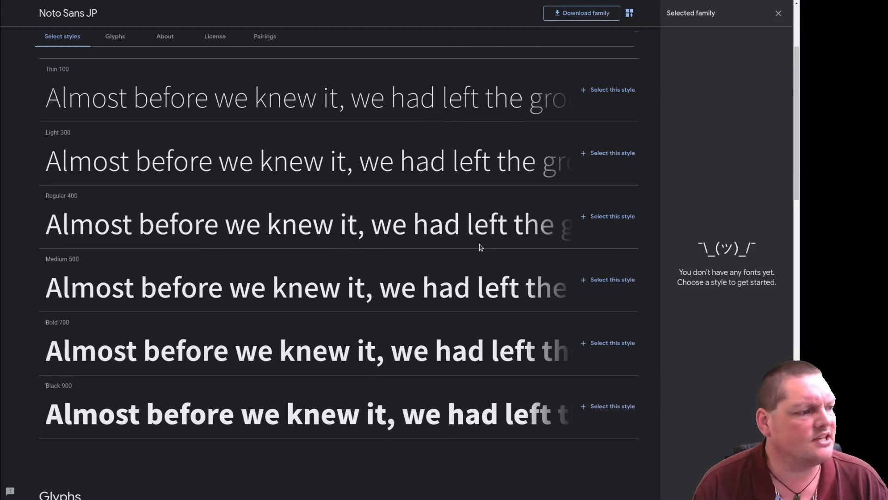
mouse_move(366, 239)
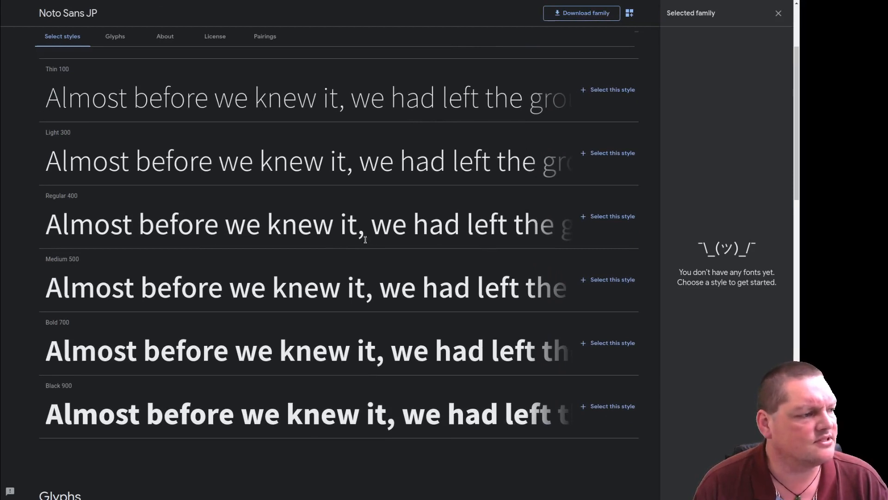
mouse_move(303, 245)
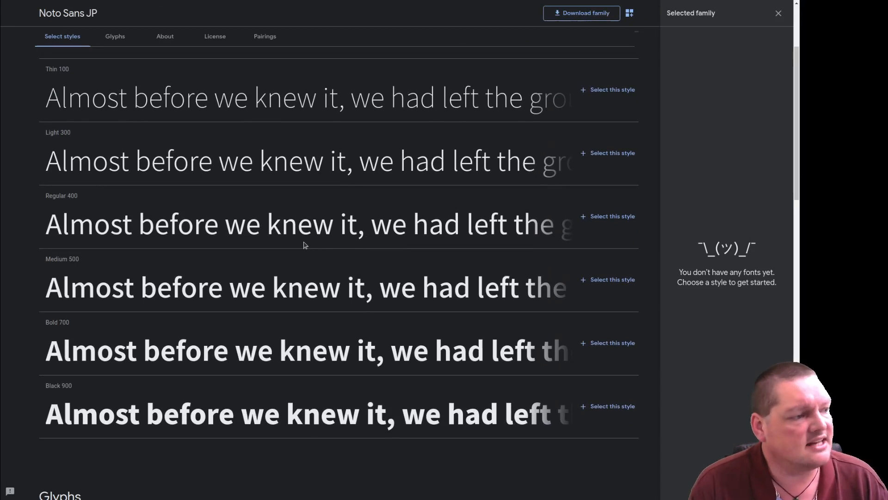
scroll(up, 3)
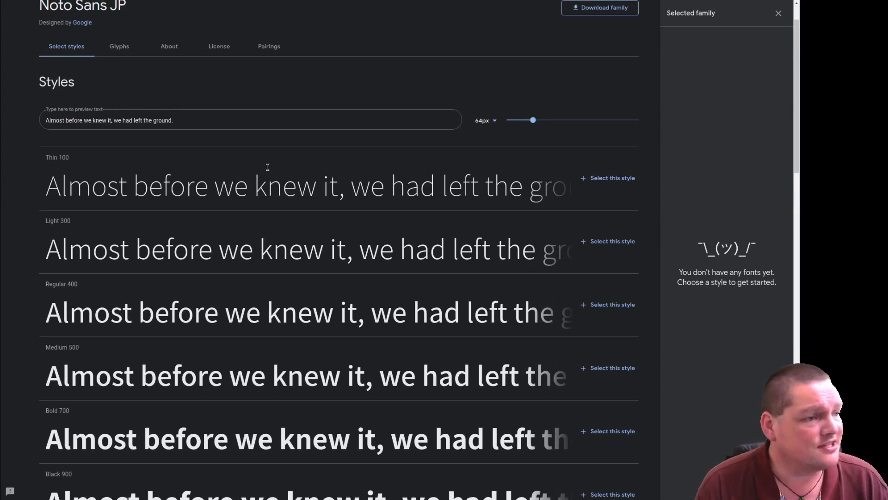
mouse_move(65, 277)
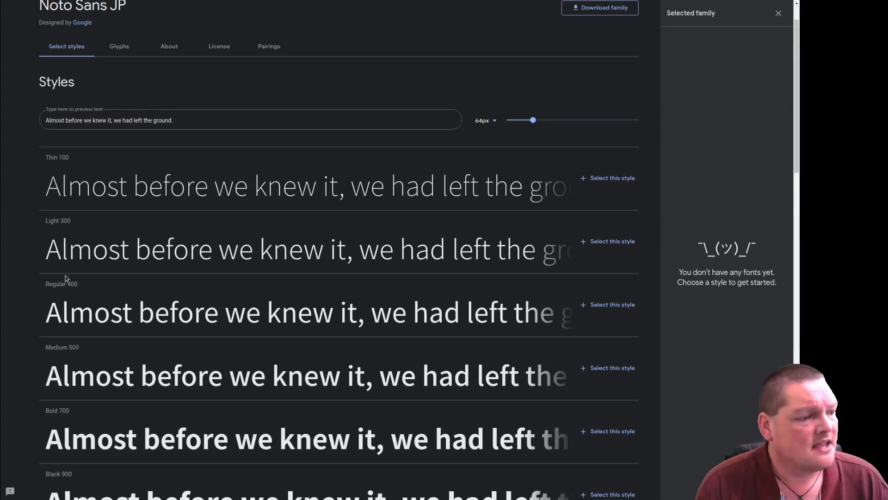
mouse_move(481, 32)
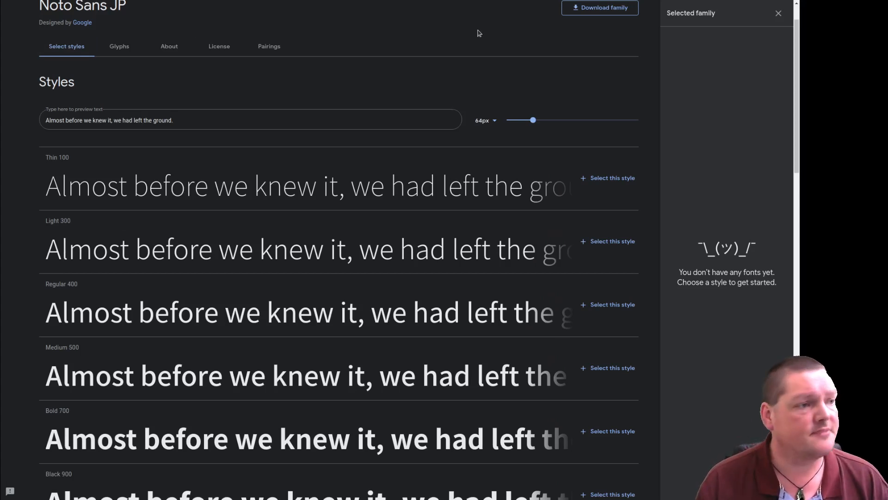
mouse_move(394, 3)
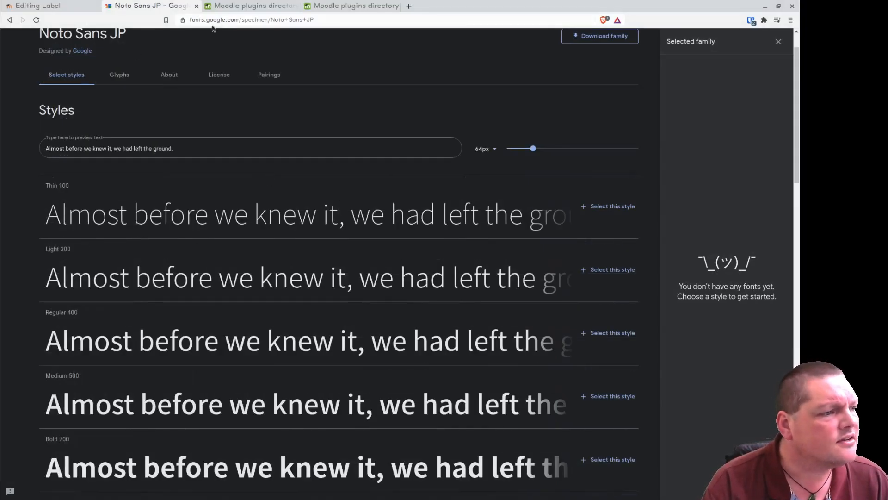
key(f11)
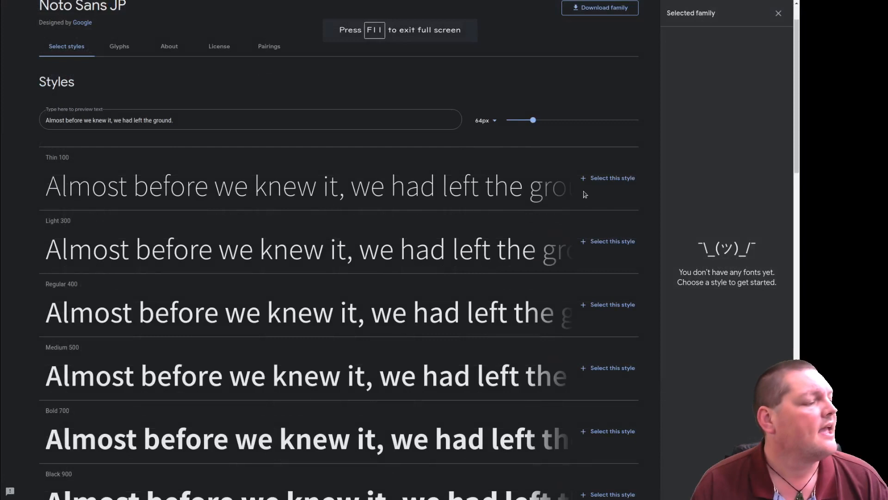
mouse_move(106, 289)
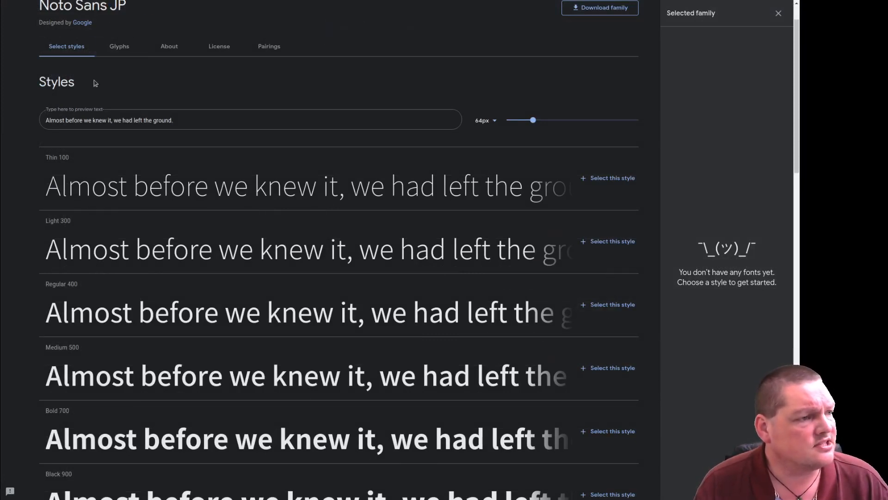
mouse_move(612, 304)
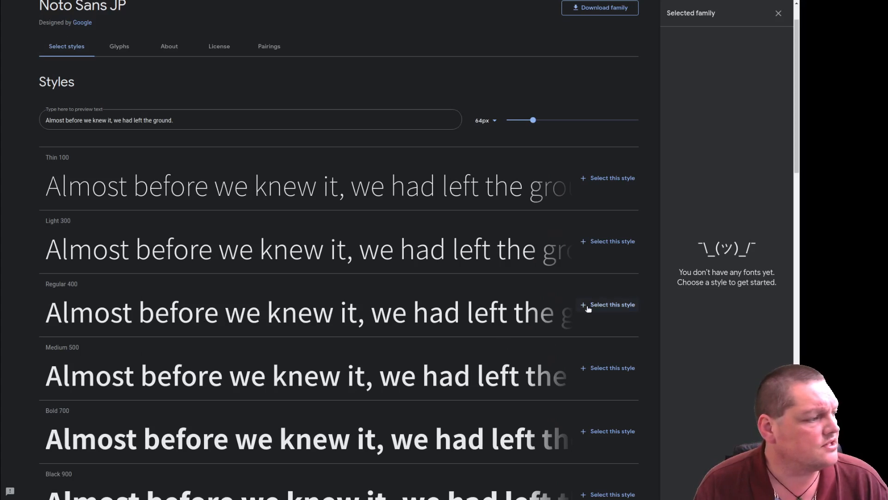
Step: Select Noto Sans JP Regular 400 and review its embed code panel
click(607, 305)
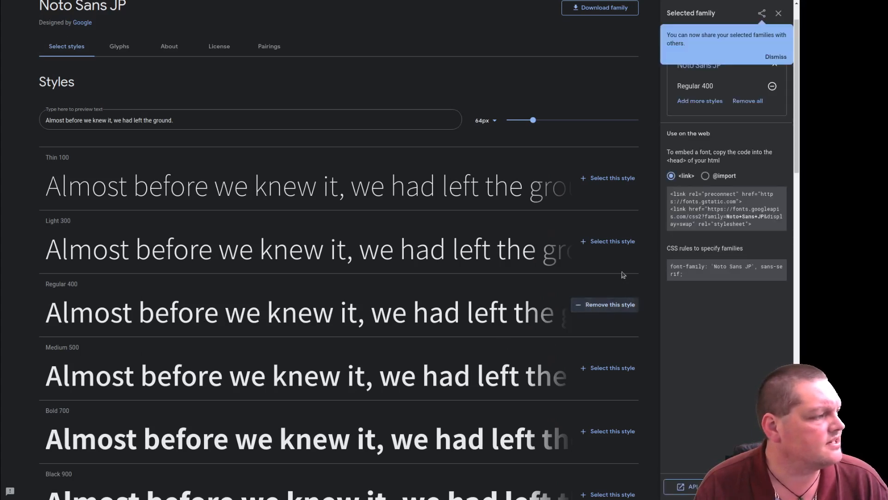
mouse_move(597, 310)
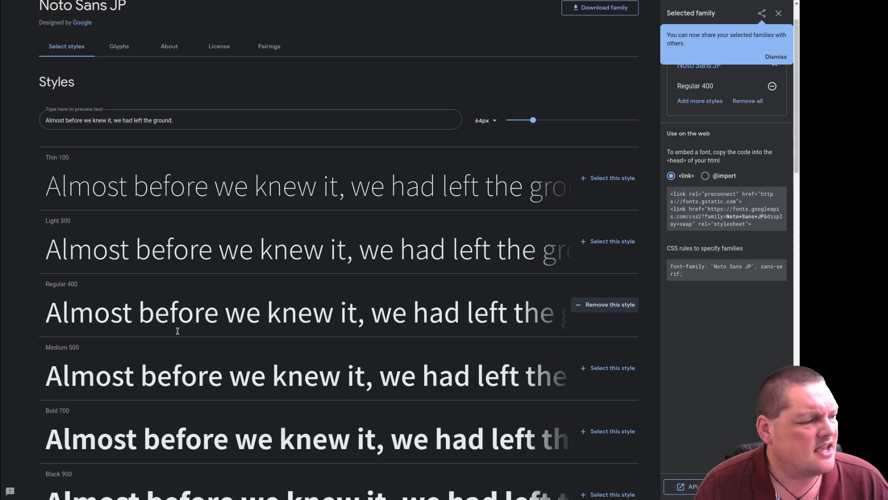
scroll(down, 3)
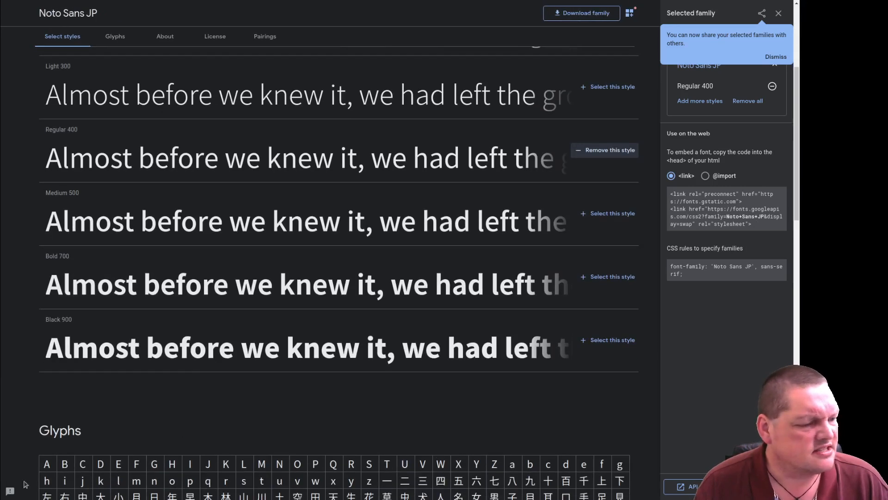
mouse_move(55, 206)
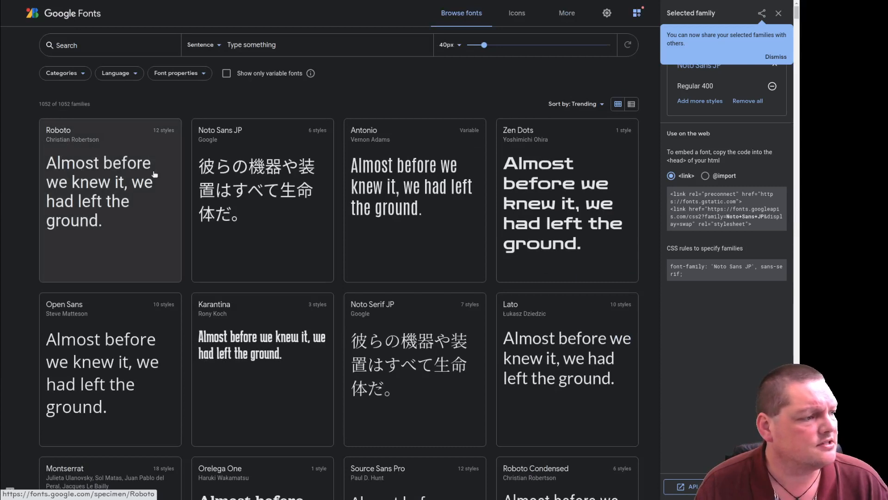
mouse_move(637, 168)
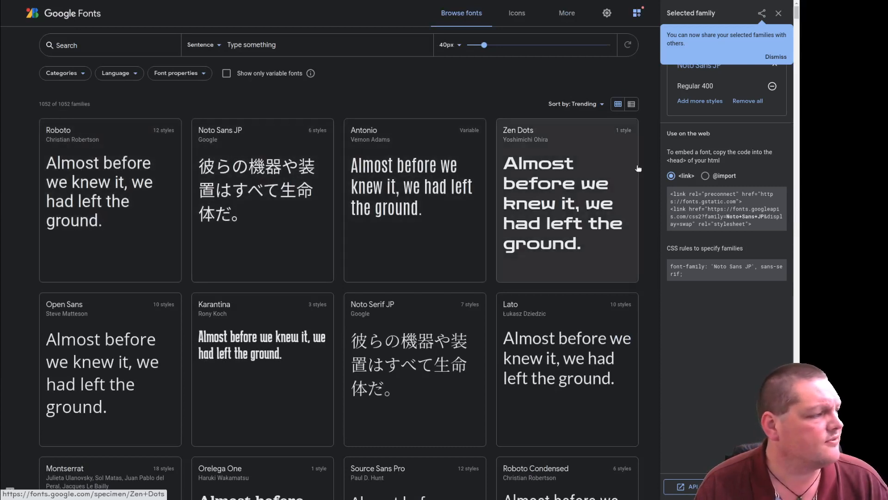
mouse_move(398, 352)
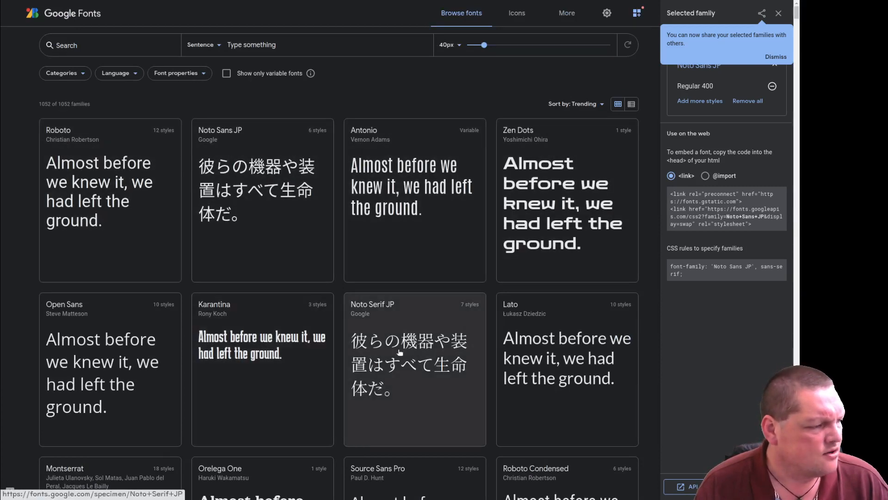
Step: Add Noto Serif JP Regular 400 to the Google Fonts selection alongside Noto Sans JP
click(414, 368)
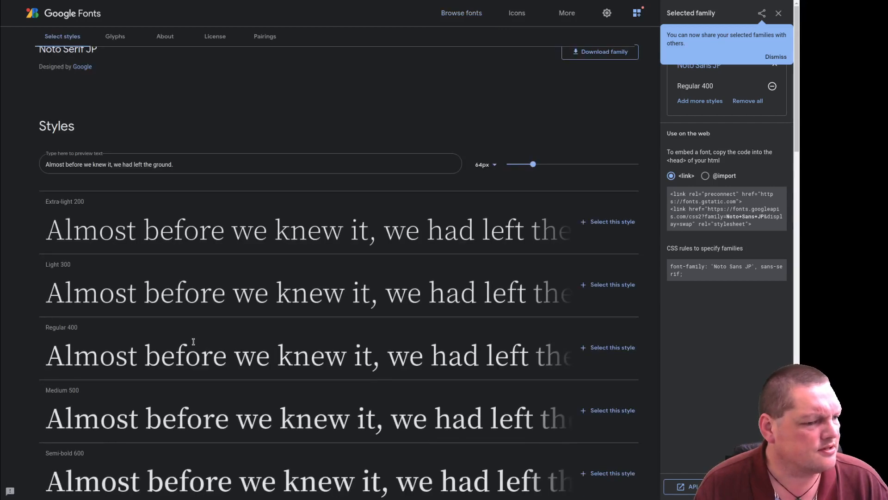
scroll(up, 3)
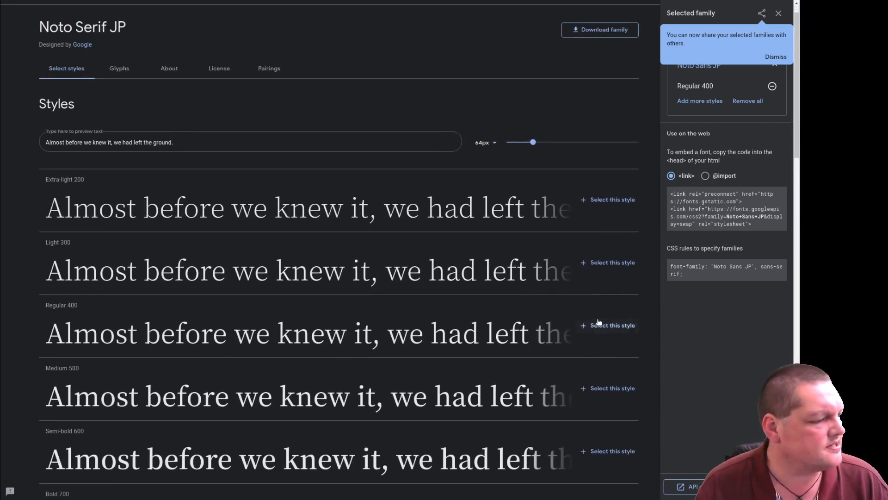
click(612, 325)
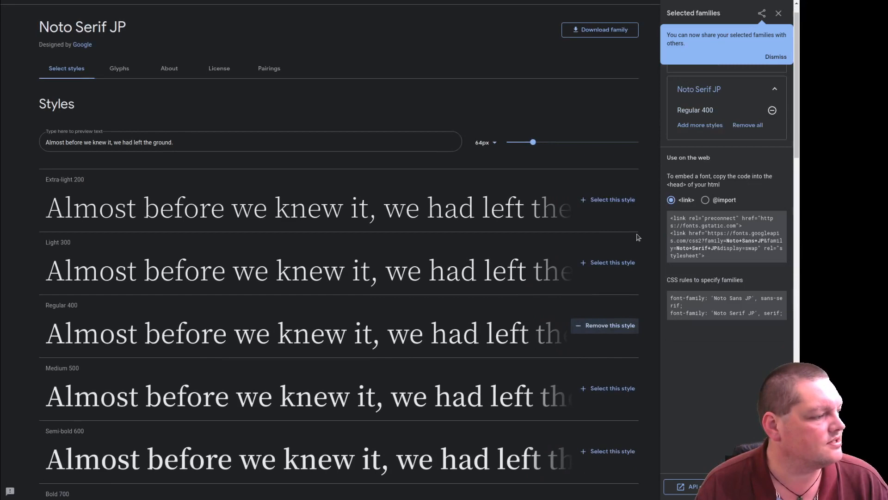
mouse_move(566, 327)
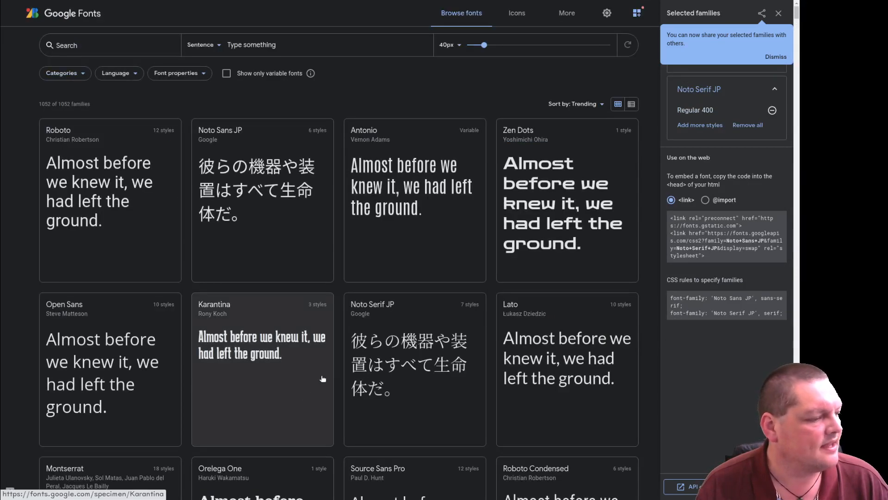
scroll(down, 3)
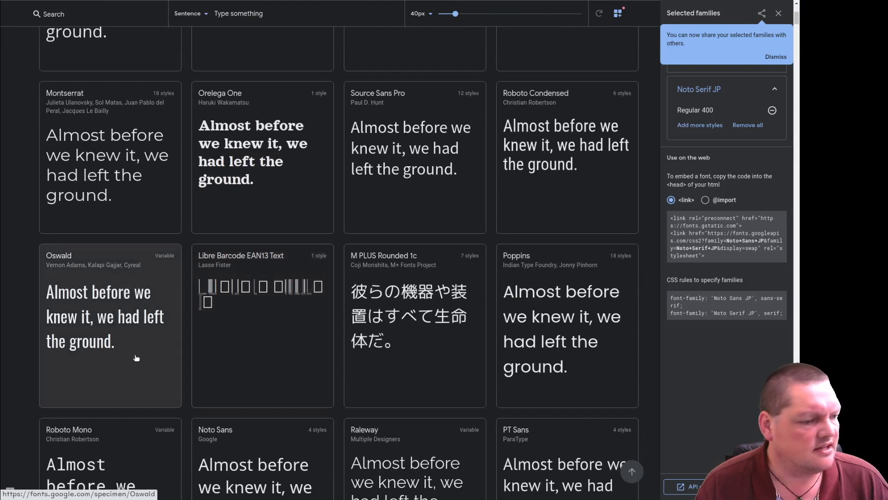
scroll(down, 3)
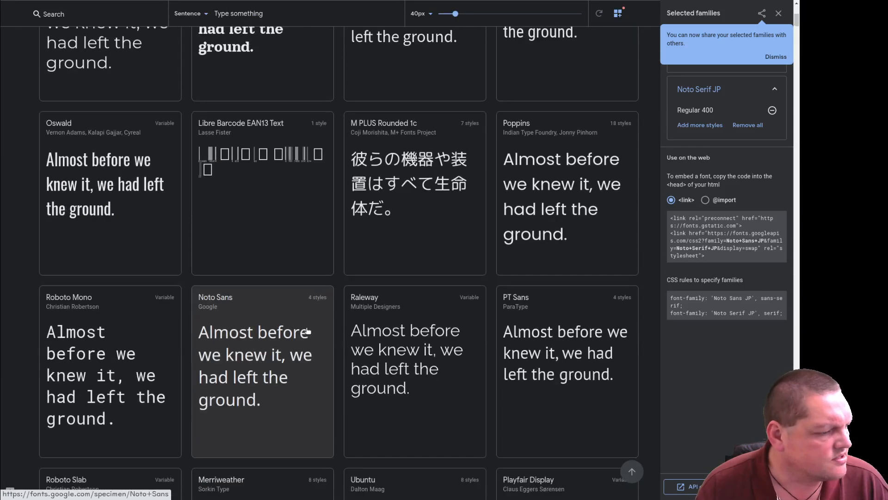
mouse_move(372, 132)
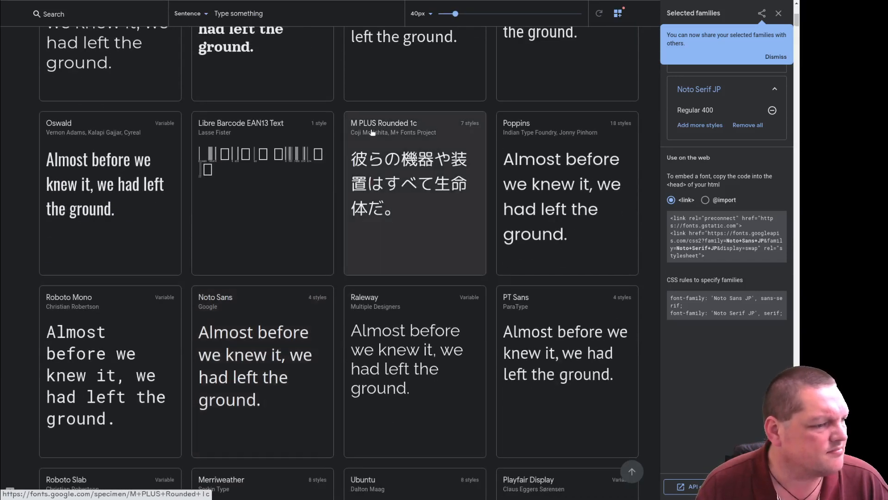
scroll(down, 3)
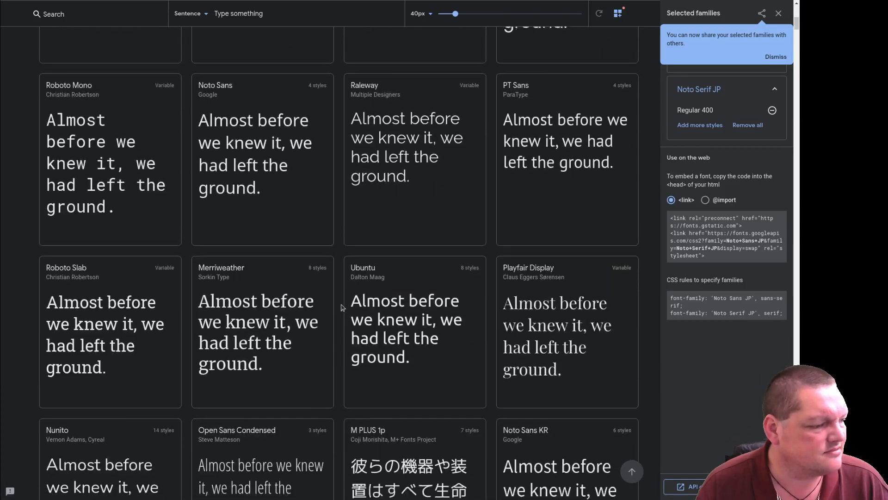
scroll(up, 3)
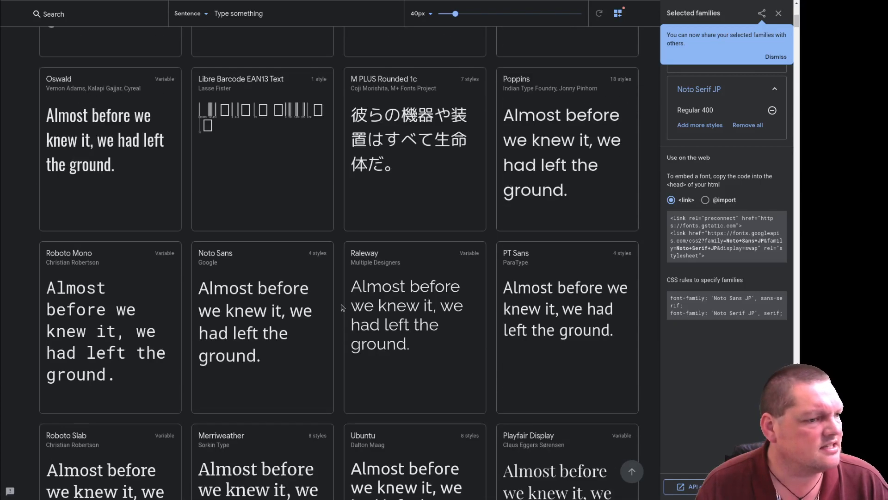
scroll(up, 3)
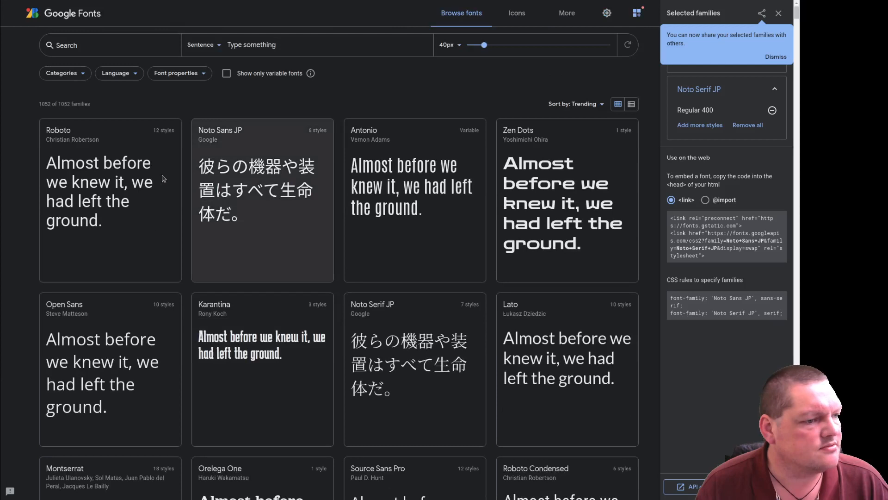
Step: Filter the catalogue to Japanese-supporting fonts and open the Train One font page
click(115, 72)
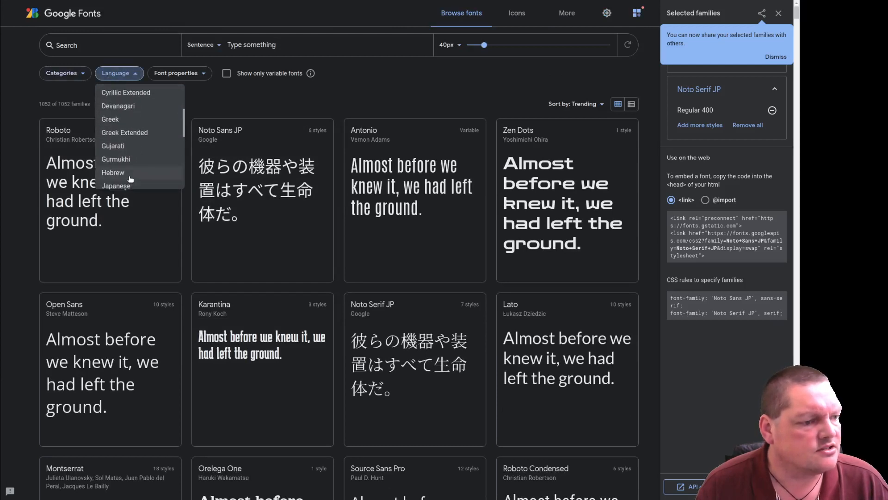
click(115, 186)
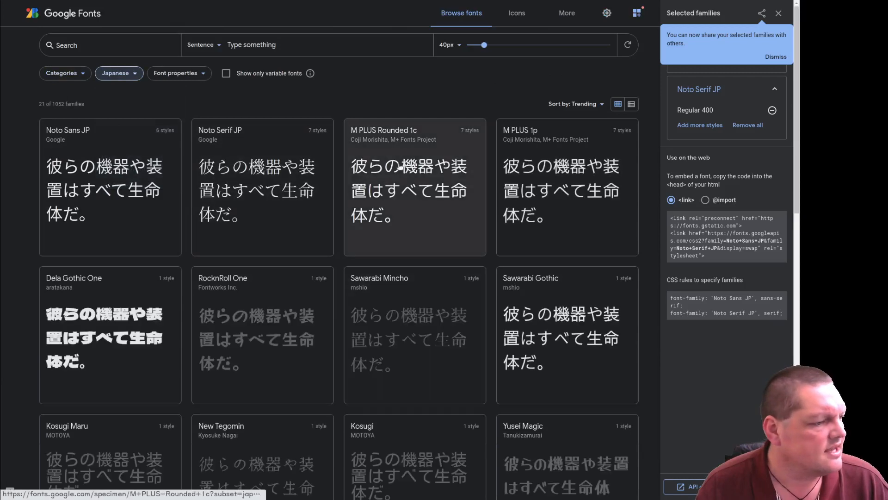
scroll(down, 3)
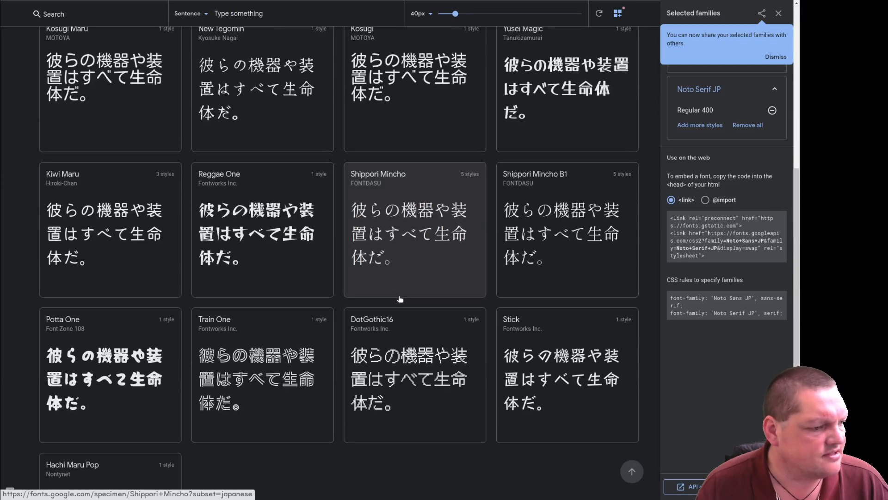
scroll(down, 3)
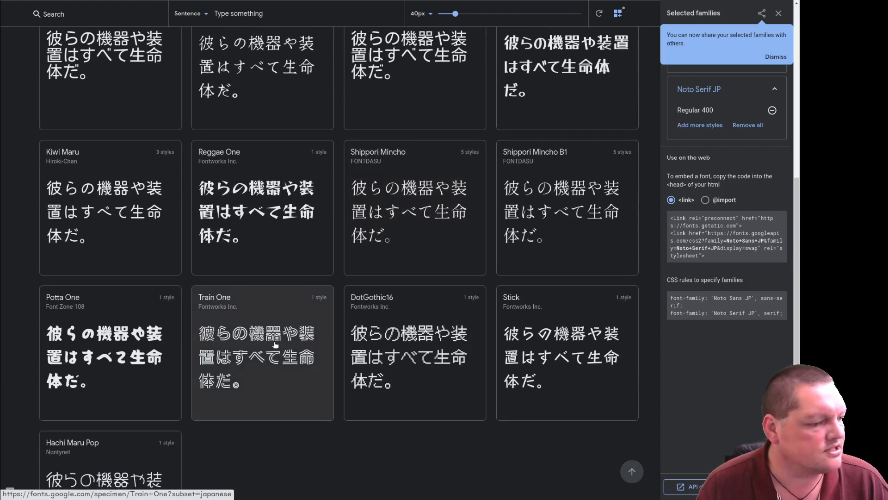
click(261, 351)
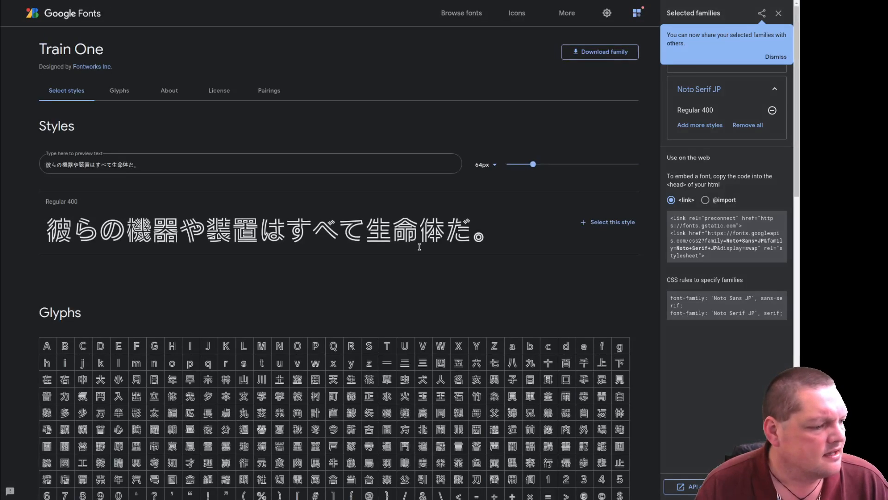
Step: Select Train One Regular 400 and copy the embed link code covering all three families
scroll(down, 3)
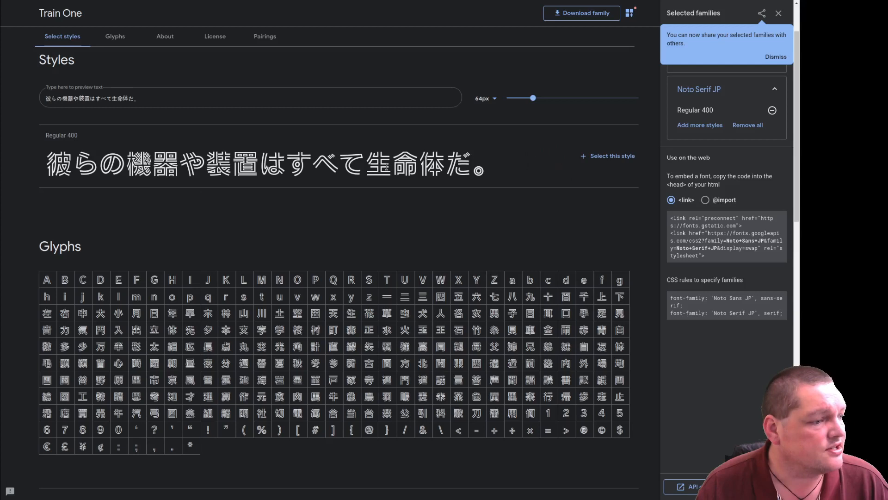
click(607, 156)
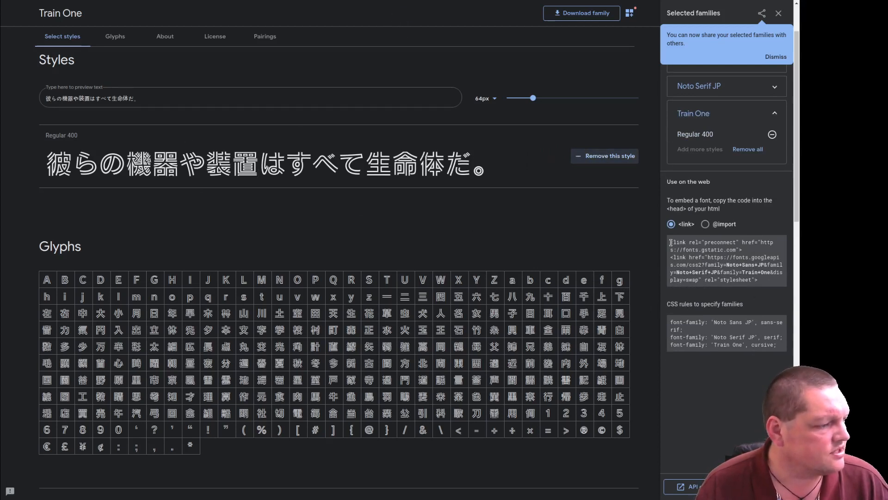
triple_click(725, 261)
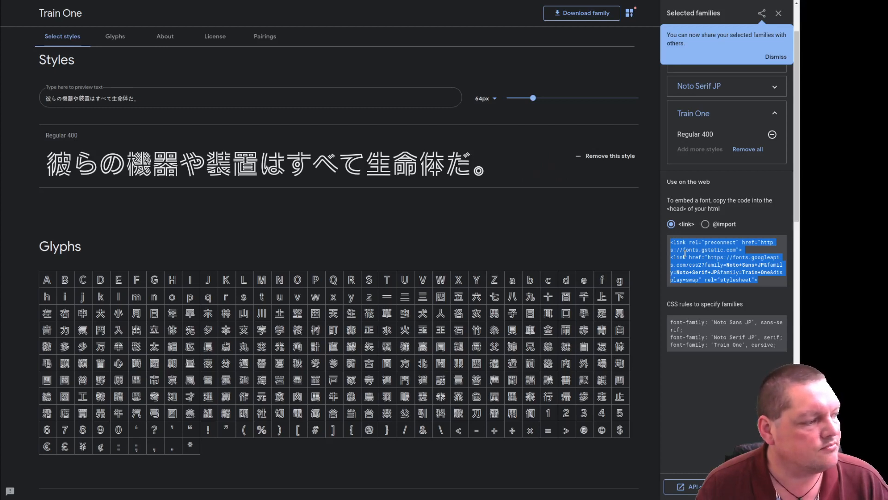
right_click(725, 266)
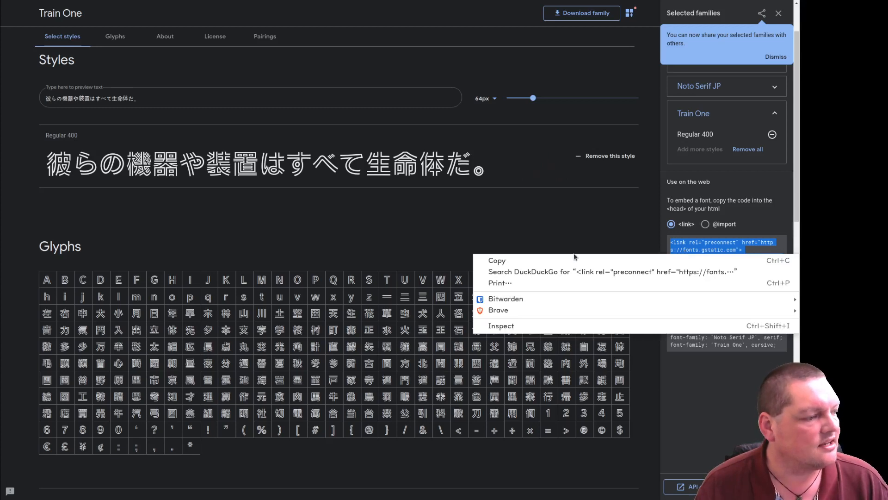
click(275, 208)
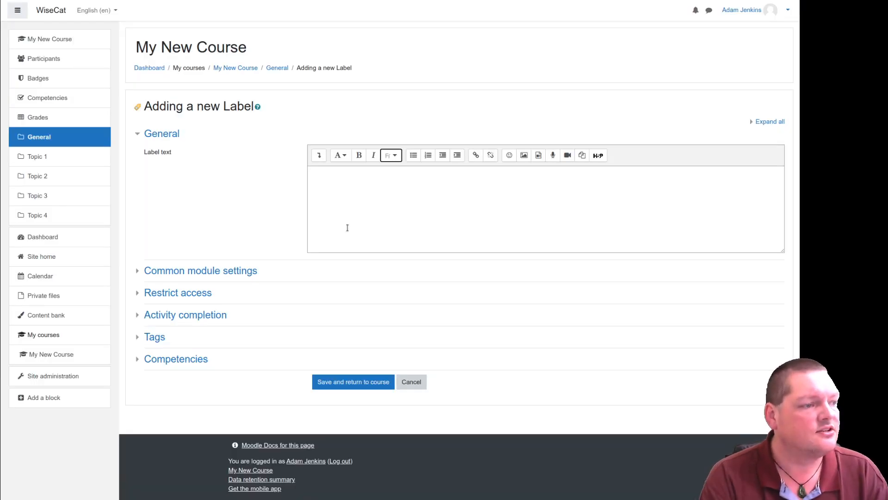
mouse_move(131, 122)
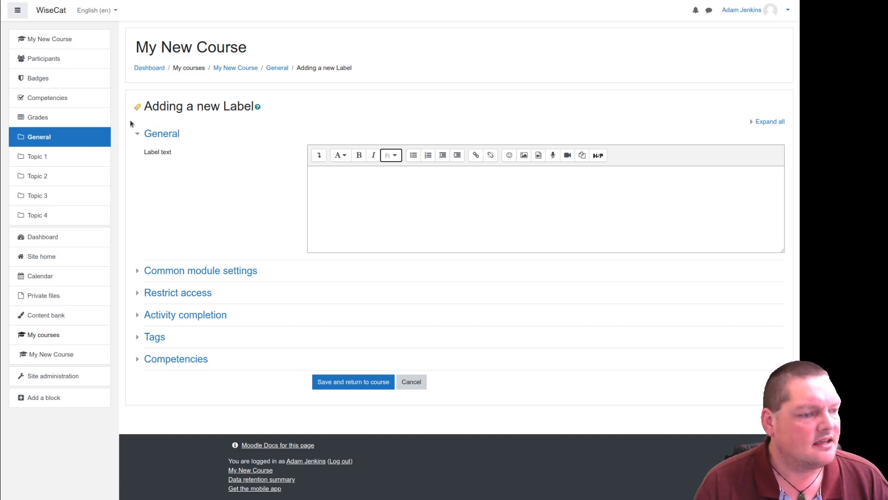
Step: Check the Atto font family menu, still six default fonts, then open Site administration
click(390, 155)
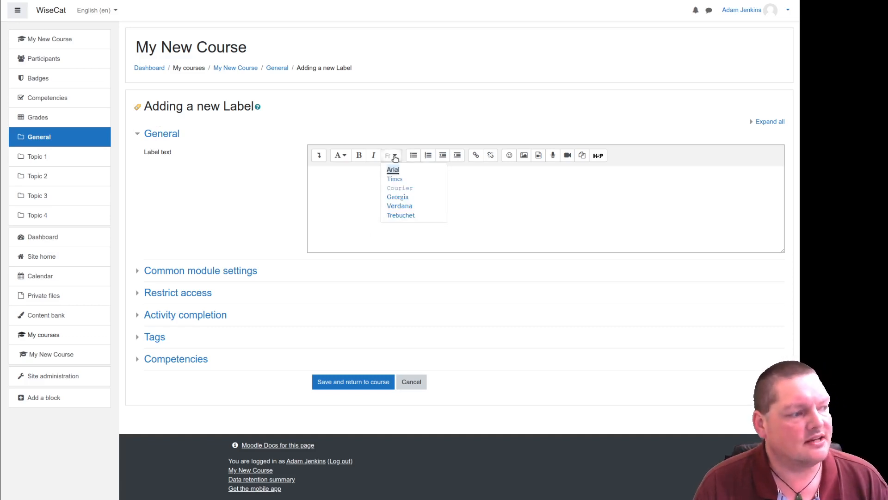
mouse_move(278, 244)
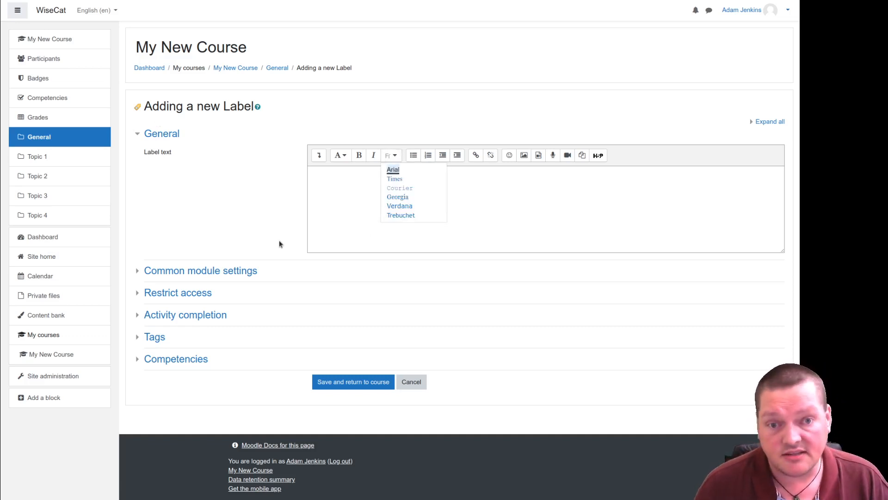
mouse_move(277, 255)
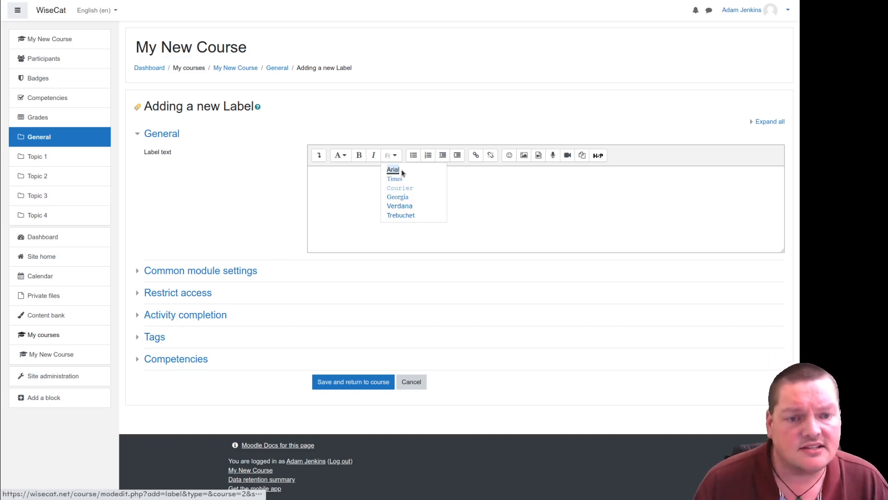
mouse_move(399, 162)
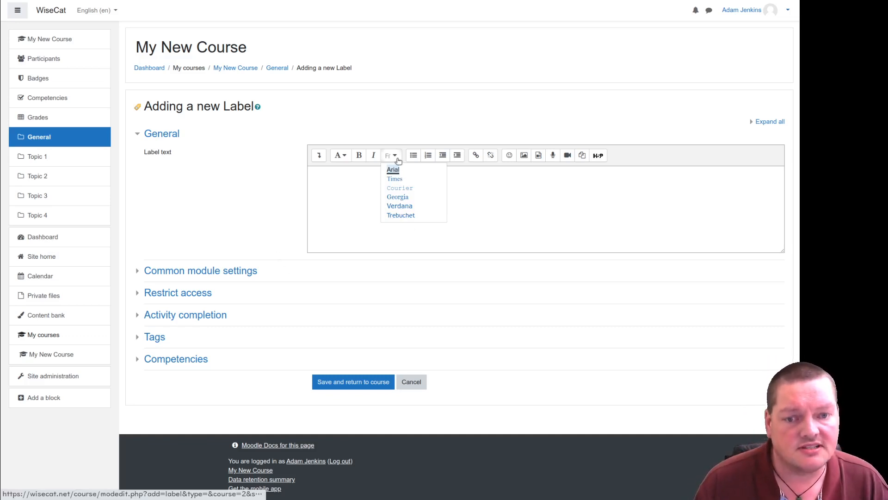
mouse_move(99, 378)
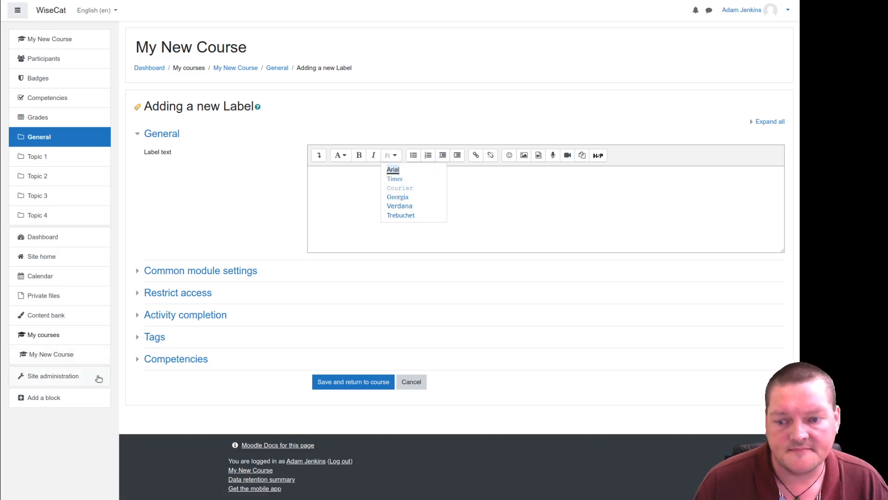
click(53, 376)
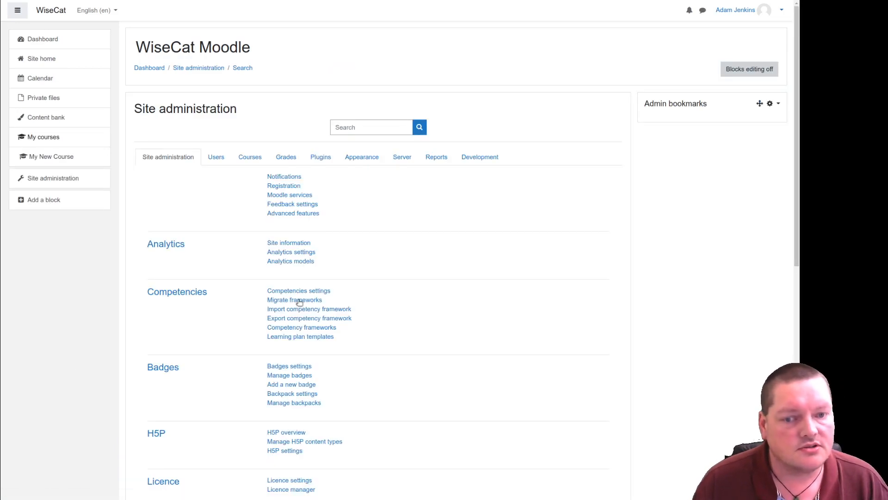
mouse_move(372, 228)
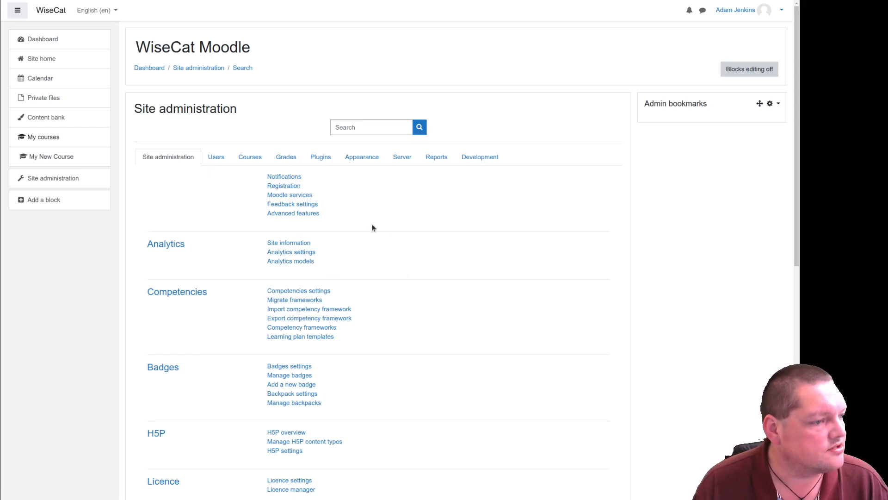
Step: Paste the Google Fonts preconnect and stylesheet links into Additional HTML 'Within HEAD' and save
click(362, 157)
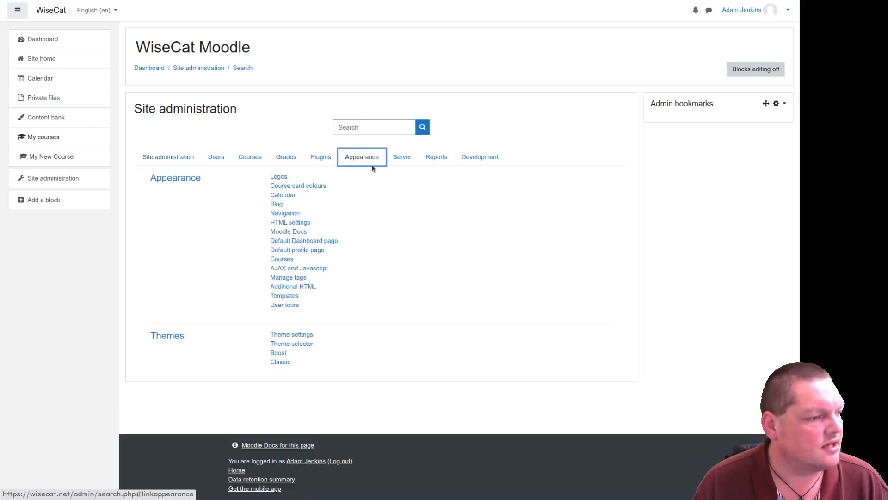
mouse_move(292, 286)
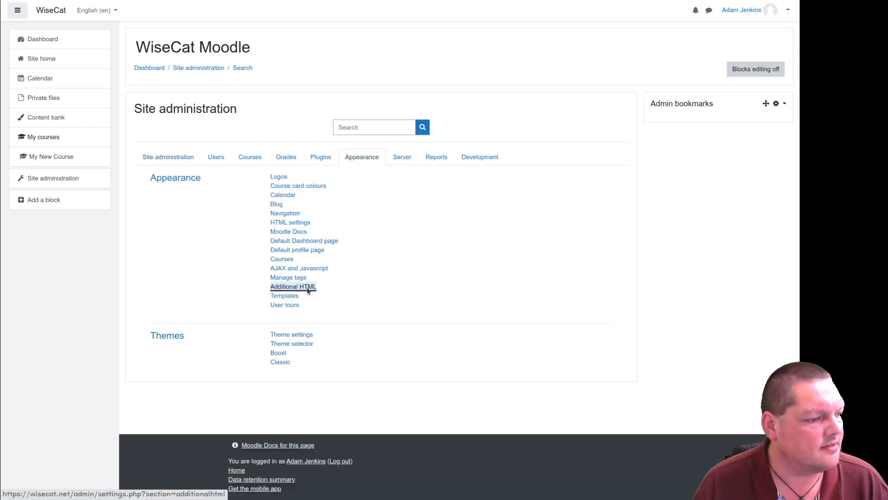
click(293, 285)
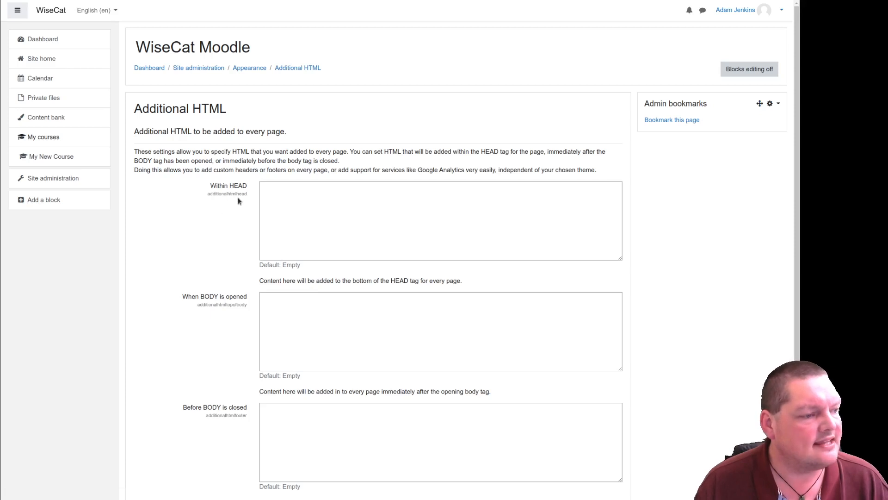
double_click(228, 186)
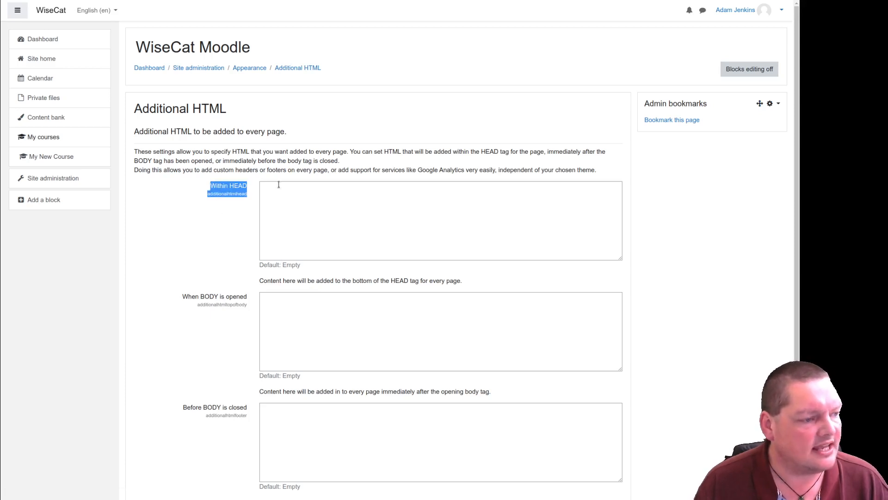
click(397, 219)
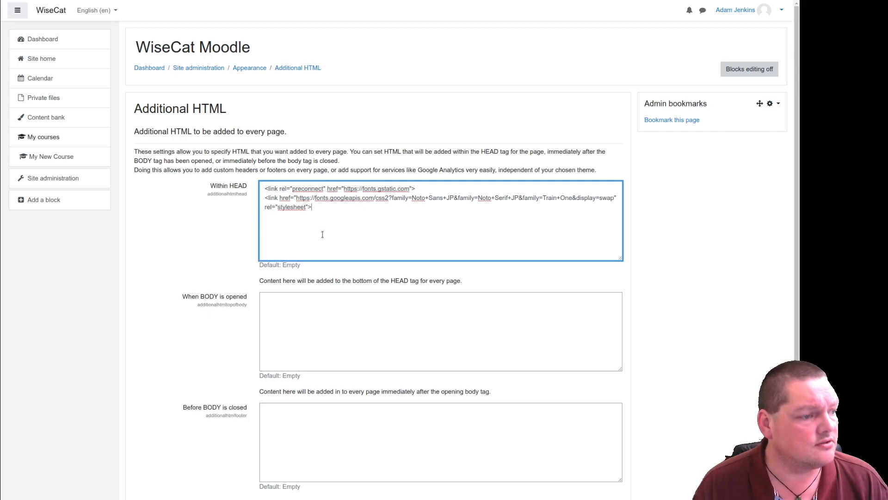
scroll(down, 3)
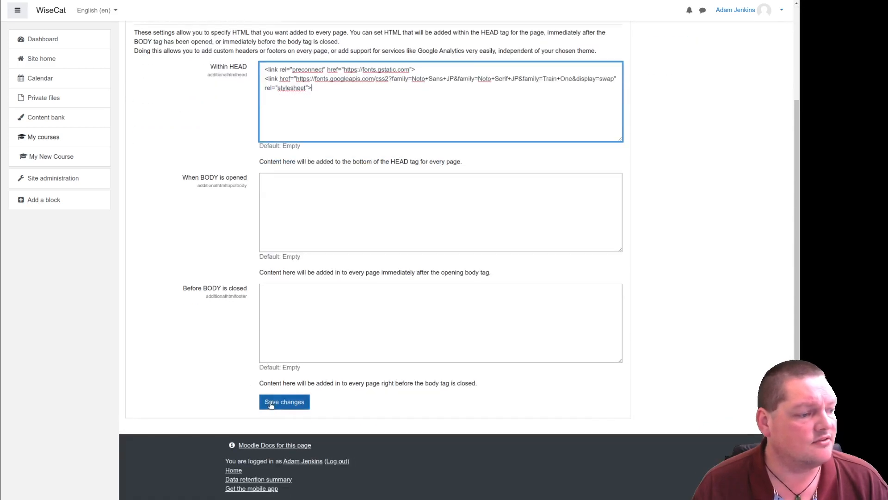
click(284, 401)
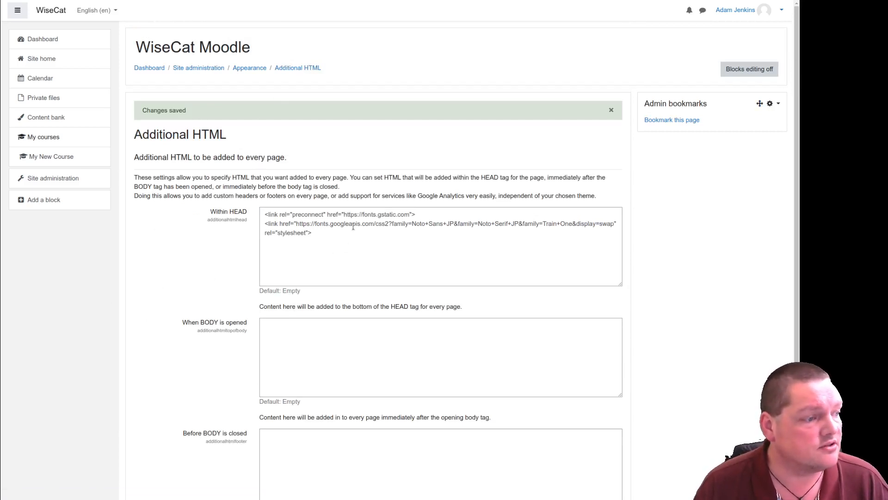
mouse_move(187, 269)
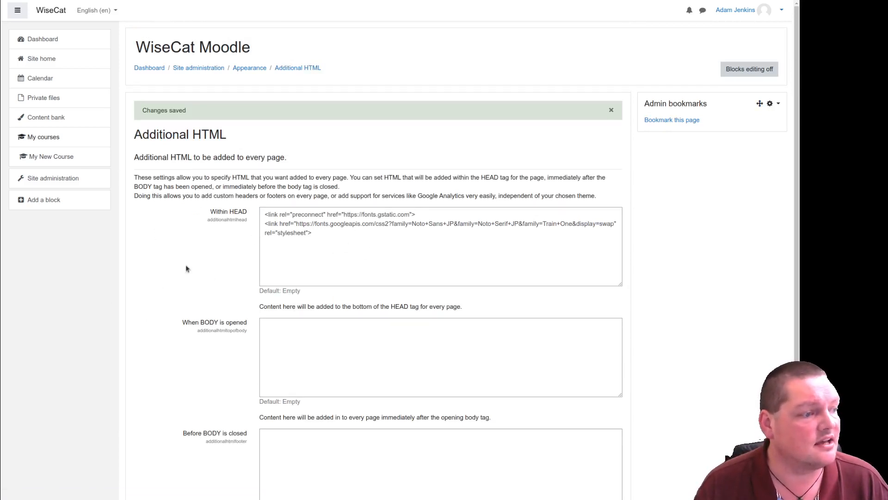
mouse_move(247, 209)
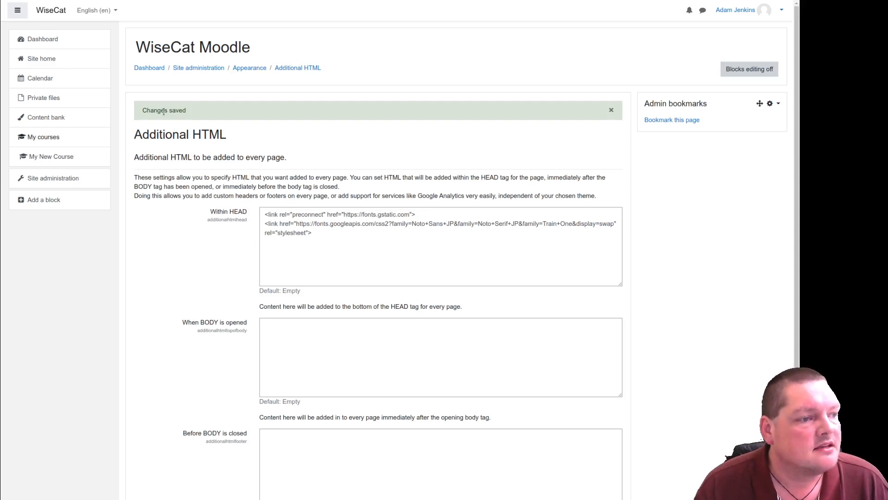
mouse_move(149, 67)
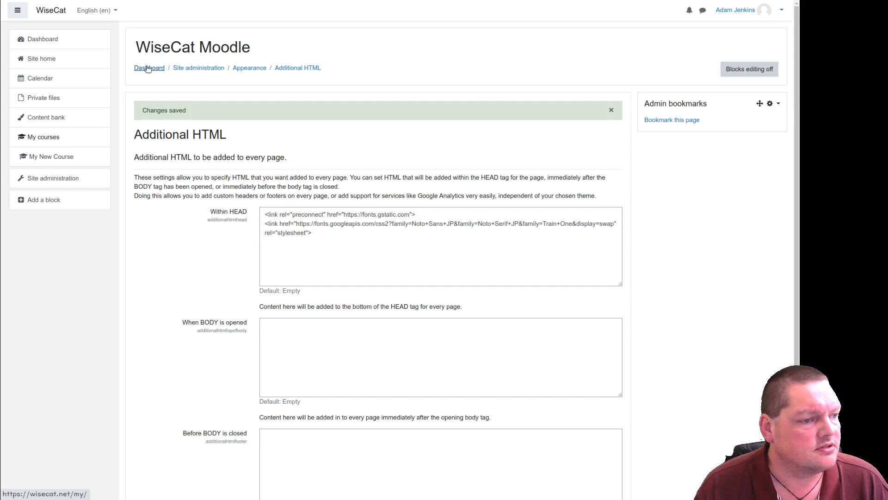
click(197, 67)
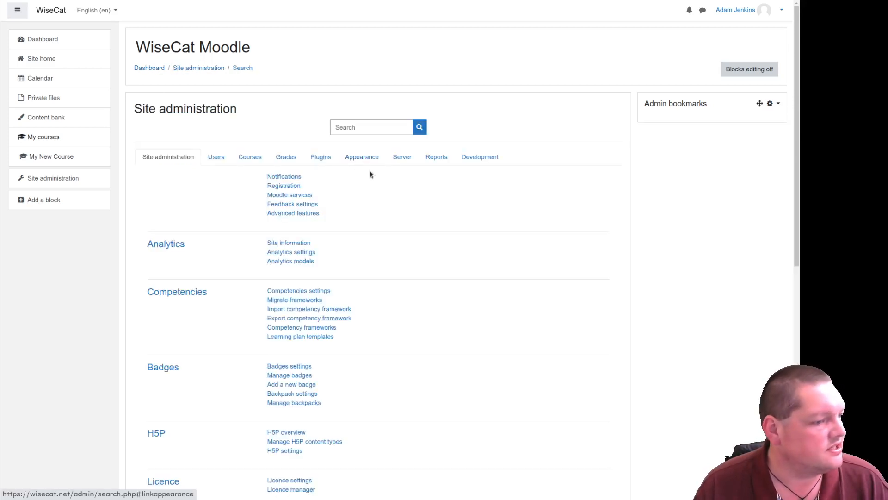
mouse_move(335, 414)
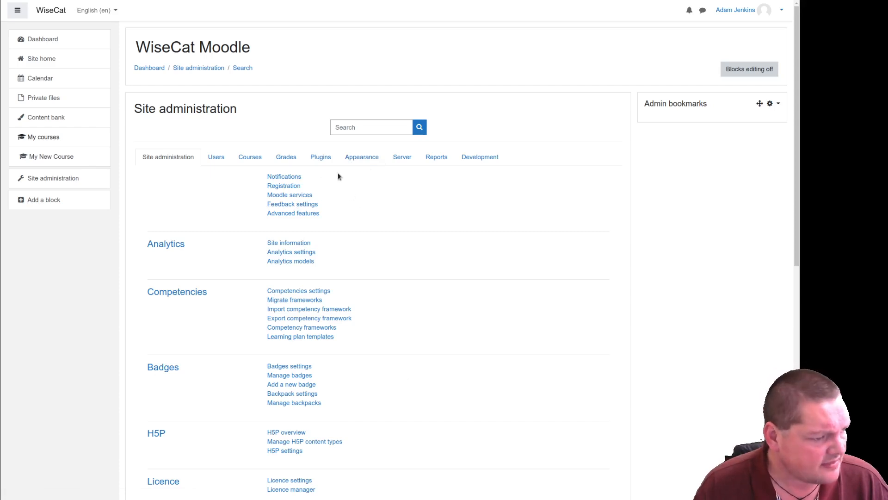
Step: Scroll to Text editors and open the Atto HTML editor's Font family settings
scroll(down, 3)
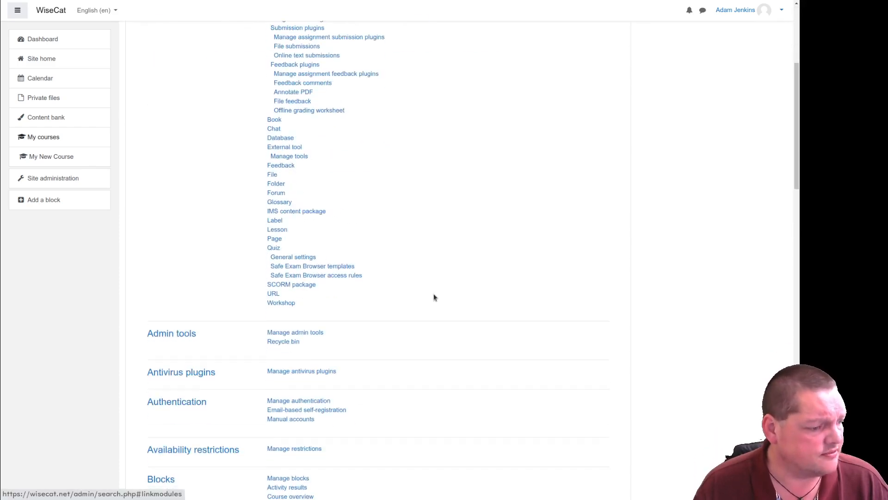
scroll(down, 3)
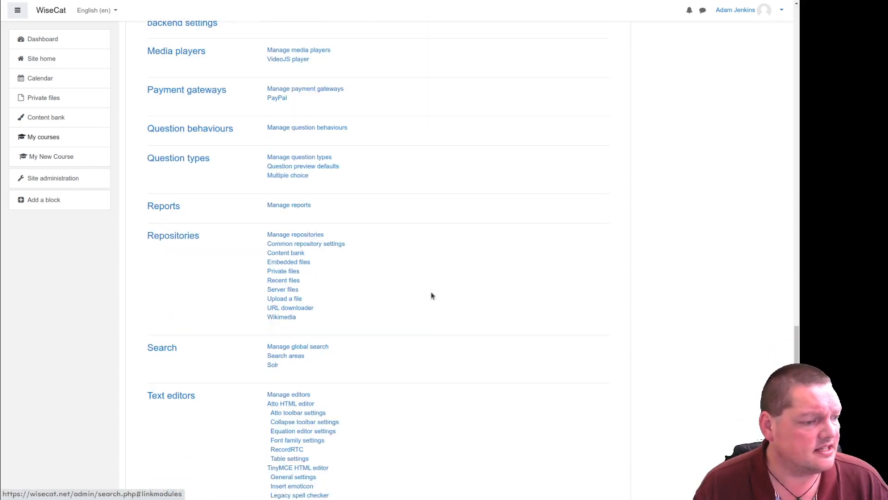
scroll(down, 3)
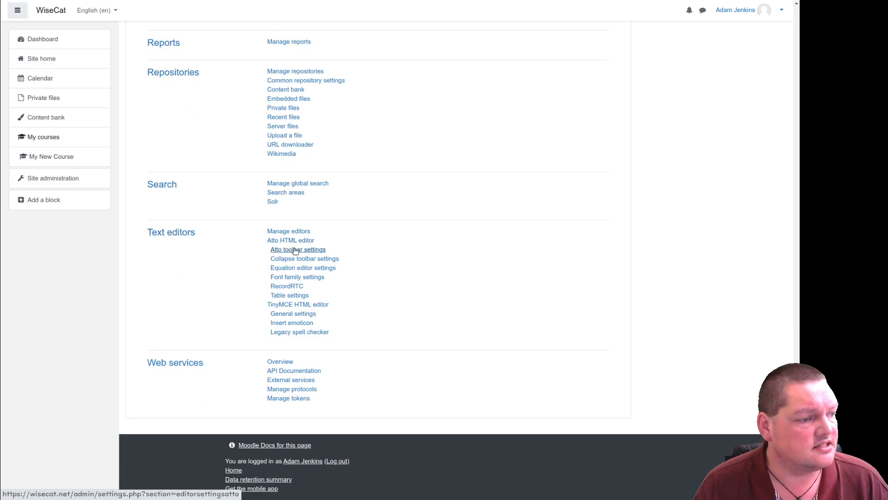
mouse_move(305, 255)
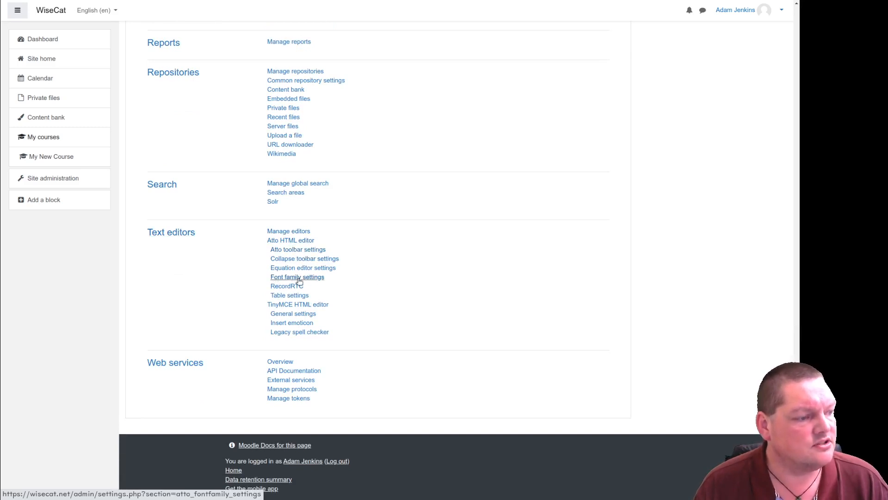
mouse_move(310, 278)
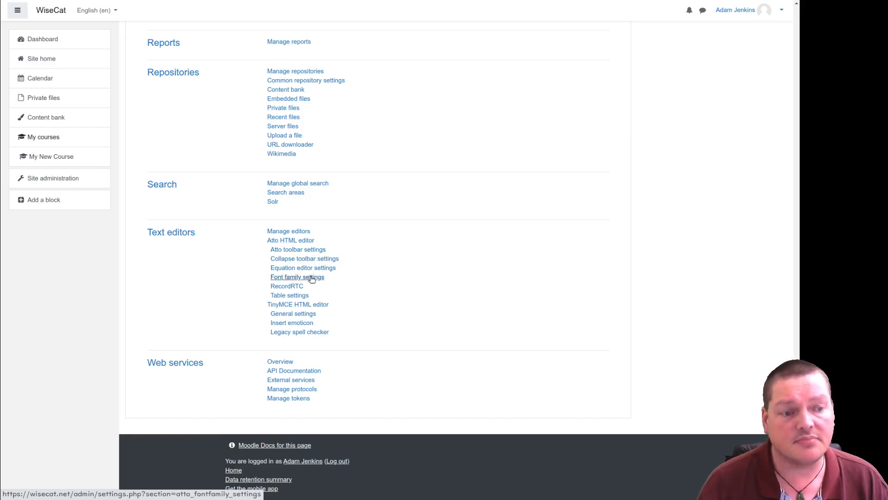
click(297, 277)
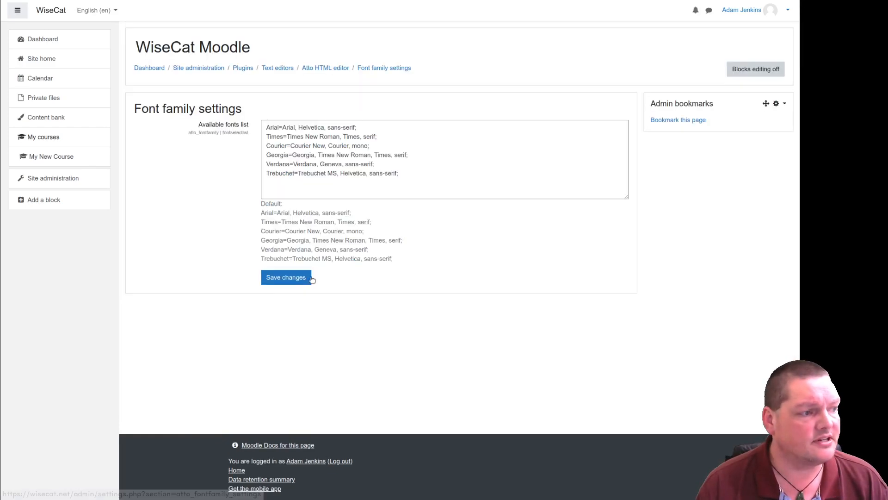
mouse_move(391, 238)
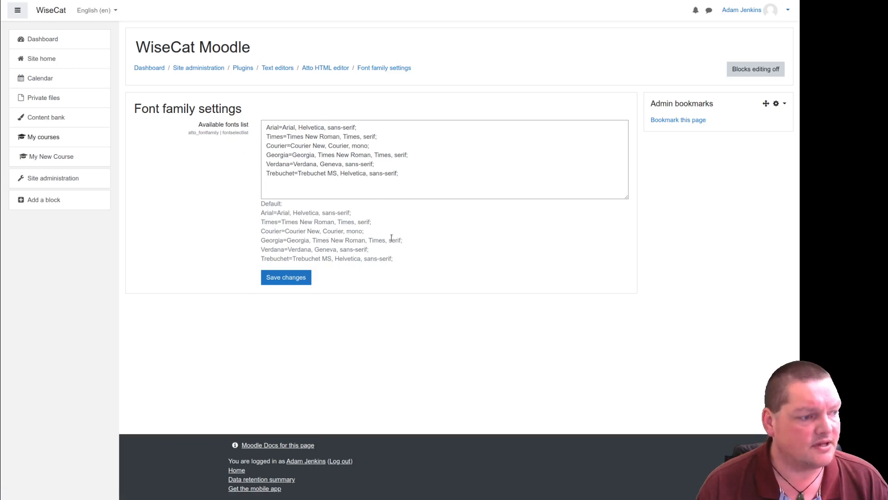
Step: Delete the Times, Courier and Georgia lines from the available fonts list
click(306, 192)
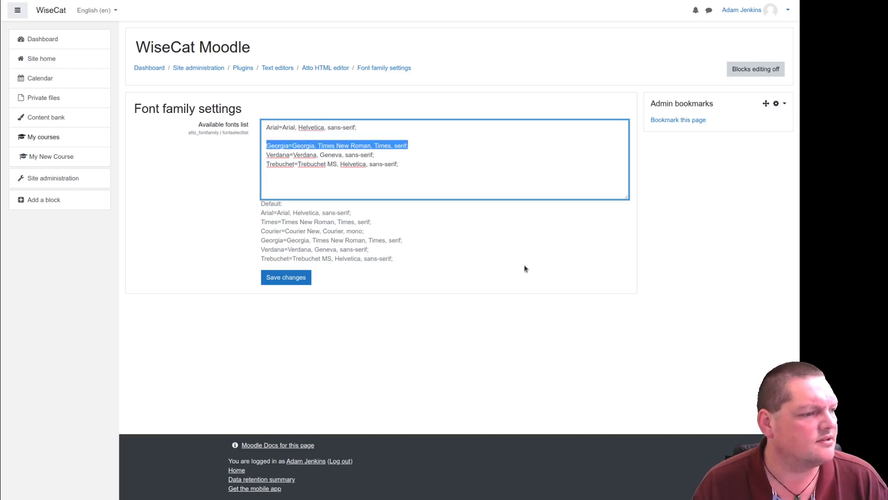
key(Delete)
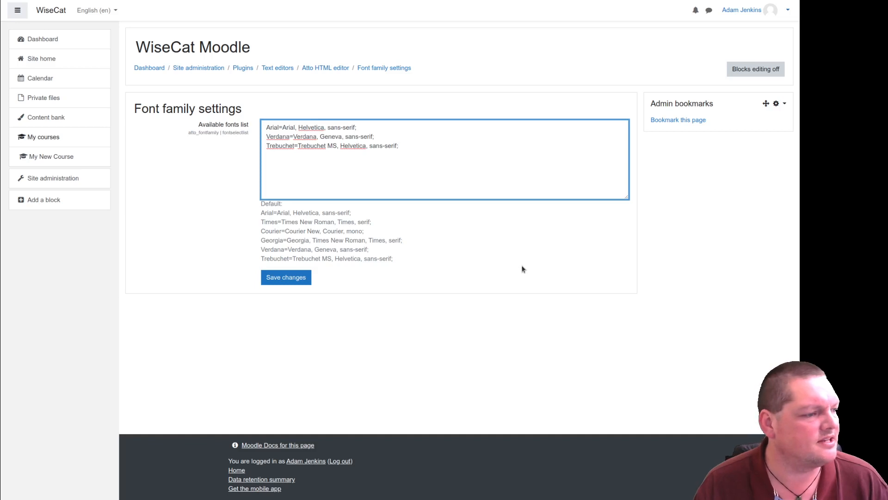
mouse_move(381, 249)
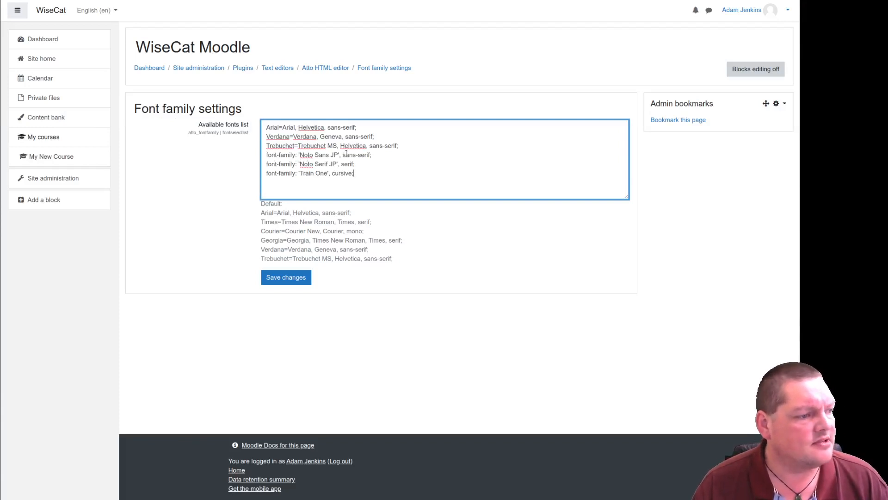
mouse_move(629, 276)
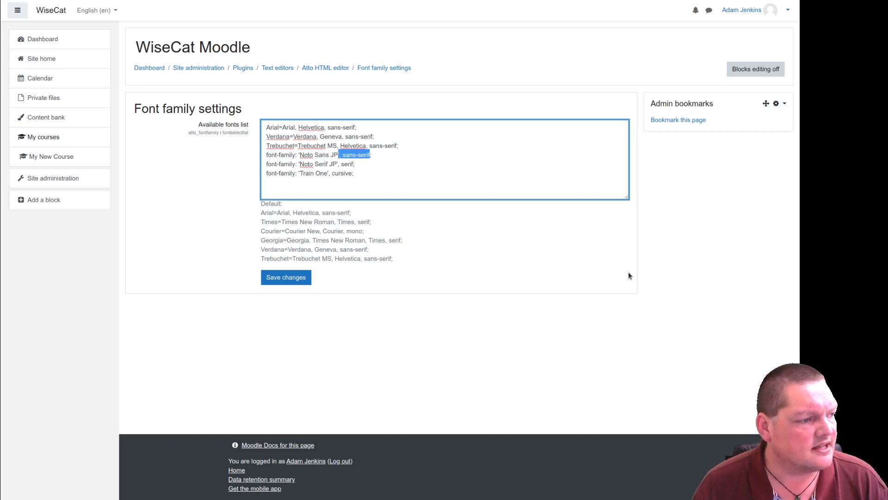
Step: Remove the sans-serif, serif and cursive fallbacks from the three new font lines
key(Delete)
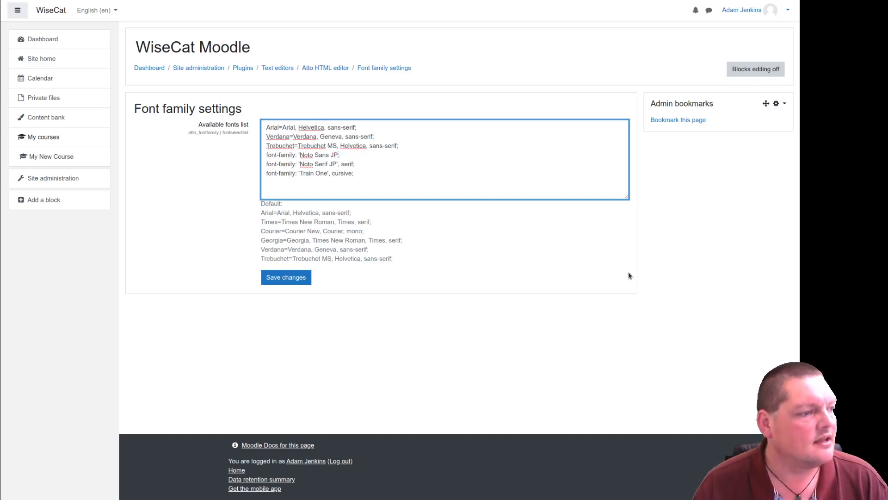
double_click(345, 164)
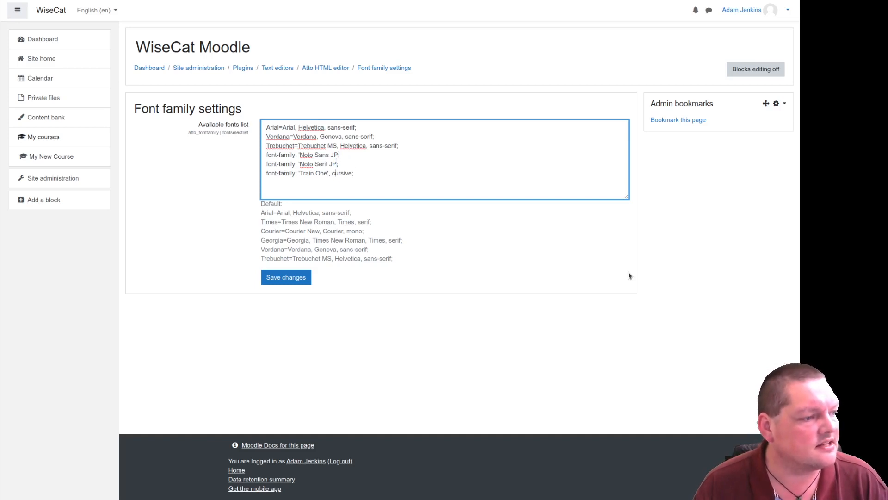
double_click(333, 173)
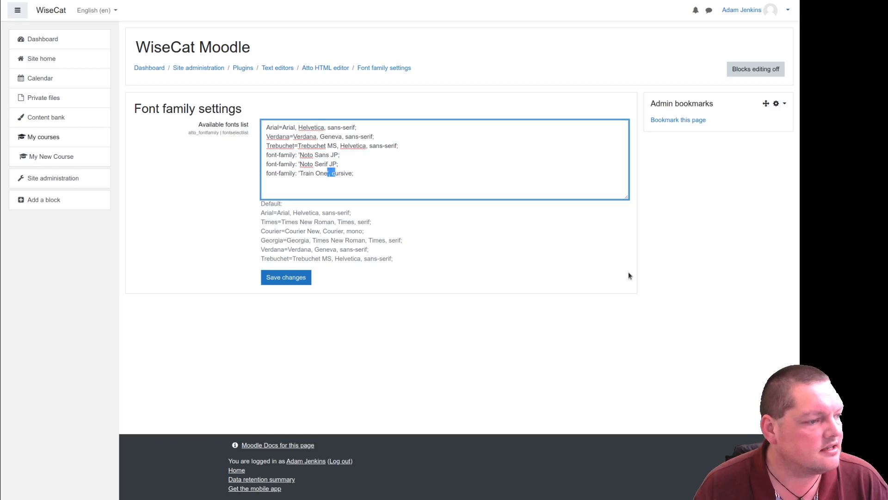
key(Backspace)
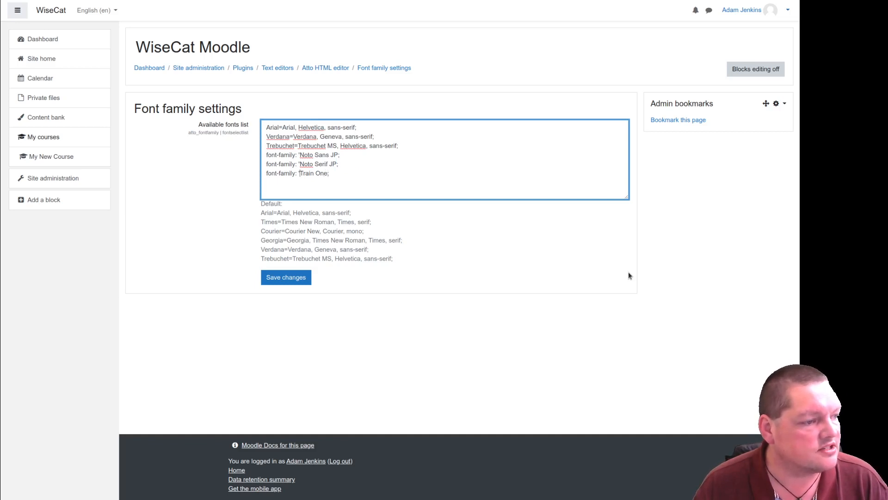
Step: Delete the 'font-family:' prefixes from the Train One, Noto Serif JP and Noto Sans JP lines
double_click(283, 173)
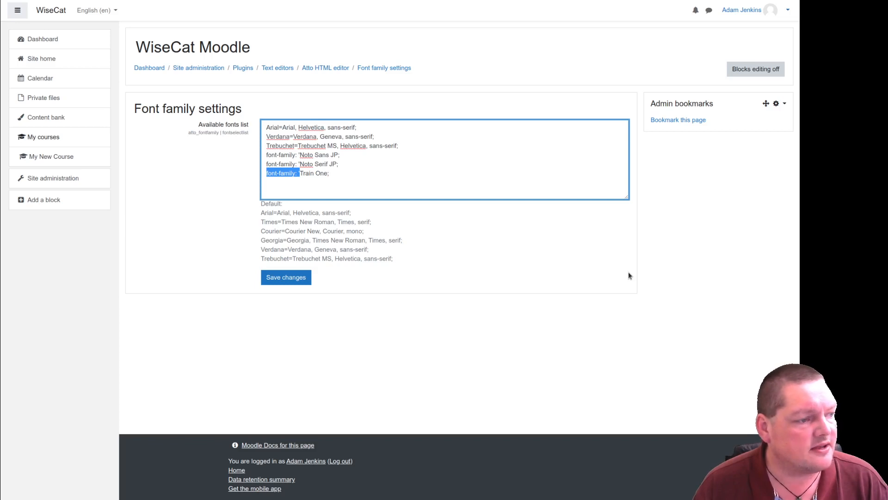
key(Delete)
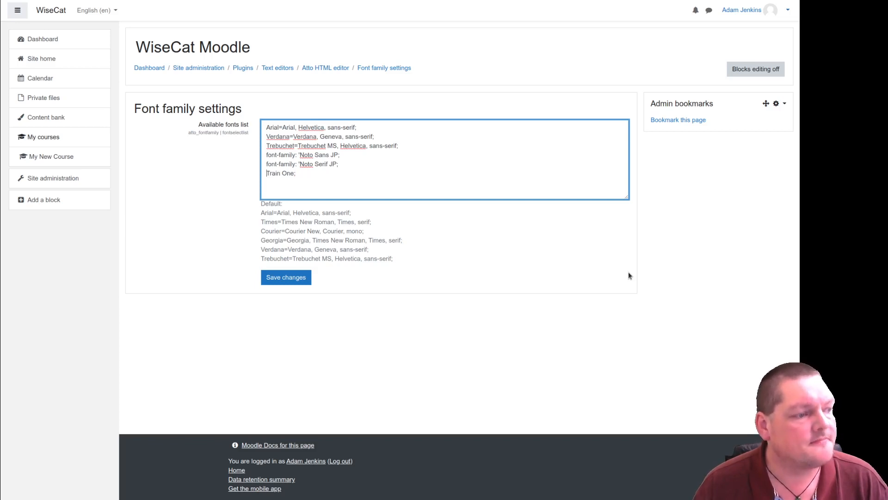
double_click(279, 164)
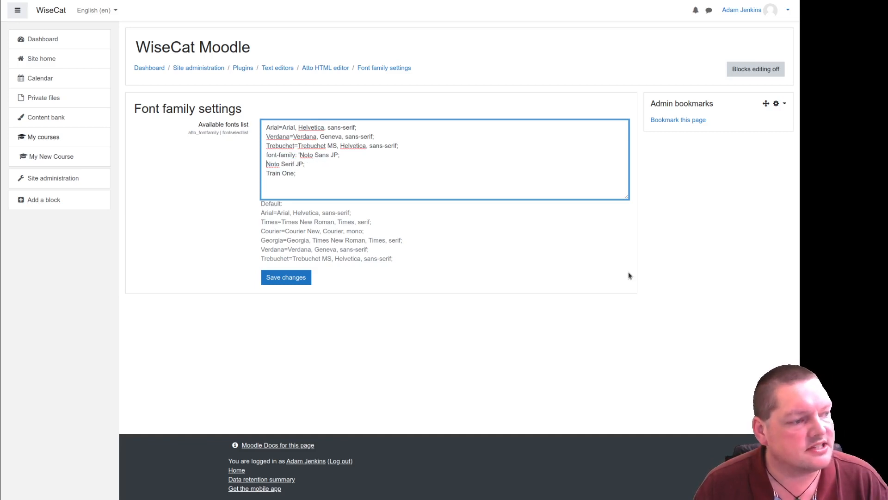
double_click(282, 154)
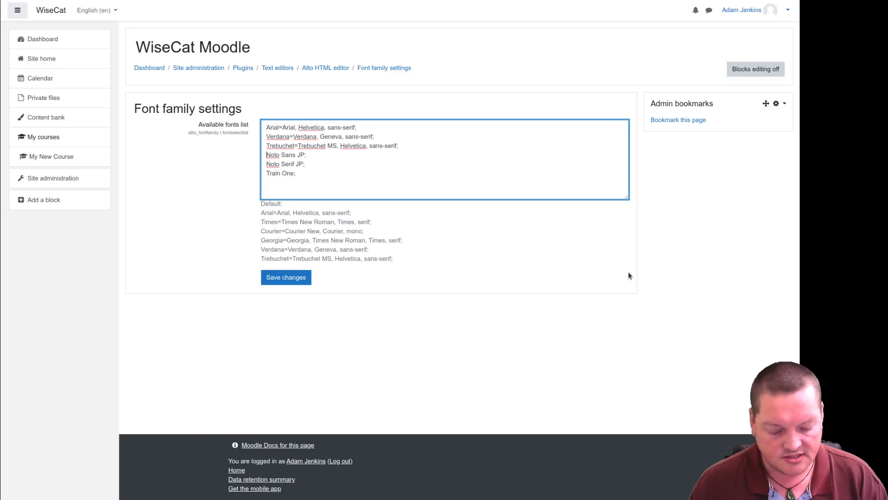
text(の)
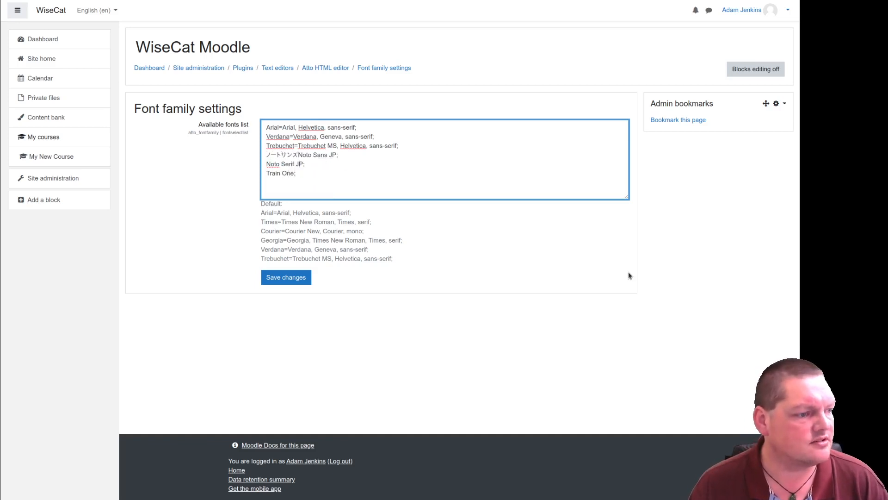
Step: Label the fonts ノートサンス, ノートセリフ and 電車文字, then go to the Dashboard
text(の)
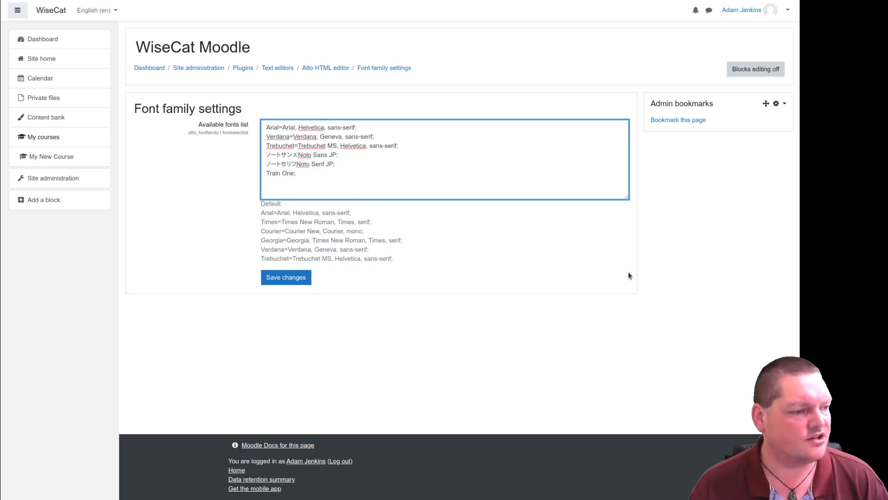
text(d)
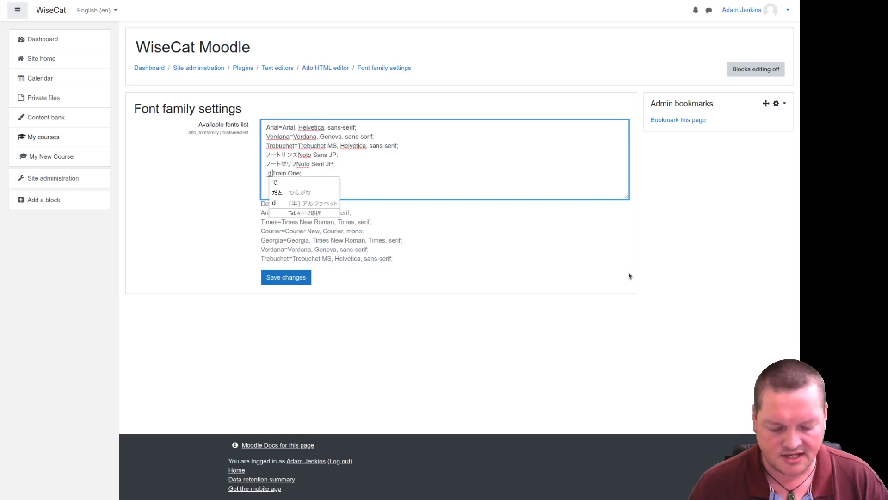
text(でんしゃ)
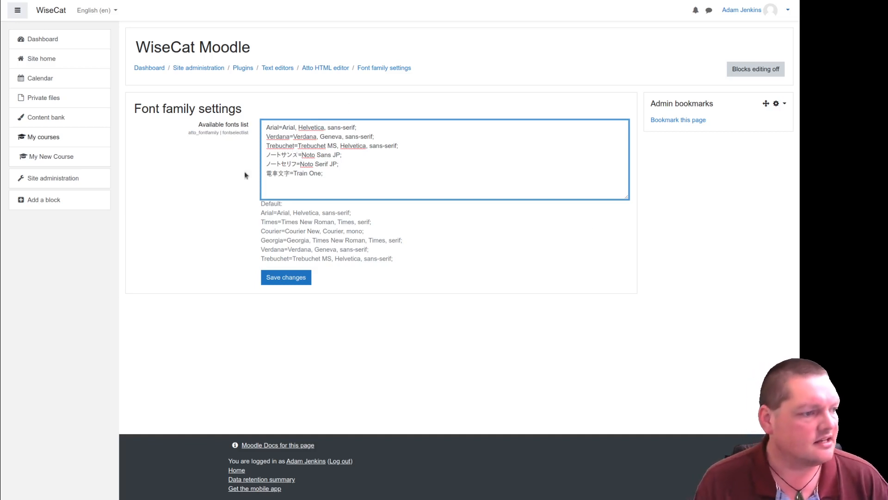
click(285, 277)
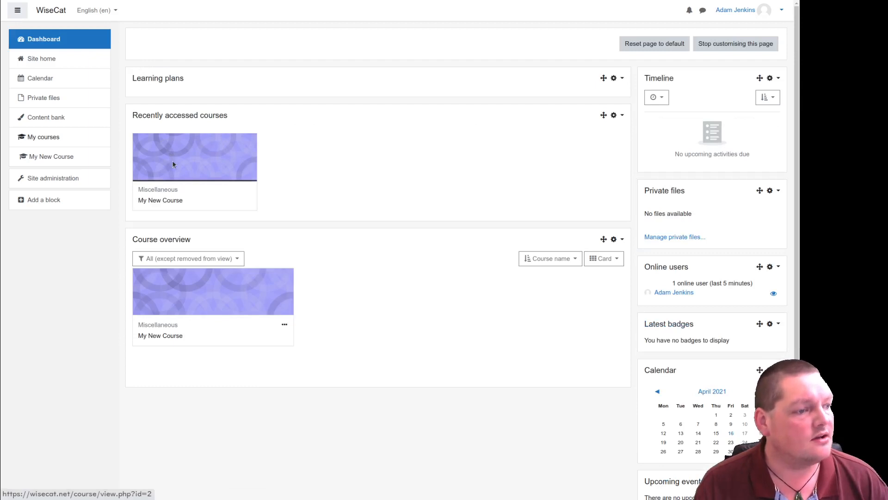
Step: Open My New Course and choose Label from the activity chooser
click(194, 157)
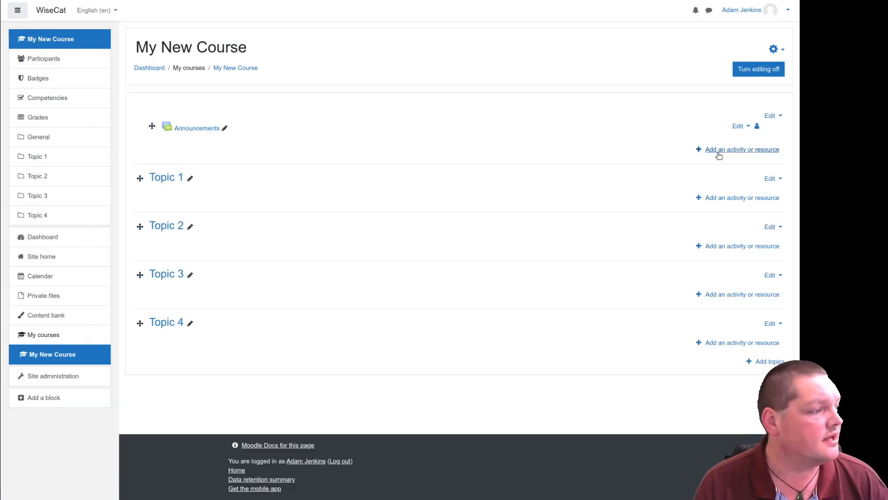
click(742, 149)
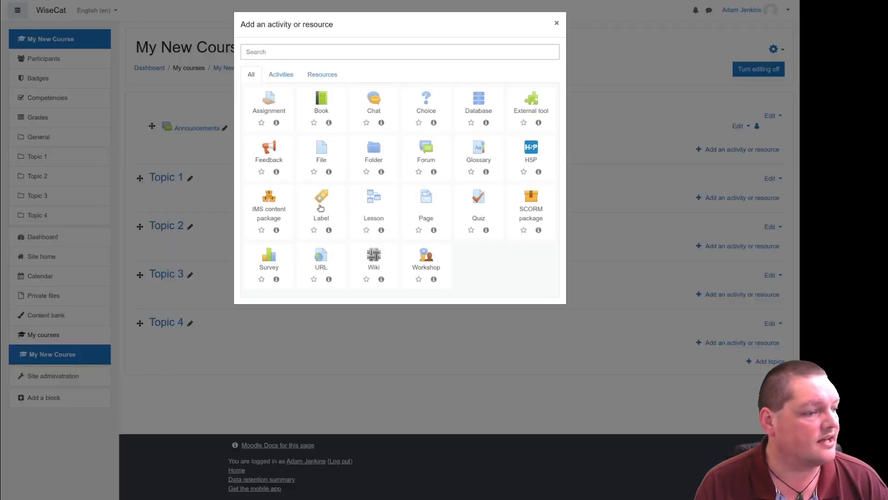
click(321, 196)
text(日本語でか)
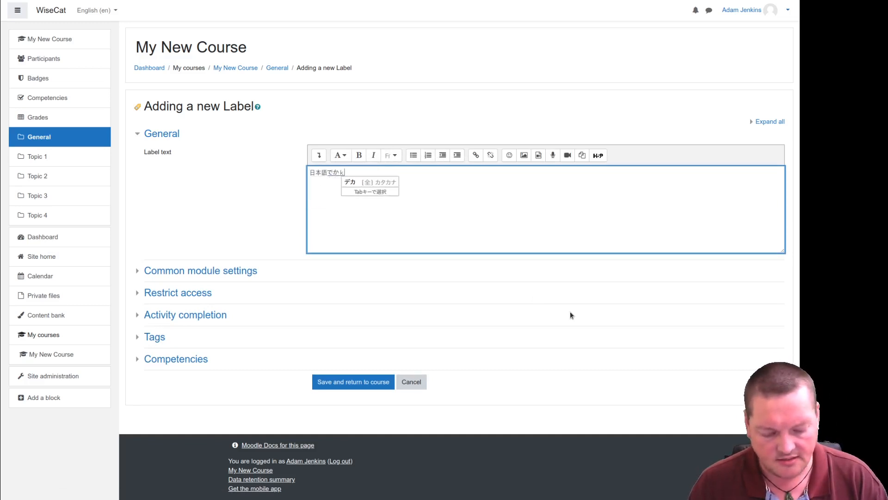
Step: Finish typing 日本語で書きましょう。 and set it in the Train One (電車文字) font
text(書きましょう)
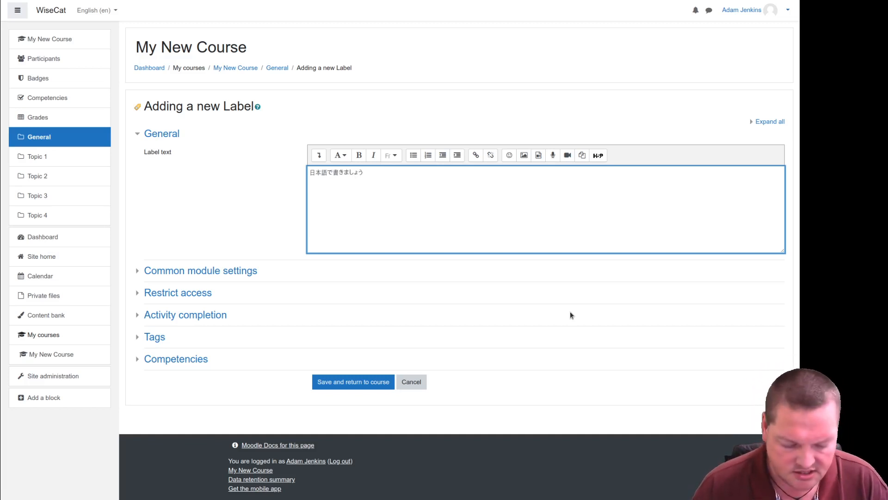
text(。)
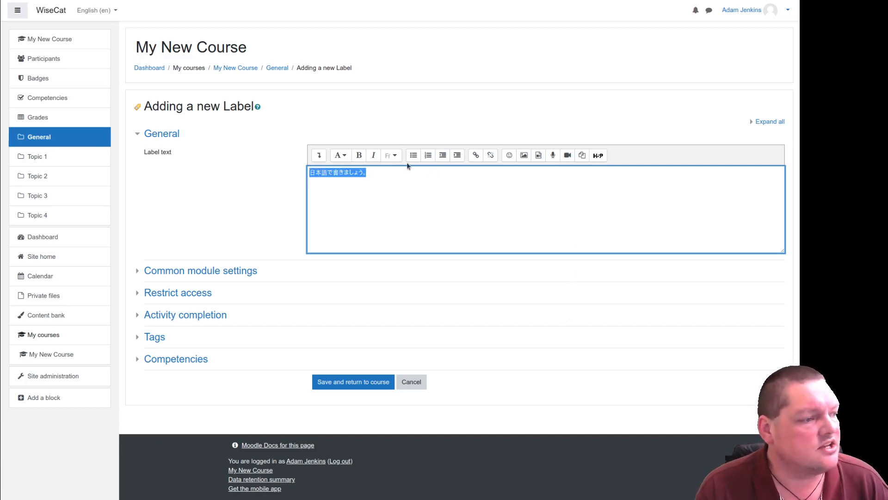
click(389, 154)
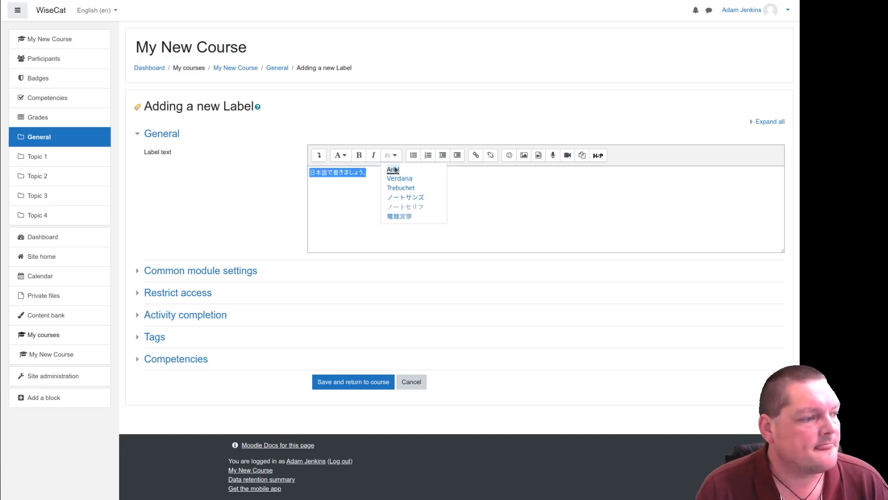
mouse_move(396, 172)
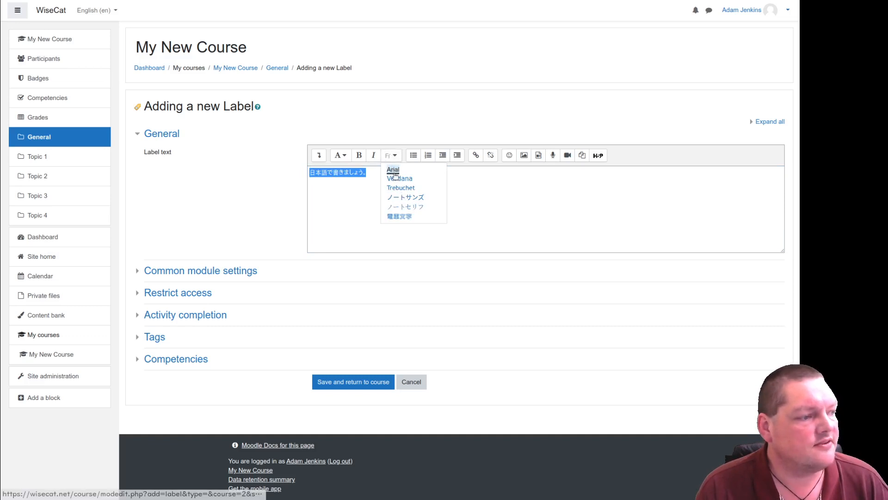
mouse_move(406, 197)
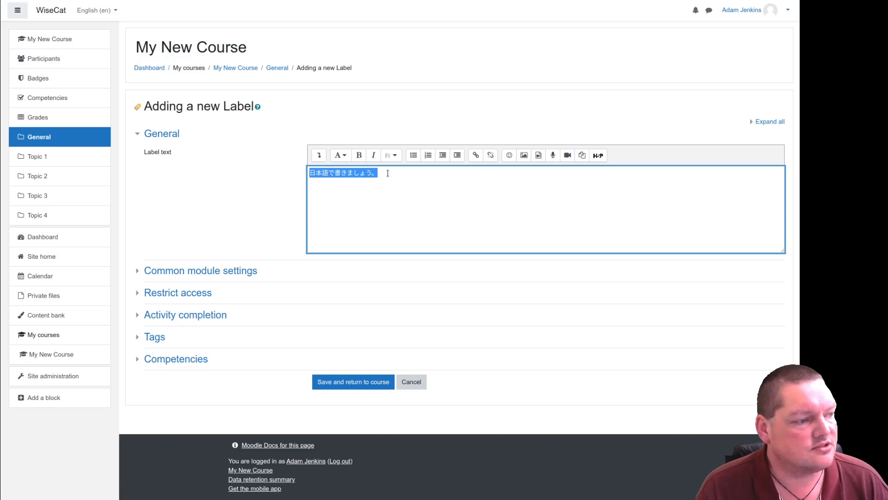
click(389, 154)
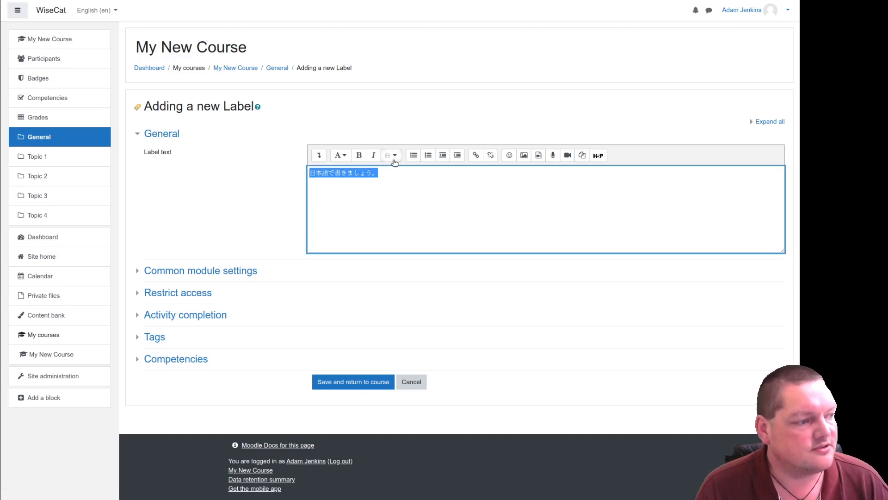
click(390, 154)
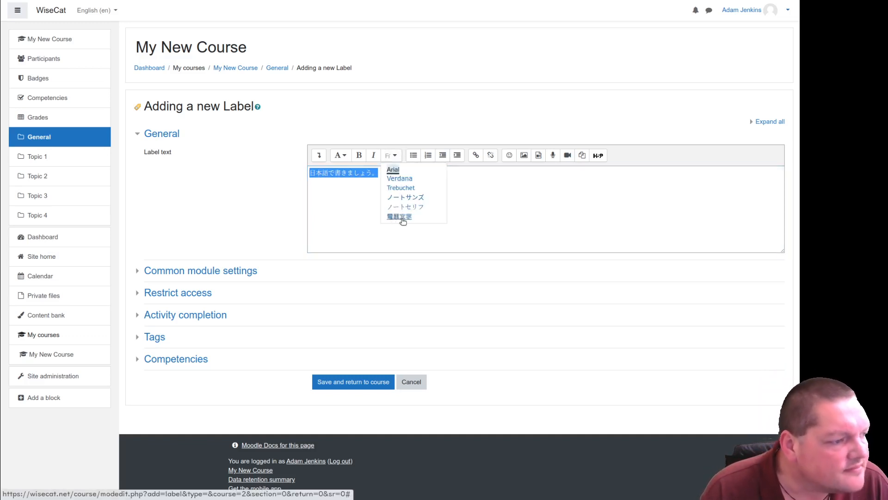
click(399, 217)
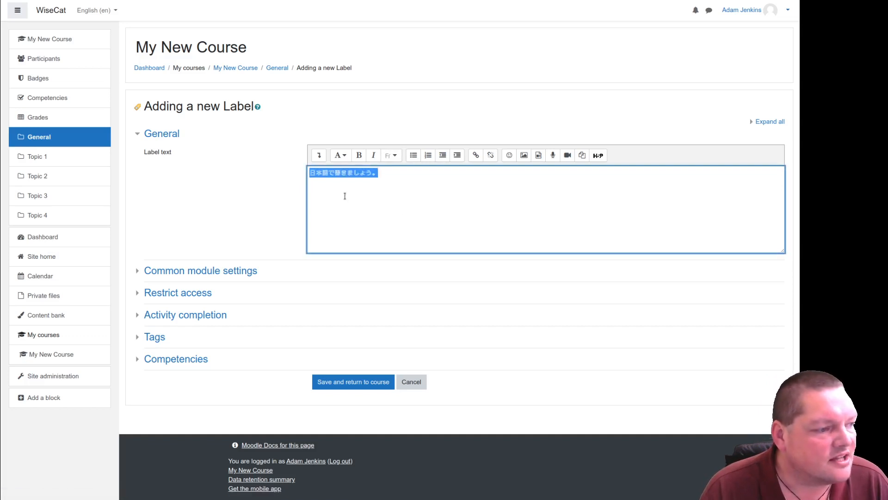
mouse_move(363, 188)
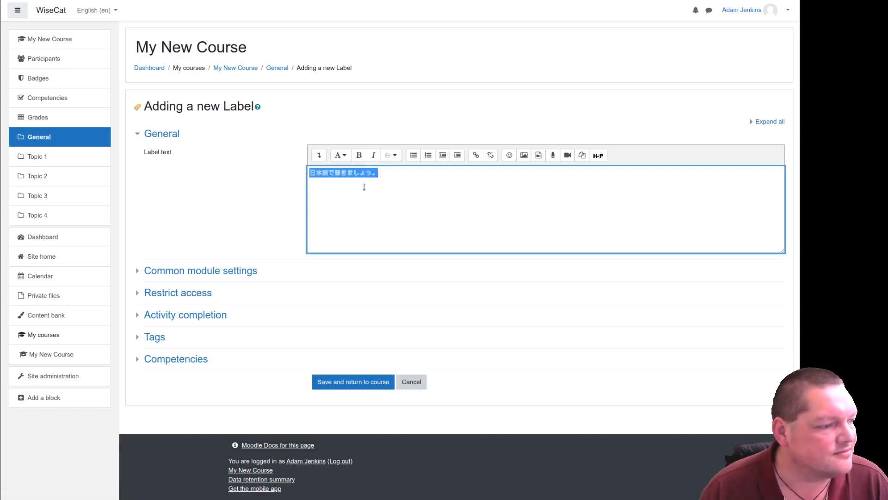
click(311, 190)
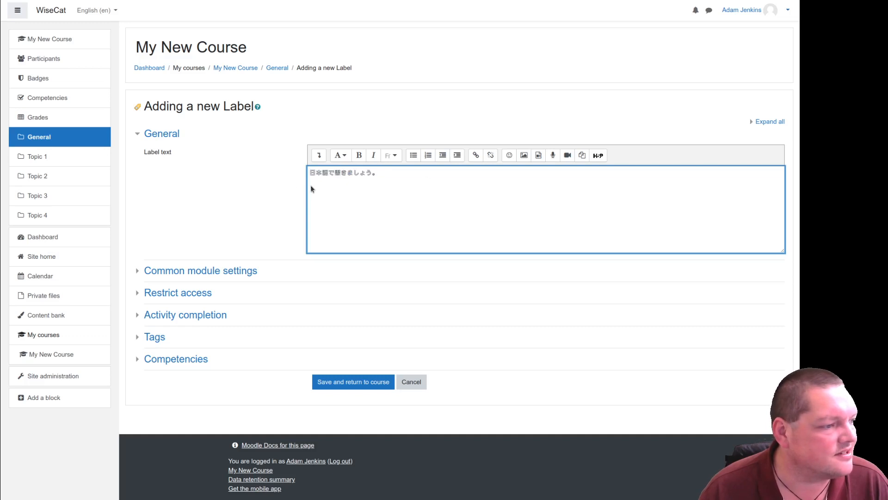
click(378, 172)
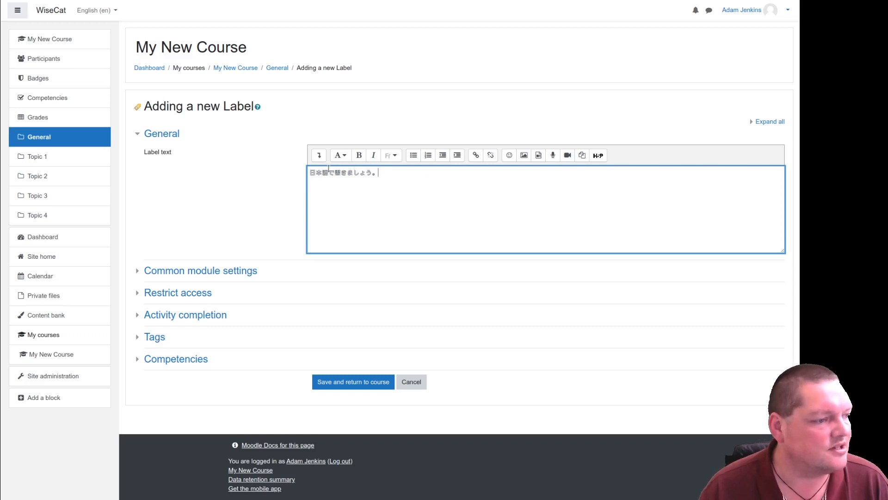
Step: Expand the editor toolbar, then save the label and return to the course
click(318, 154)
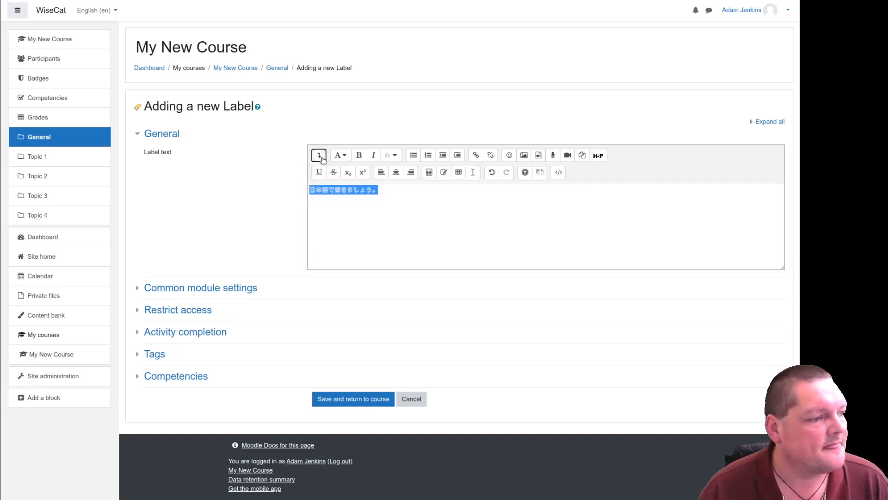
click(340, 154)
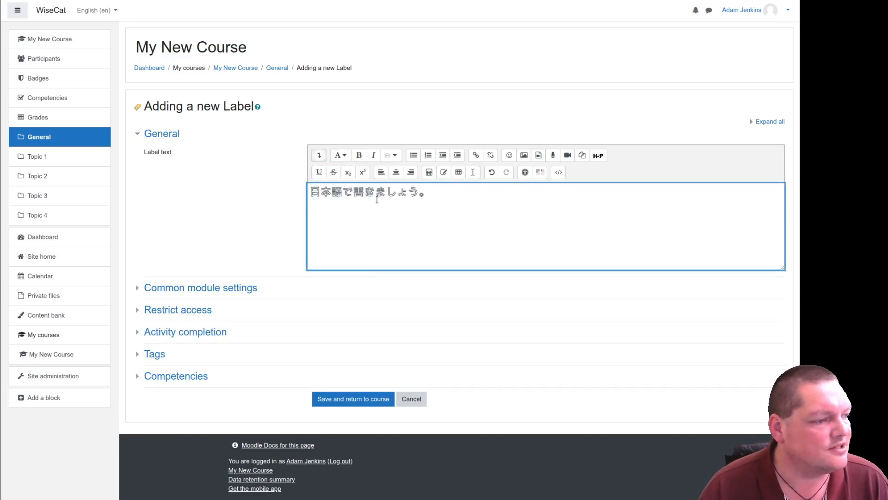
click(353, 399)
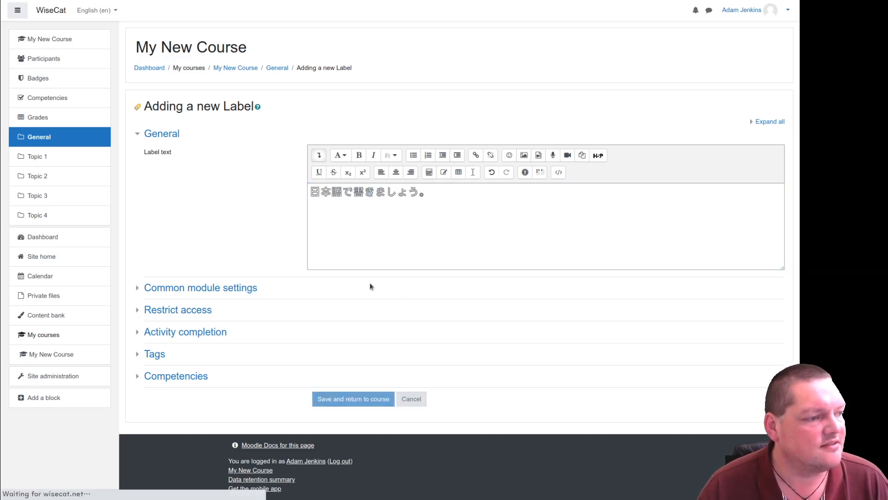
click(352, 399)
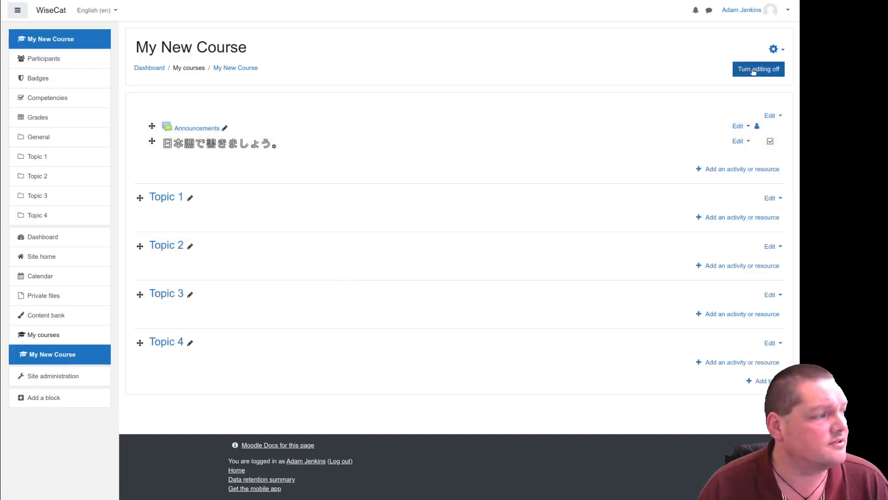
Step: Turn editing off and clear the highlight to view the Train One label
click(758, 69)
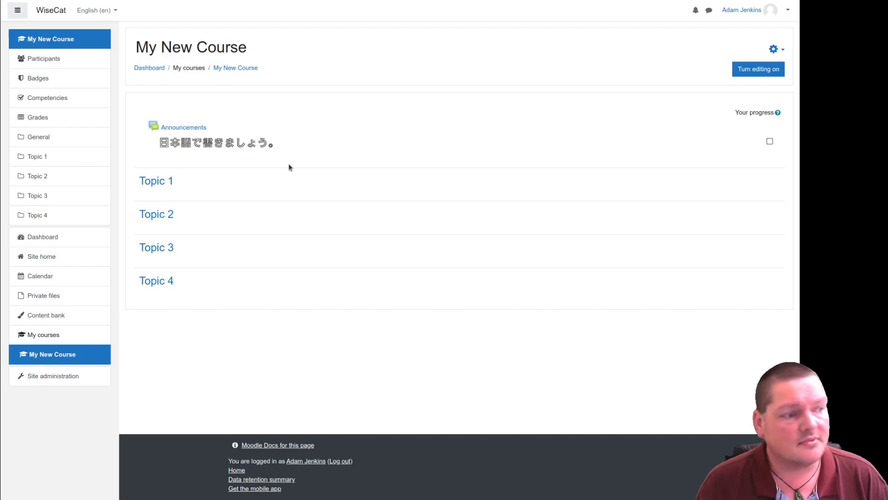
mouse_move(254, 160)
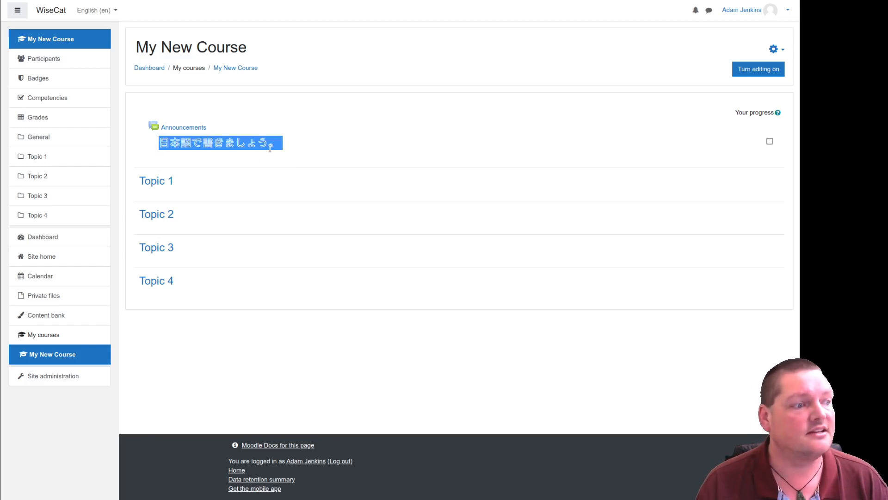
click(221, 153)
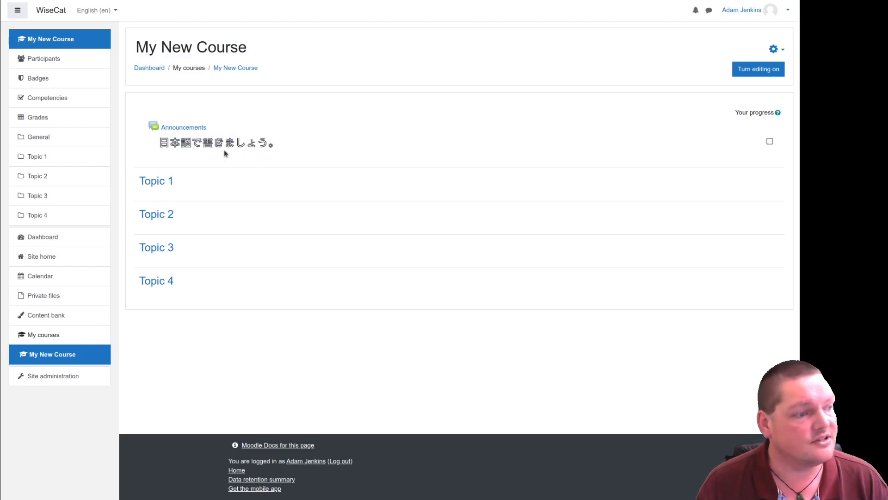
mouse_move(253, 165)
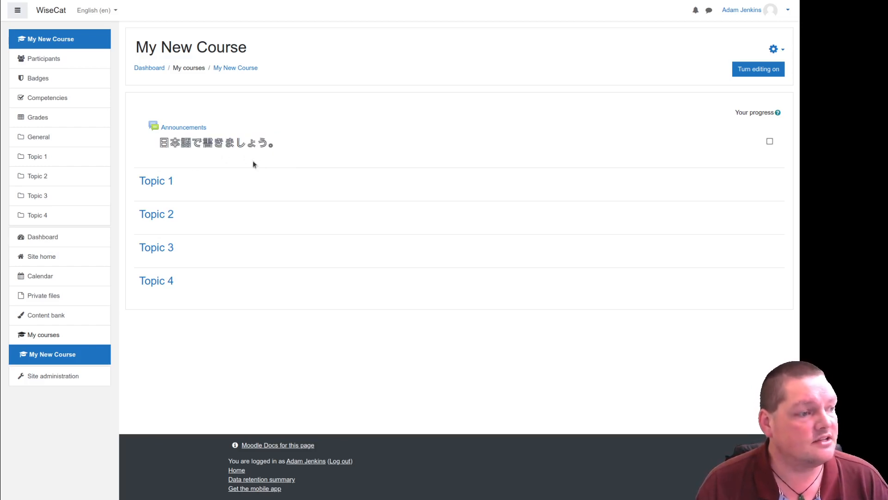
mouse_move(212, 154)
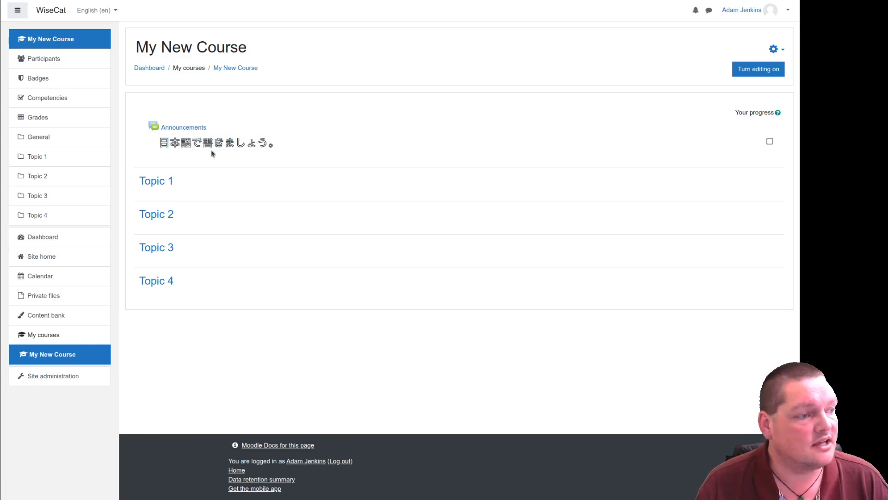
mouse_move(547, 285)
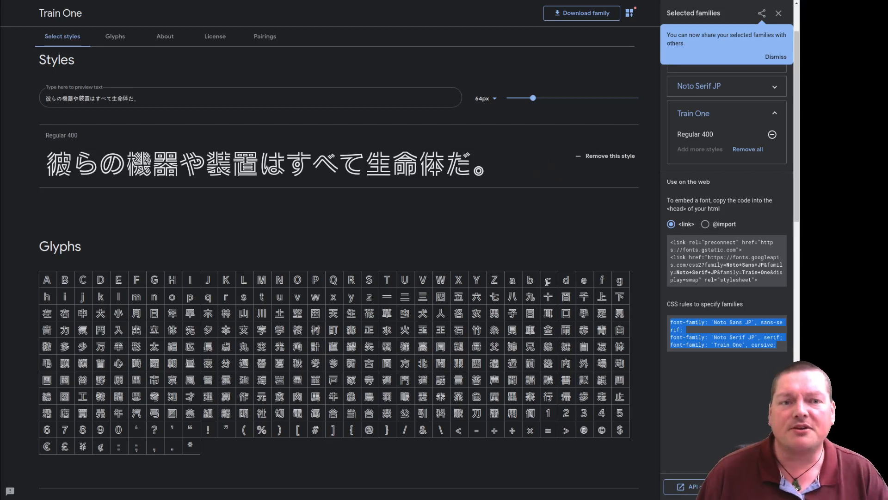
mouse_move(592, 260)
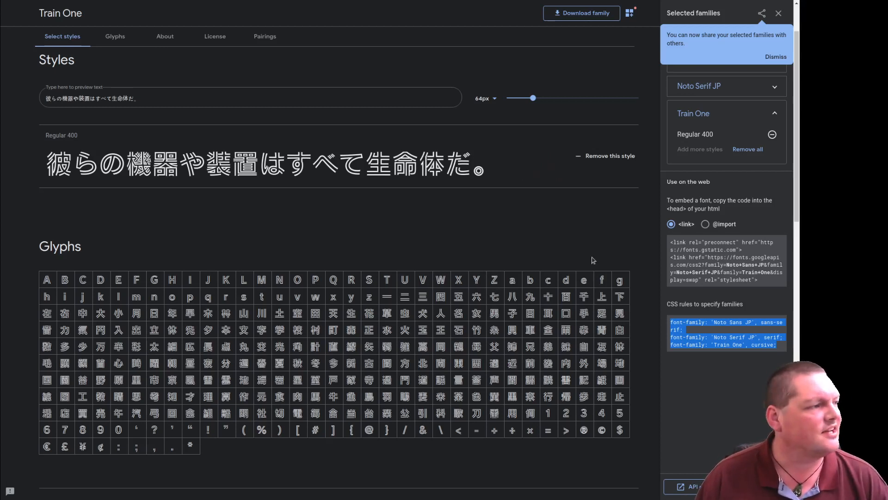
mouse_move(458, 230)
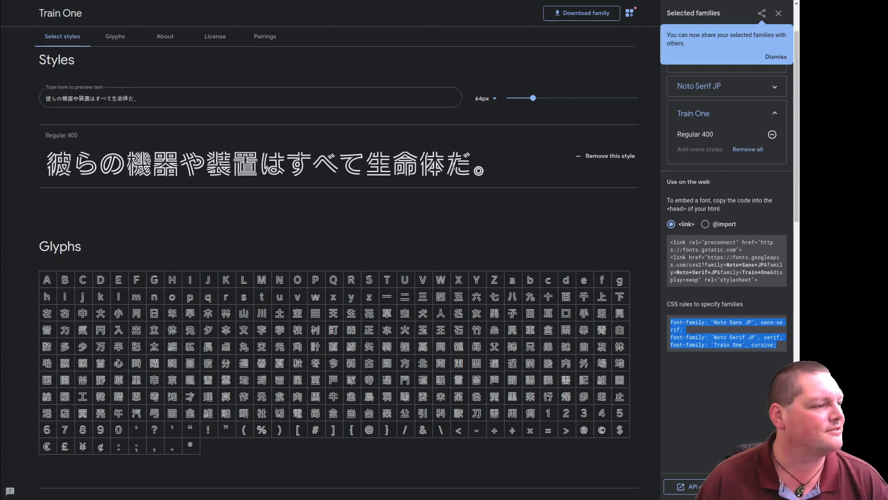
mouse_move(444, 214)
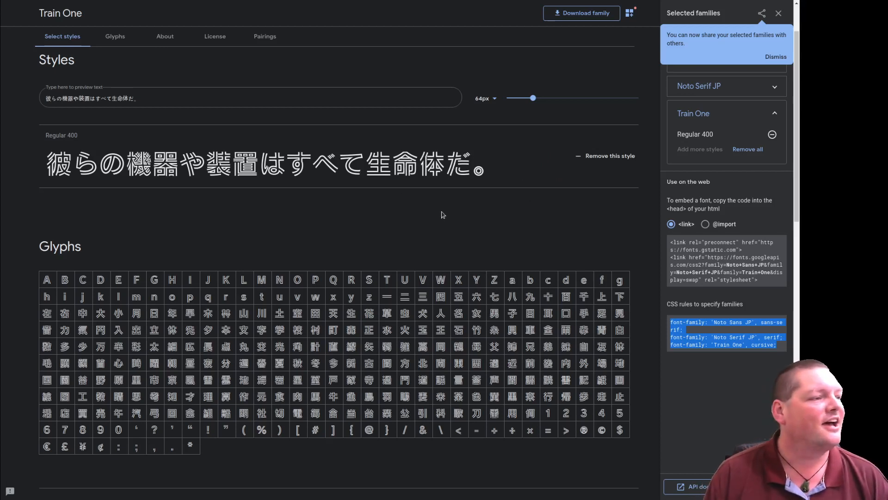